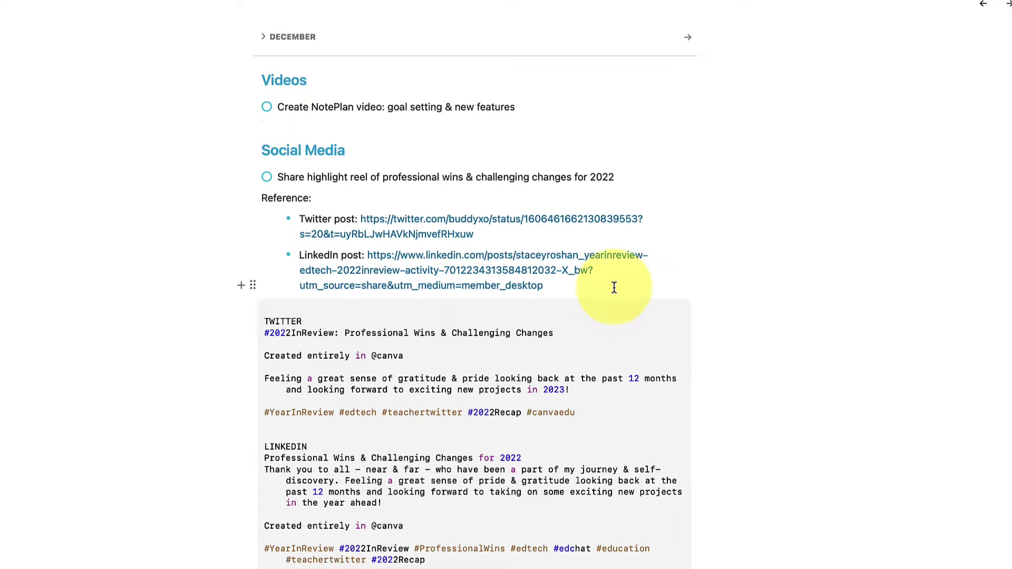
mouse_move(570, 307)
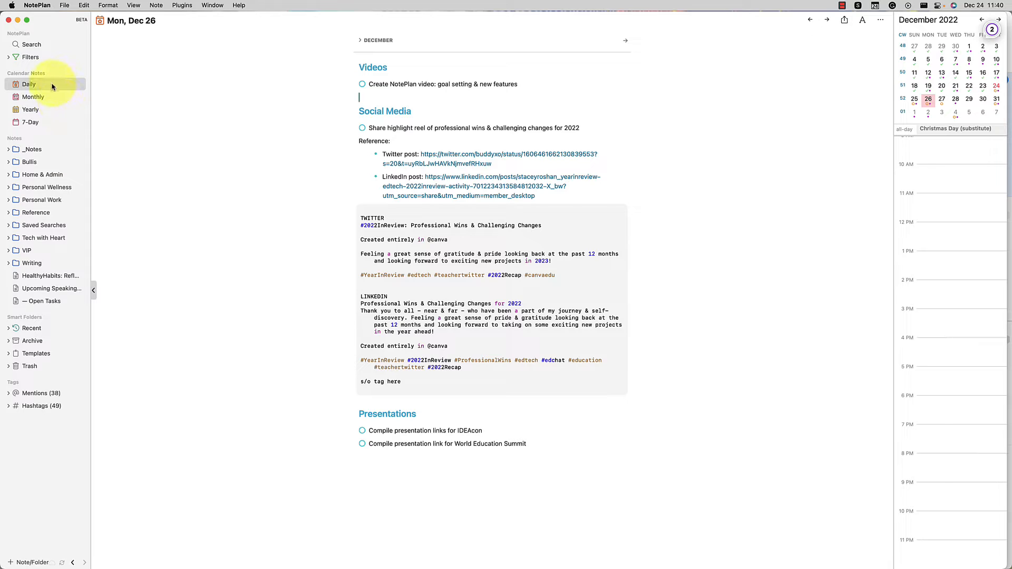
mouse_move(148, 24)
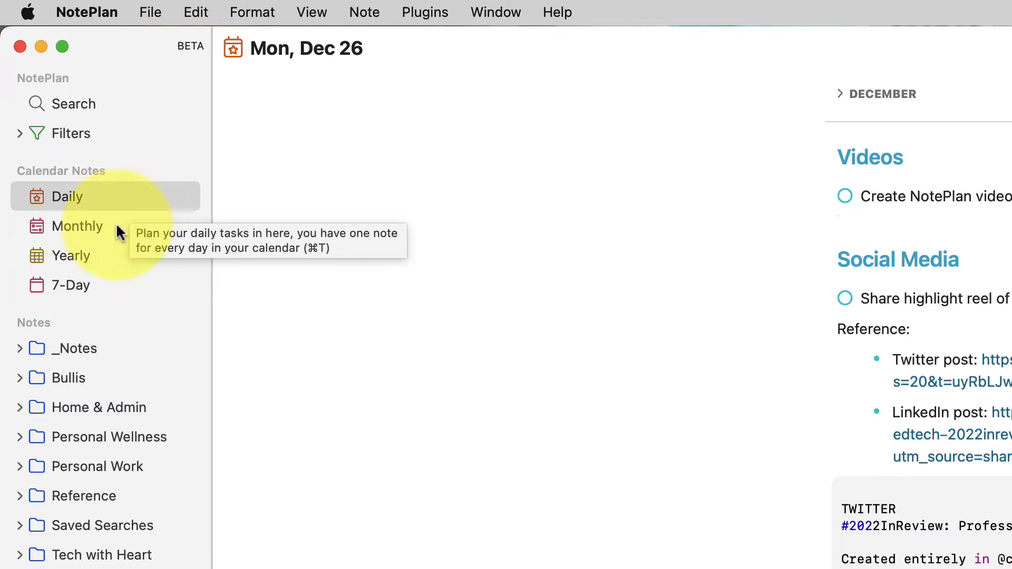
mouse_move(104, 256)
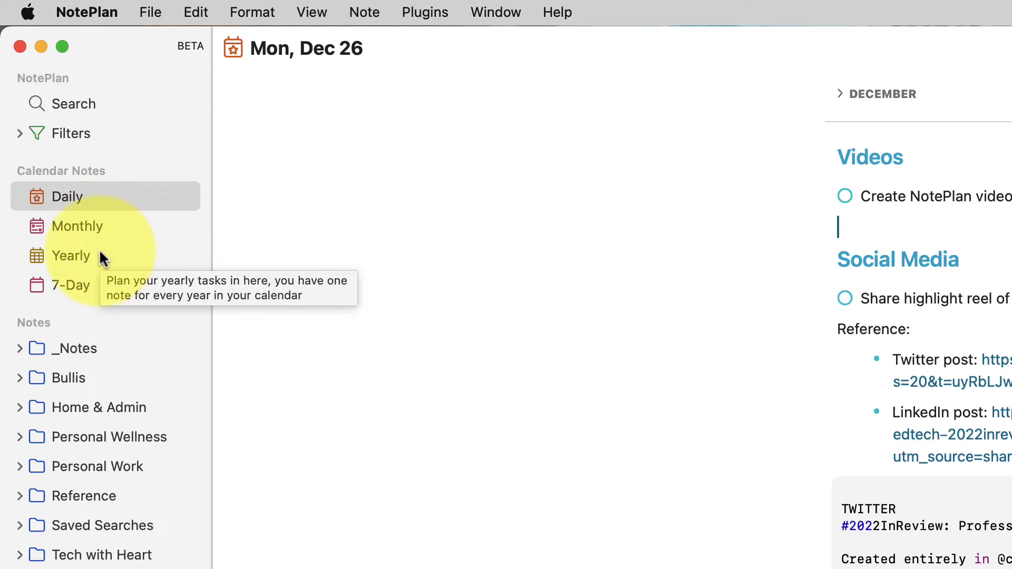
mouse_move(95, 260)
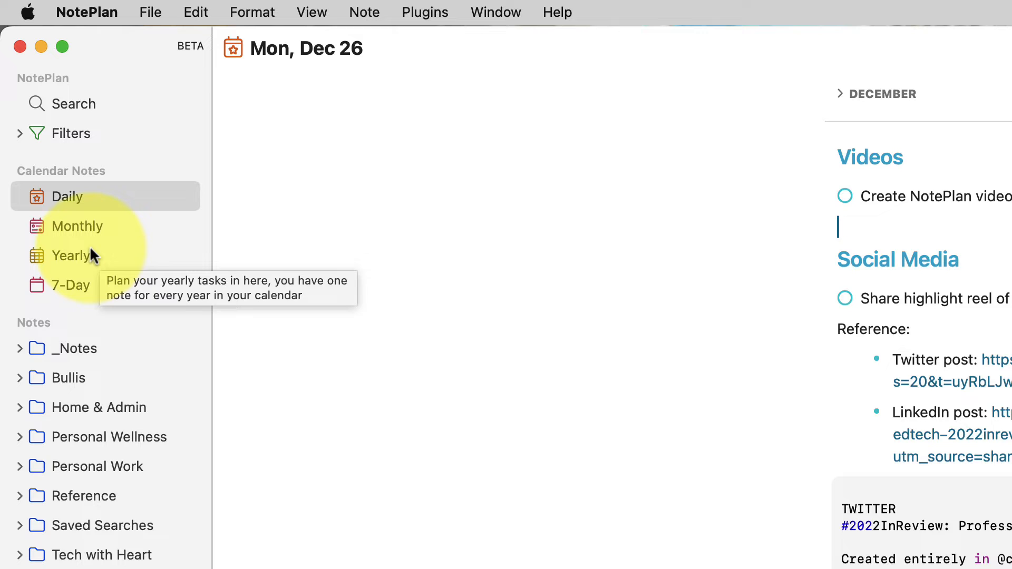
mouse_move(98, 9)
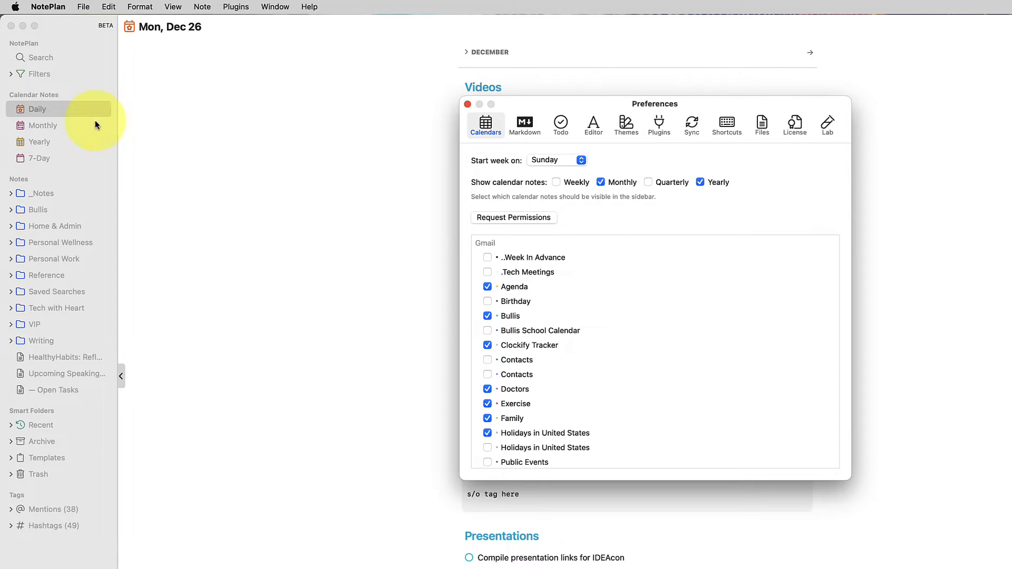
mouse_move(546, 130)
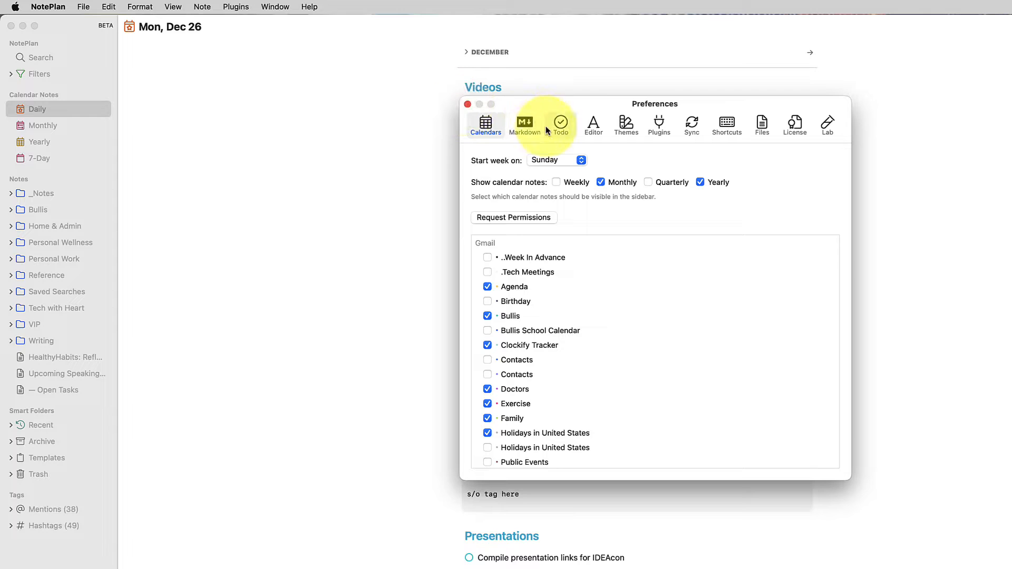
Step: Move the NotePlan video task from the Dec 26 note to Thursday, Dec 29 via its arrow menu
left_click(525, 125)
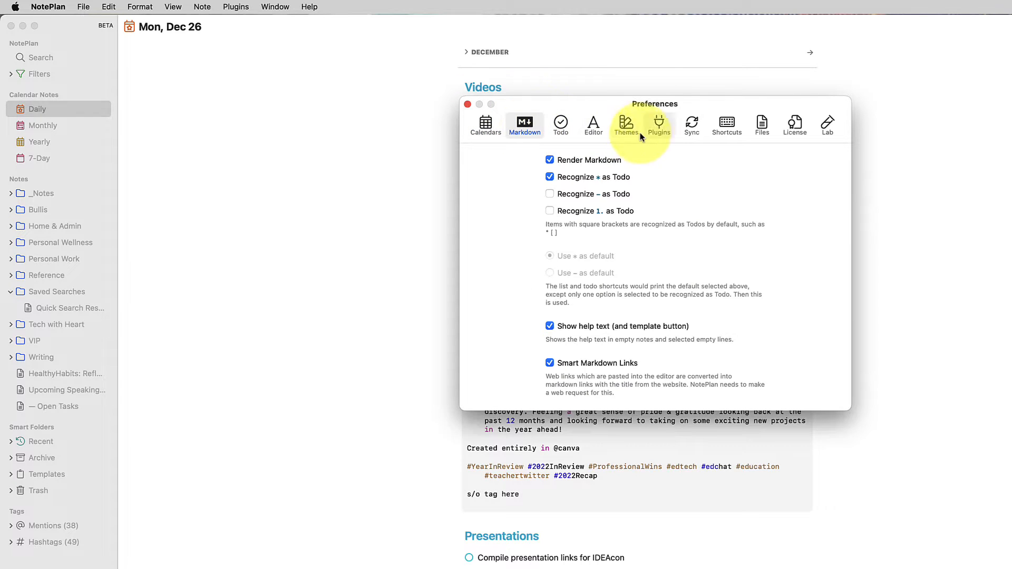
left_click(468, 103)
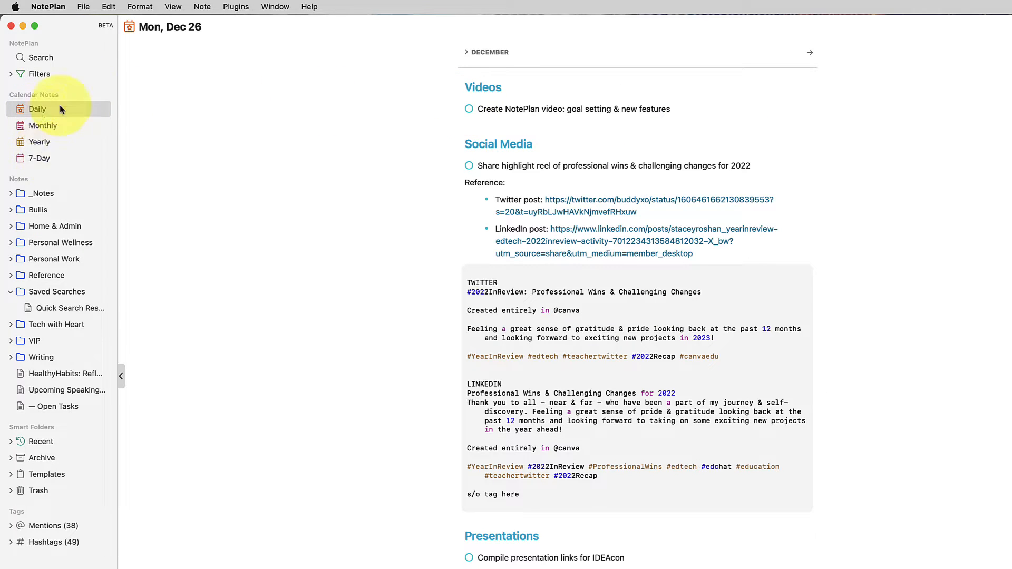
mouse_move(39, 142)
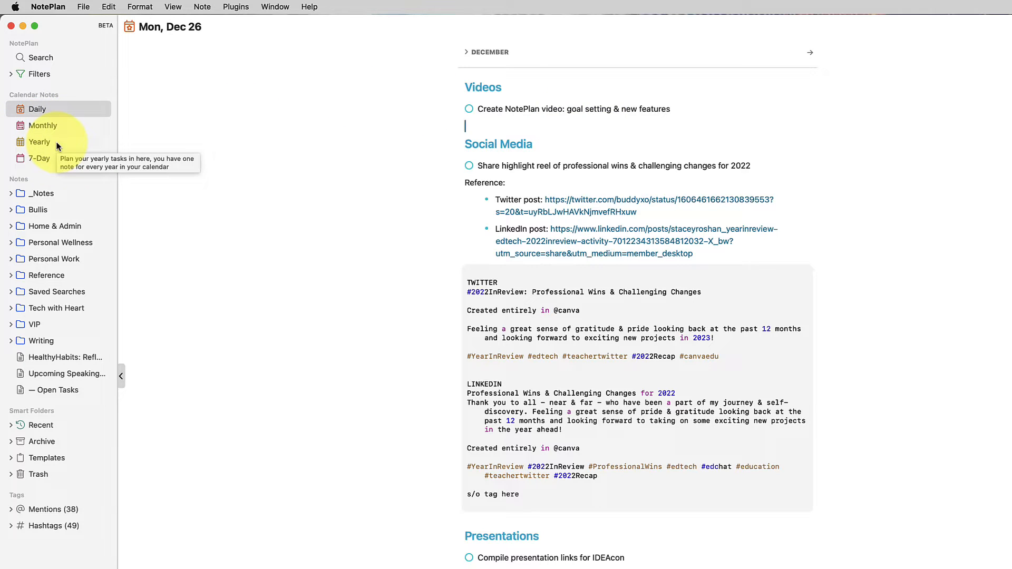
left_click(498, 87)
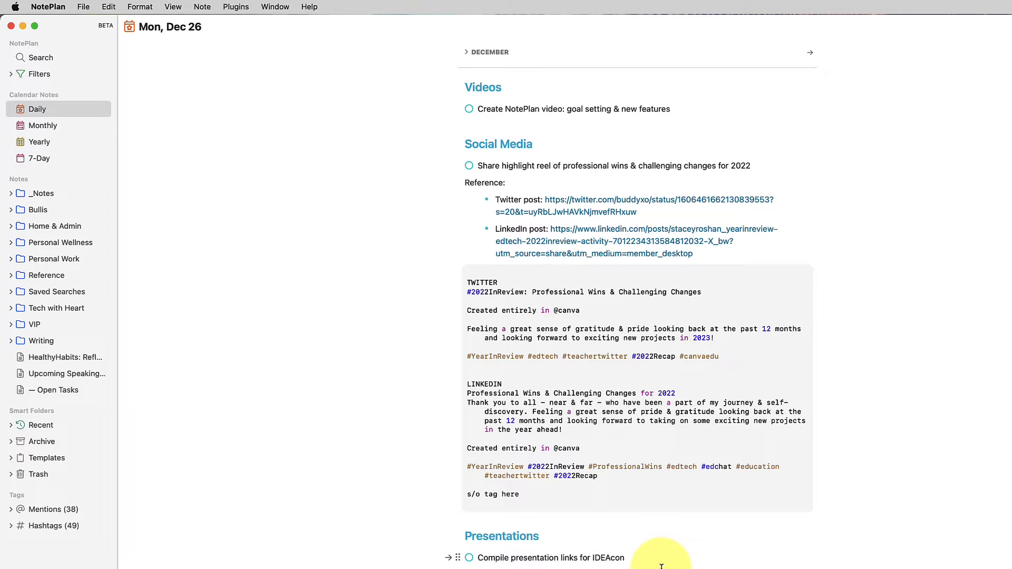
mouse_move(643, 238)
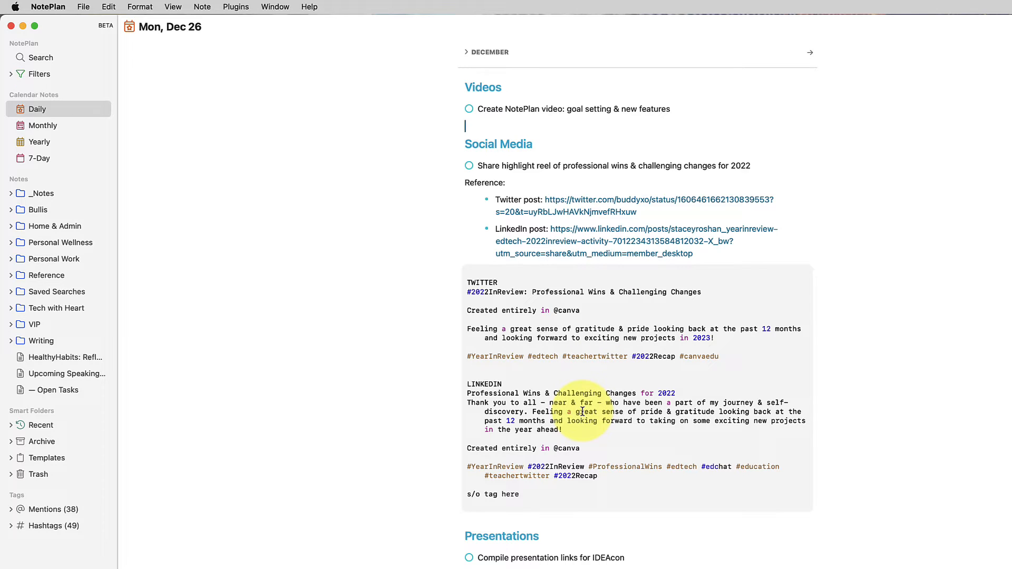
left_click(12, 457)
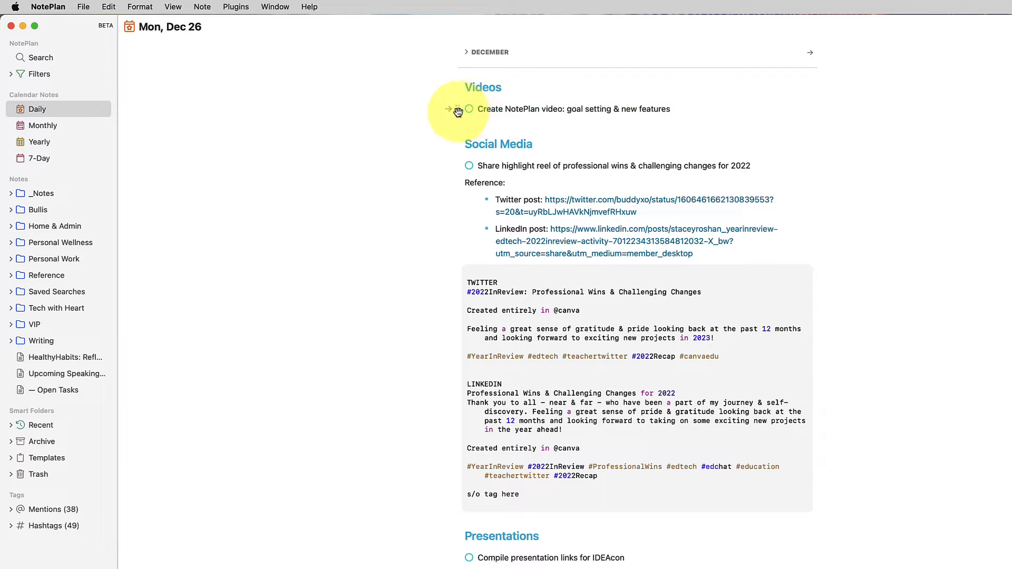
left_click(468, 109)
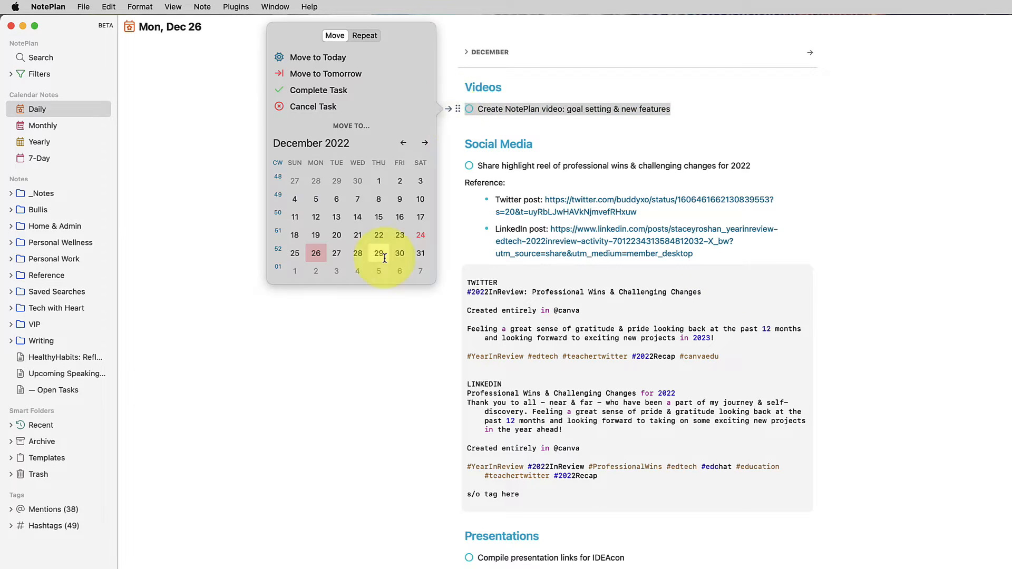
left_click(378, 253)
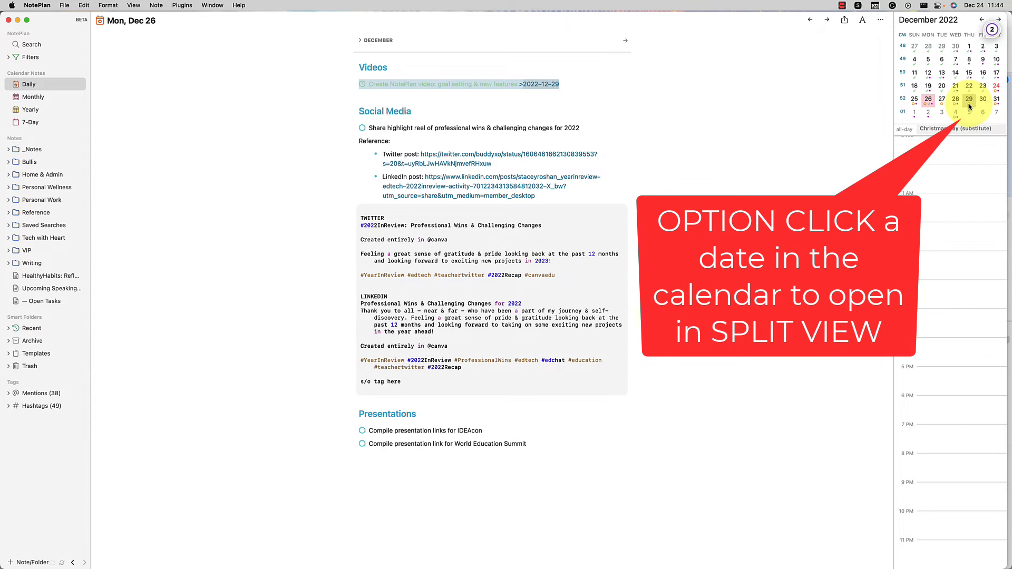
Step: Open the Dec 29 and Dec 30 daily notes as split views beside Dec 26 from the sidebar calendar
left_click(972, 99)
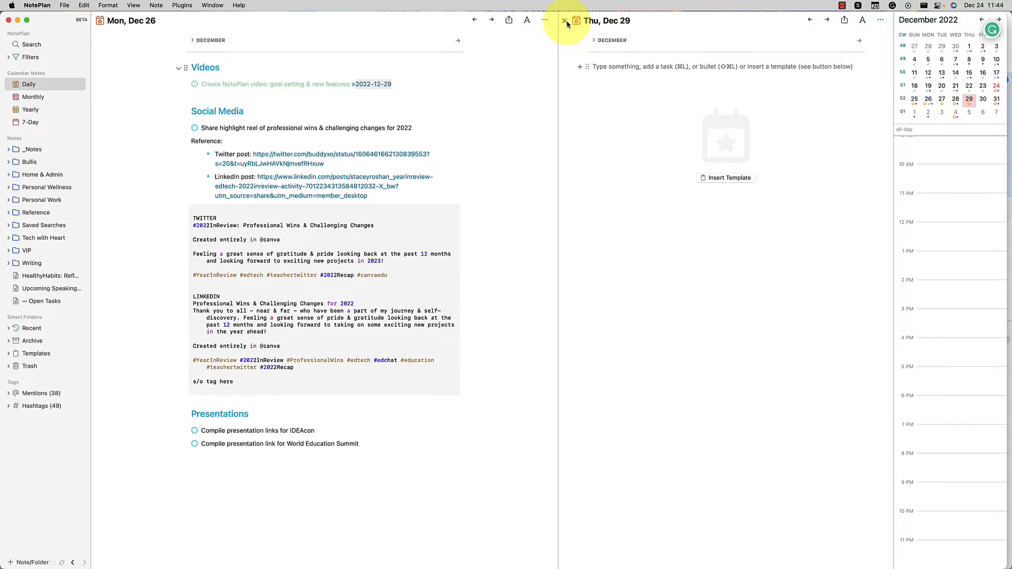
left_click(562, 20)
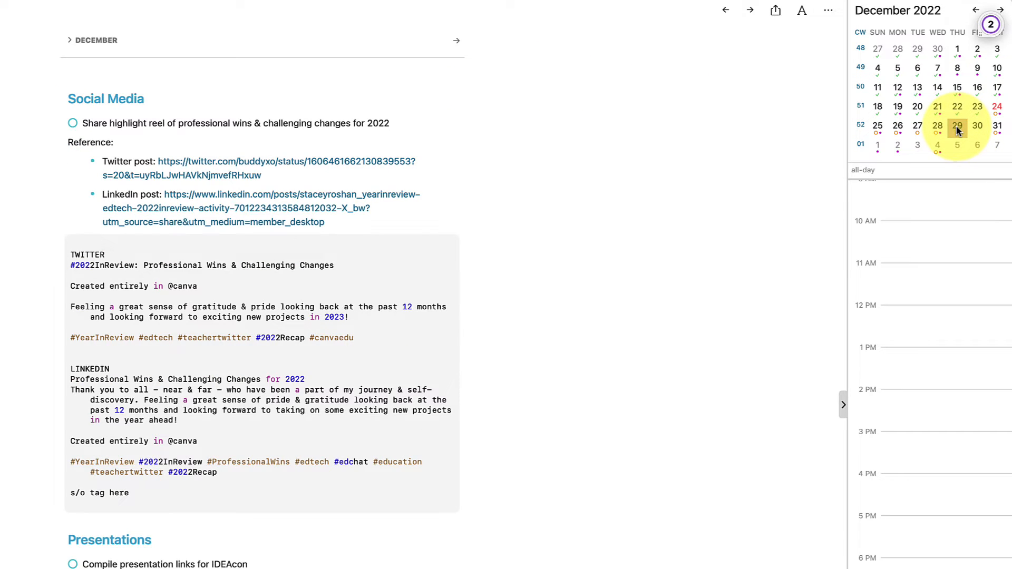
left_click(959, 126)
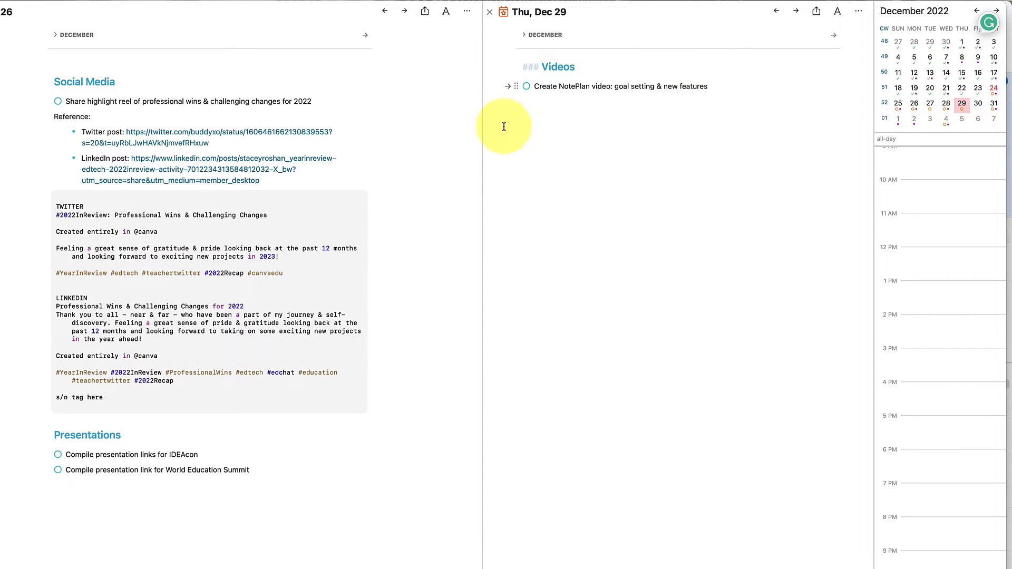
mouse_move(505, 141)
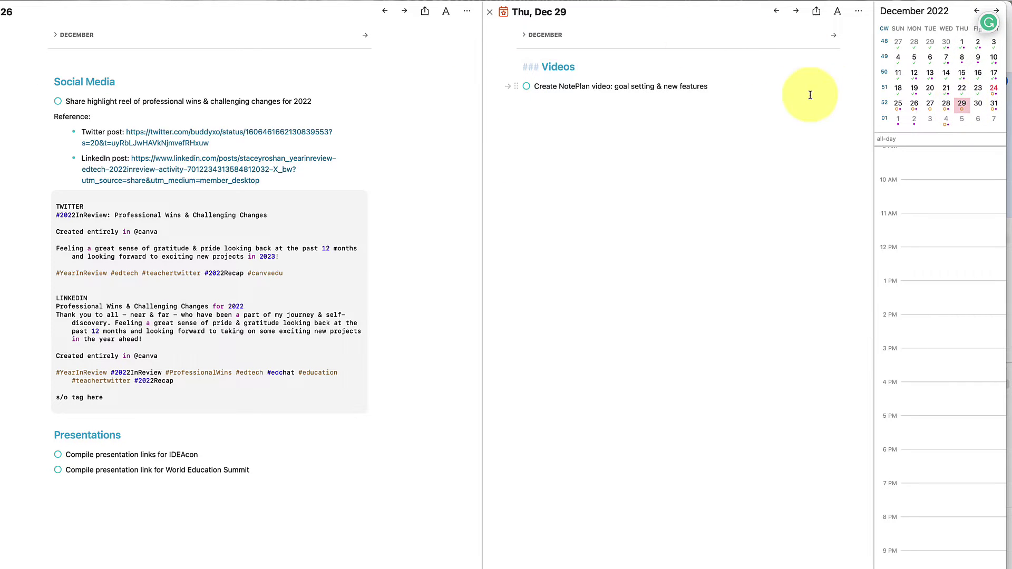
mouse_move(451, 119)
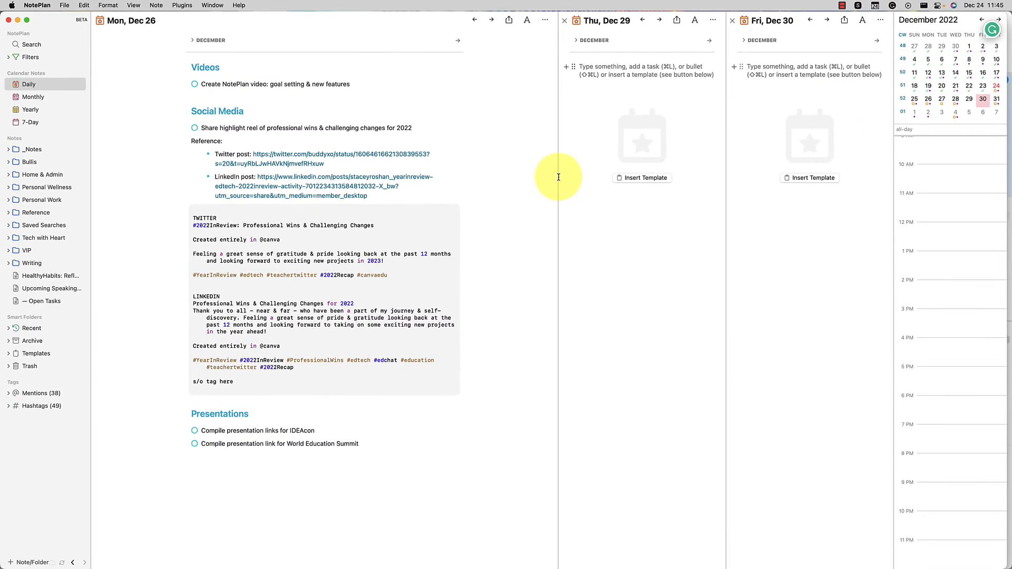
Step: Widen the side panes and add Task 1, Task 2 and Task 3 under Videos in Dec 26
left_click_drag(558, 177, 380, 180)
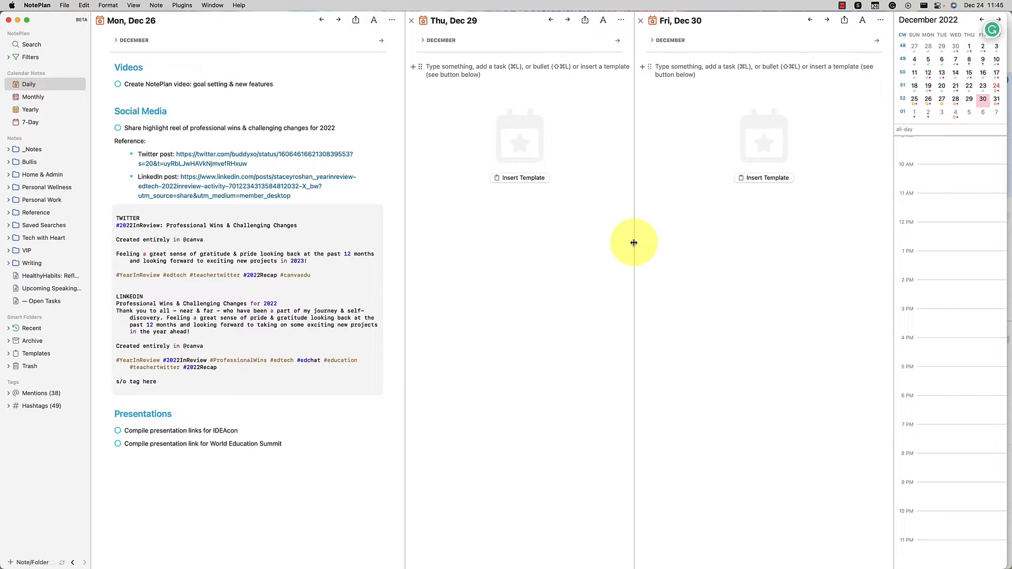
left_click(289, 101)
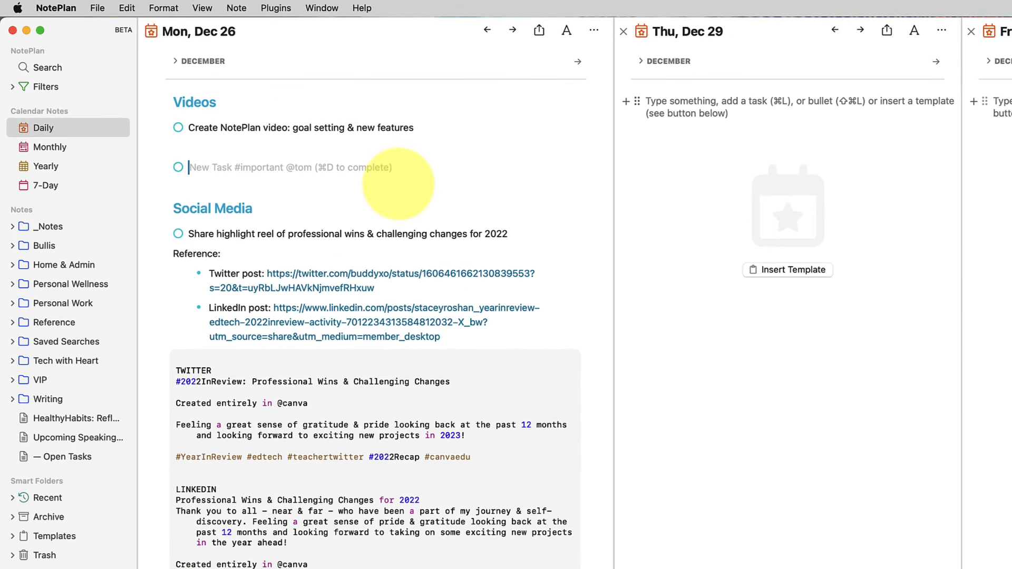
type("Task 1")
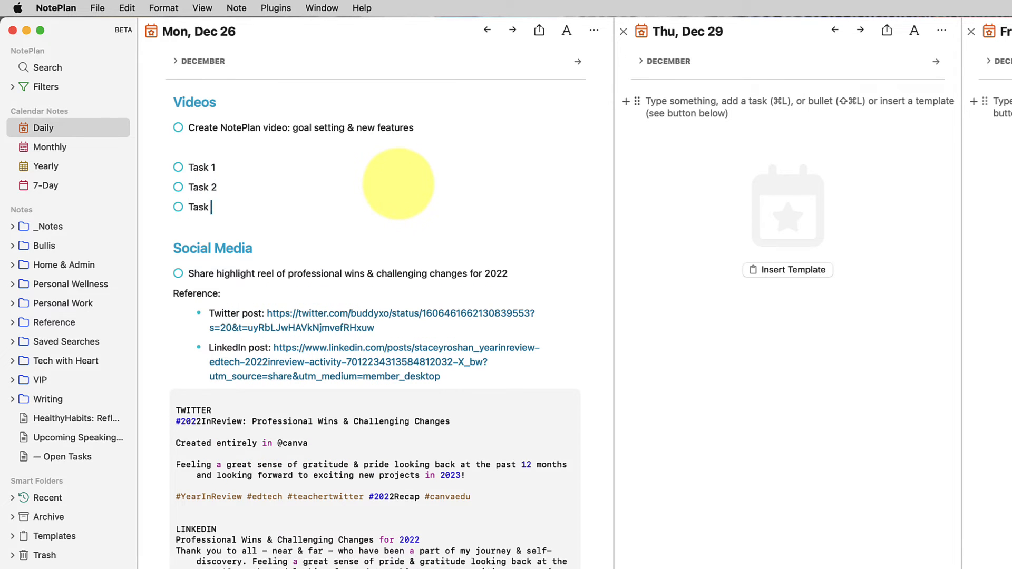
type("3")
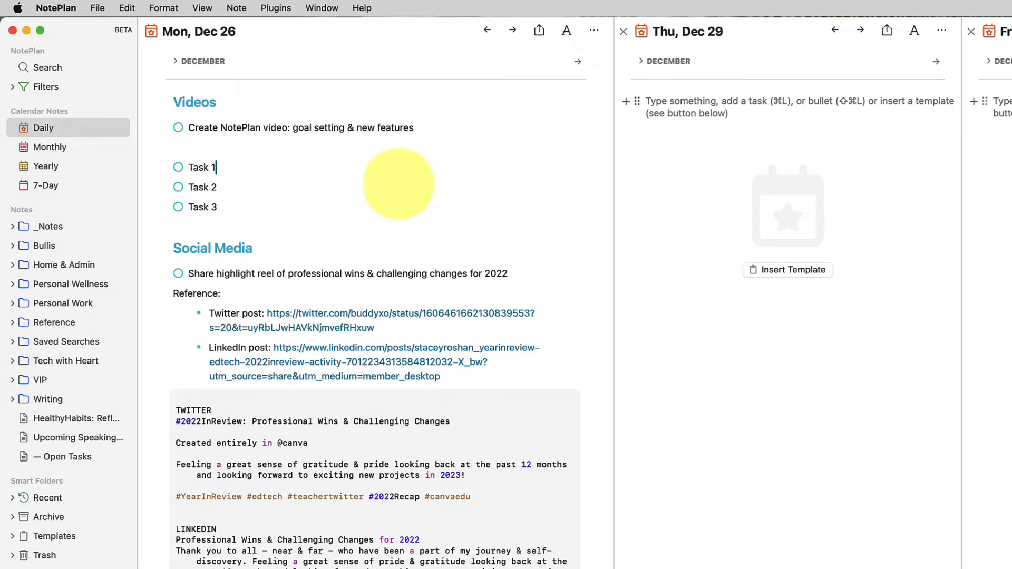
Step: Move Task 1 to Dec 29 via the arrow menu and schedule Task 2 with >thur for Thursday, Dec 29
left_click(151, 168)
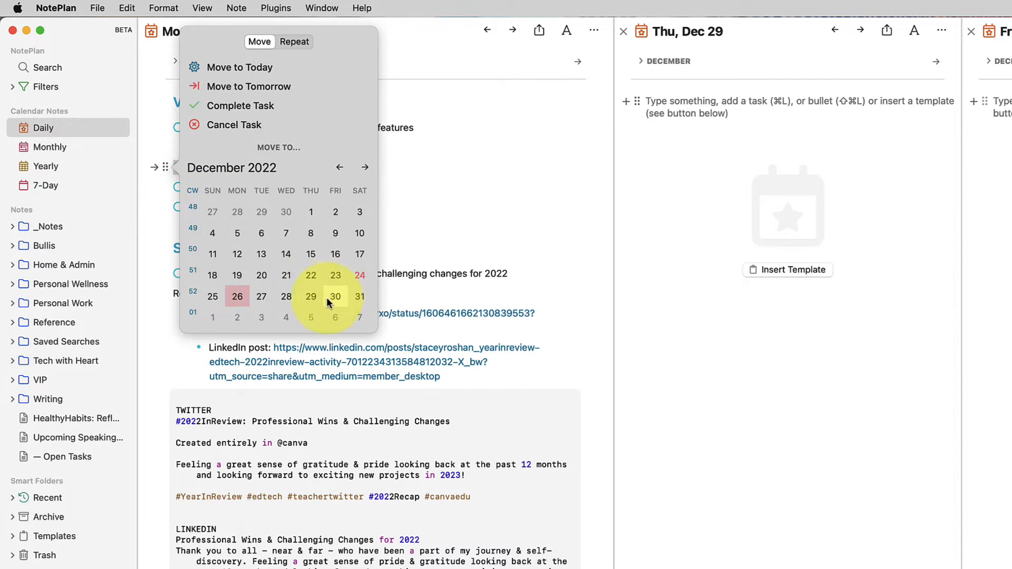
left_click(310, 296)
type(" >")
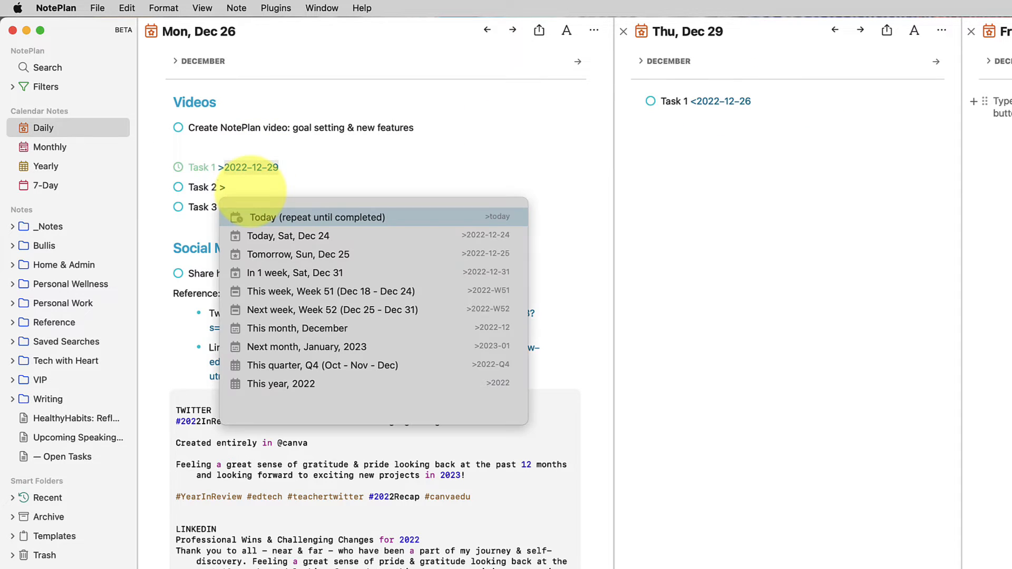
type("thur")
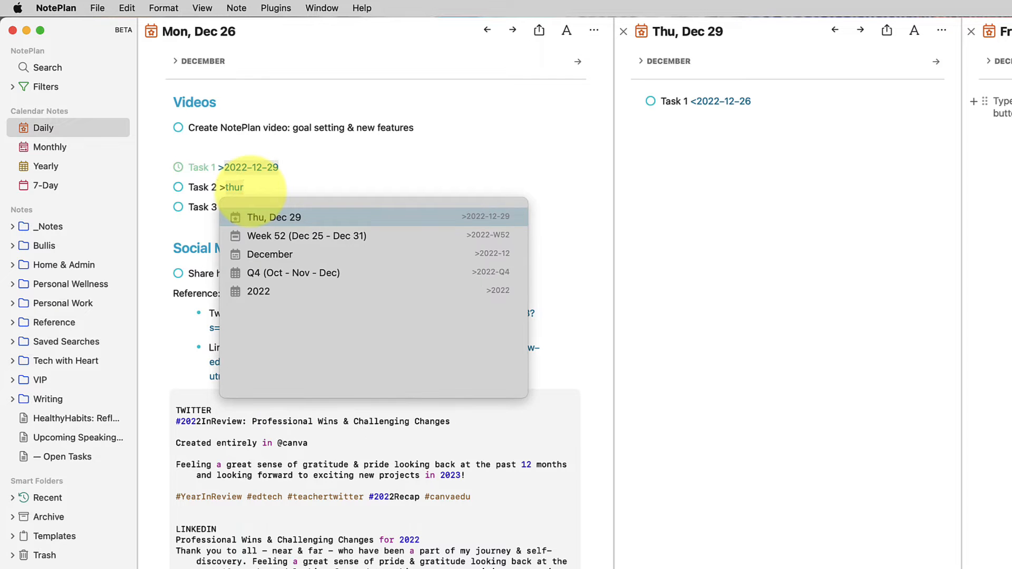
left_click(273, 217)
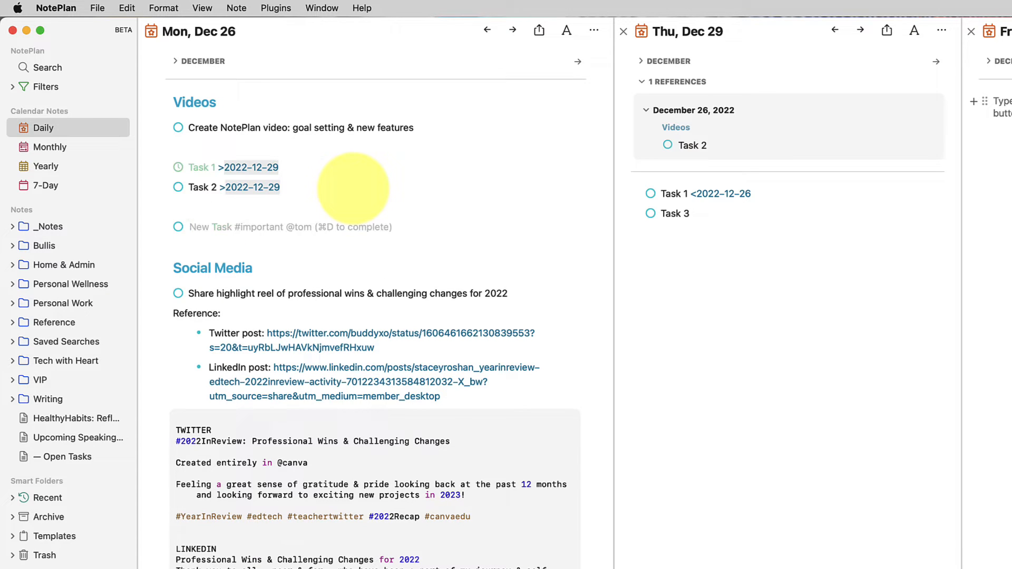
Step: Add a 'Synced task' line synced to Dec 29, then reword it there to 'Synced task that I modify'
left_click(195, 228)
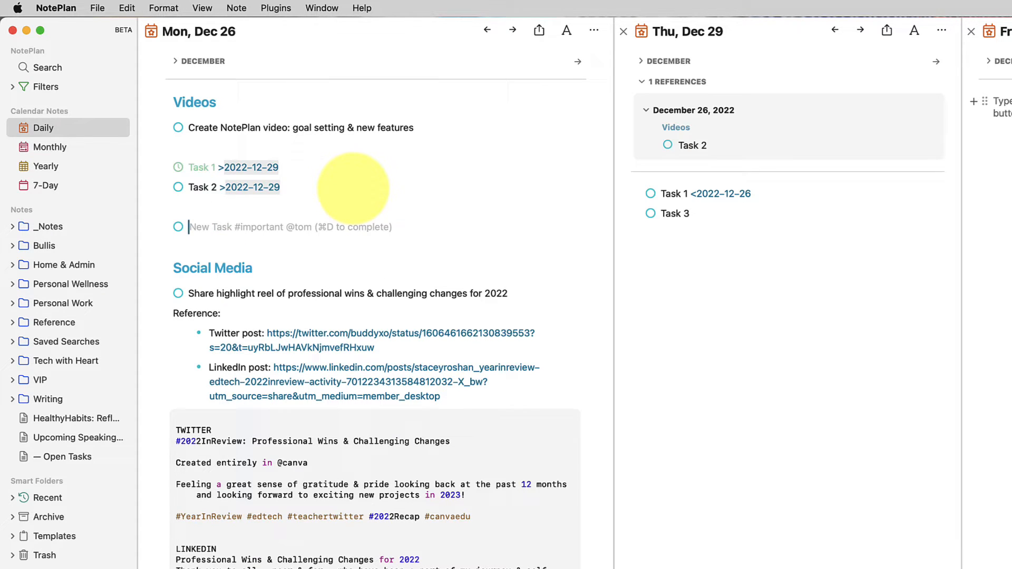
type("Synced task")
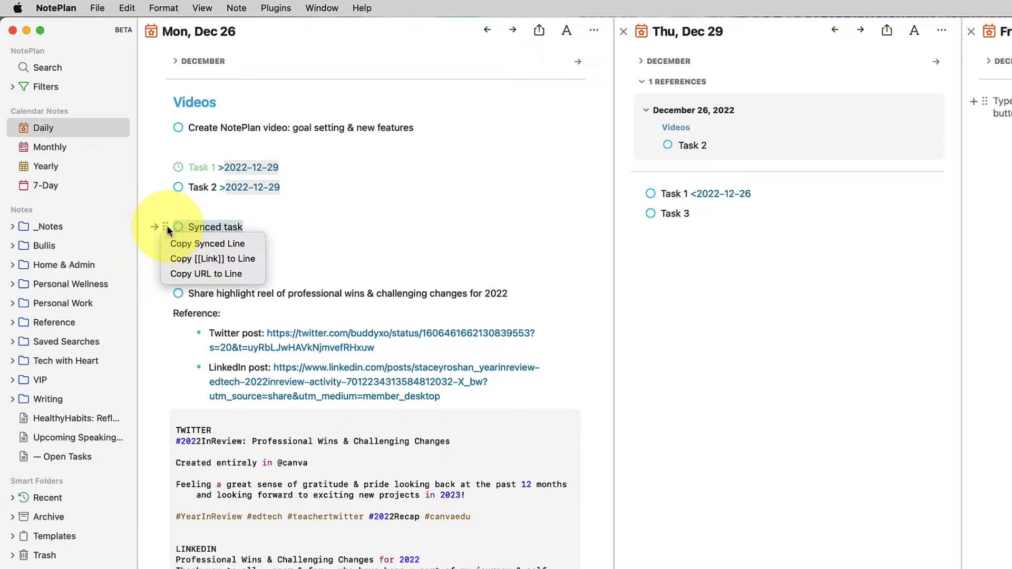
left_click(175, 238)
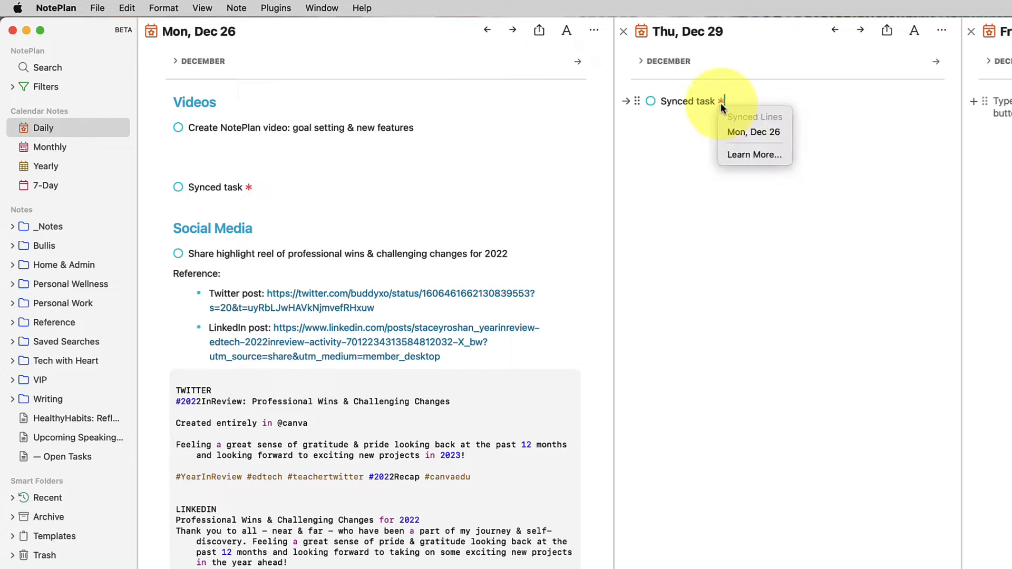
mouse_move(739, 132)
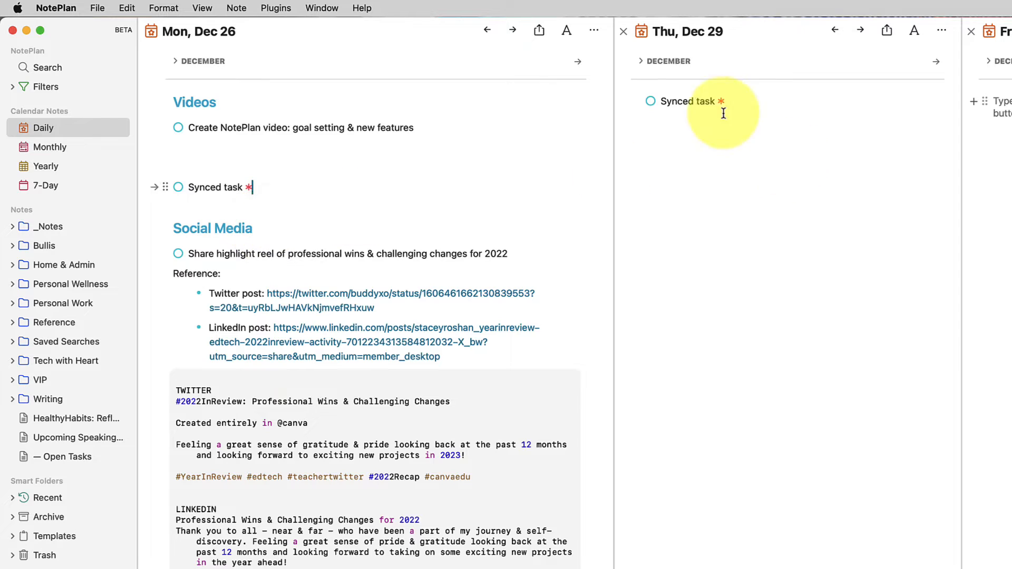
type("that I")
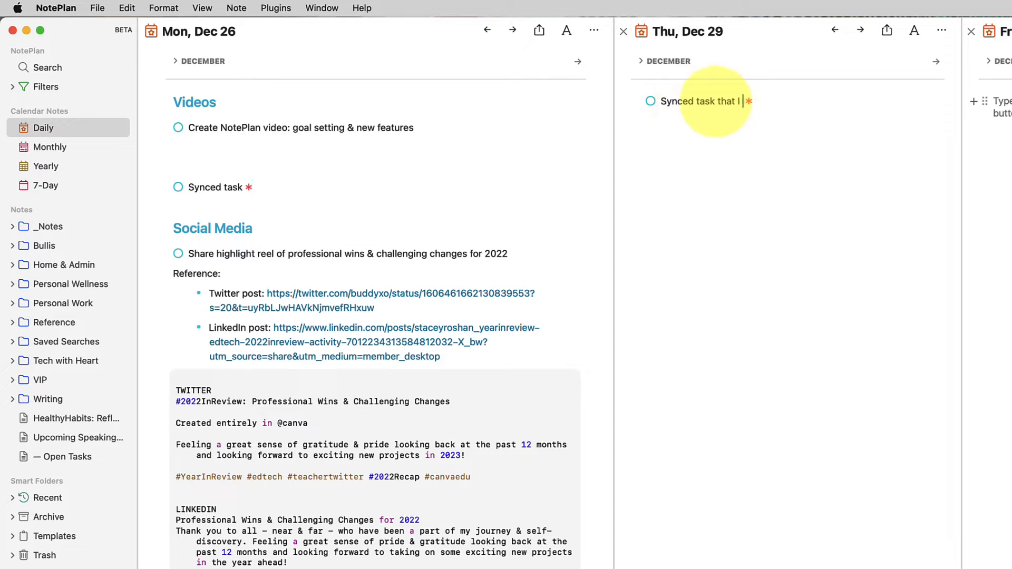
type("modify")
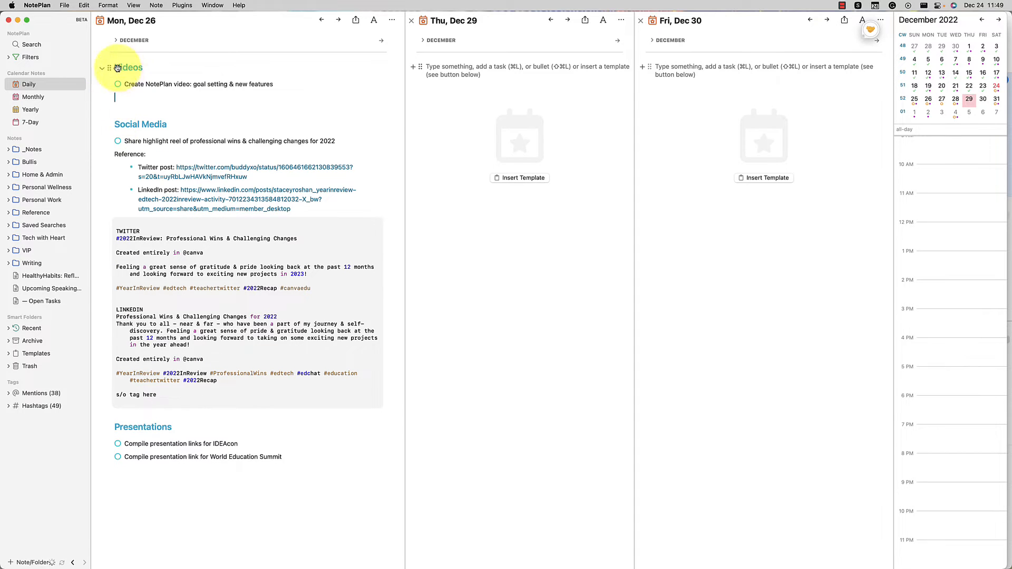
Step: Copy URL links to the Videos and Presentations headings in the Dec 26 note
right_click(135, 67)
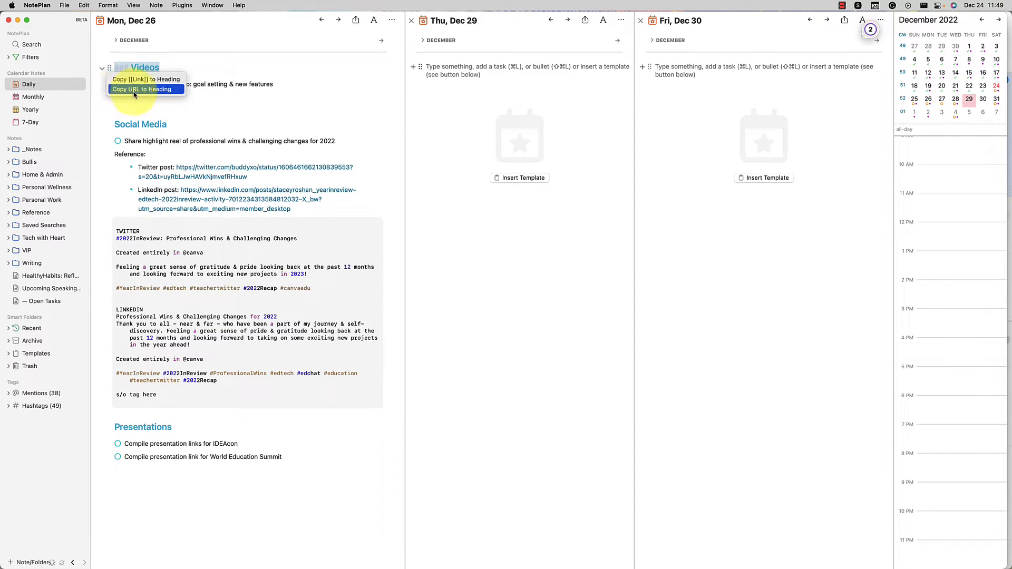
left_click(164, 262)
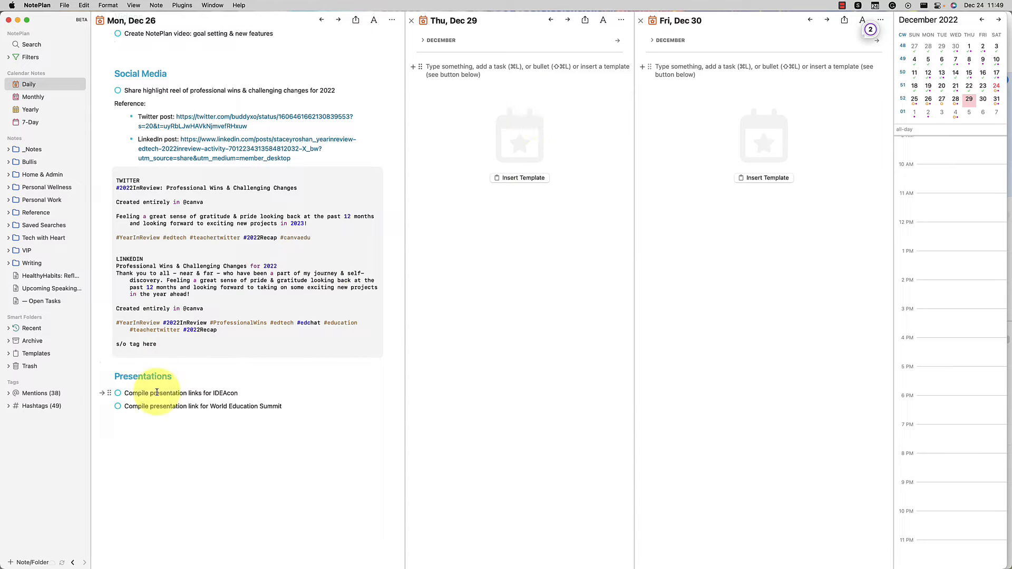
right_click(144, 376)
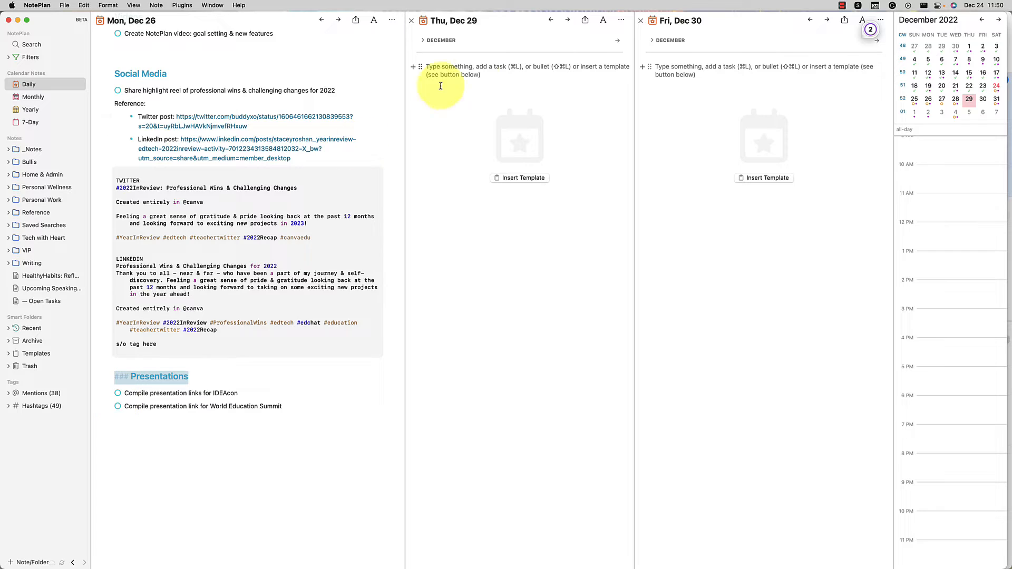
Step: Add ### Tasks with 'Work on presentations' to Dec 29, linking presentations to Dec 26's heading
type("### Tasks")
type("W")
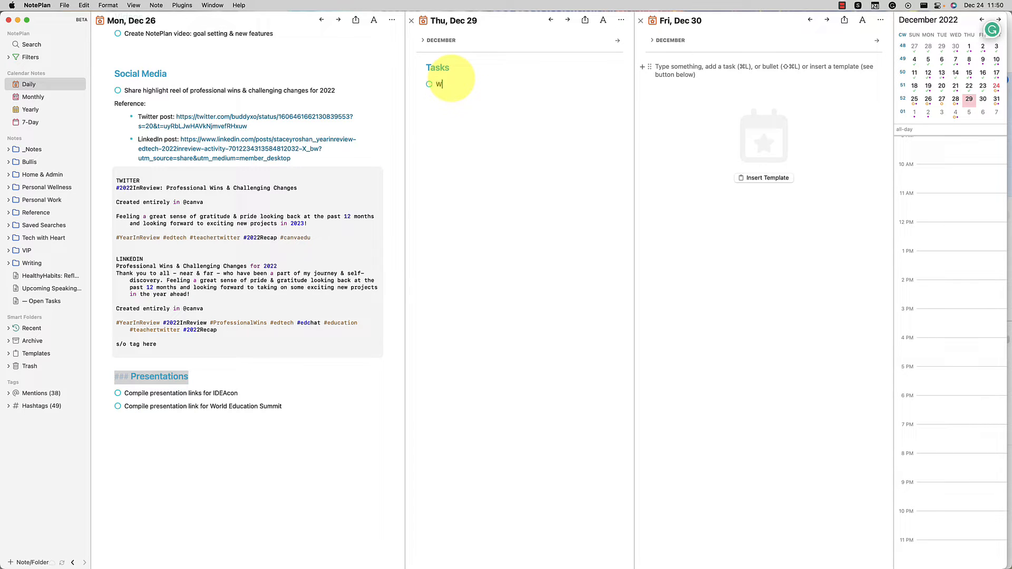
type("ork on presentations")
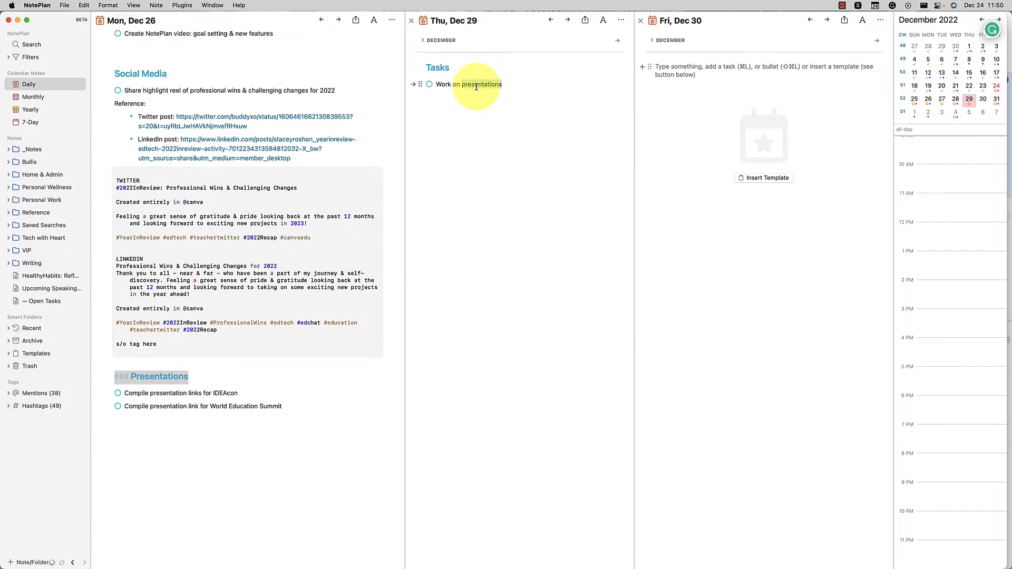
key("cmd+k")
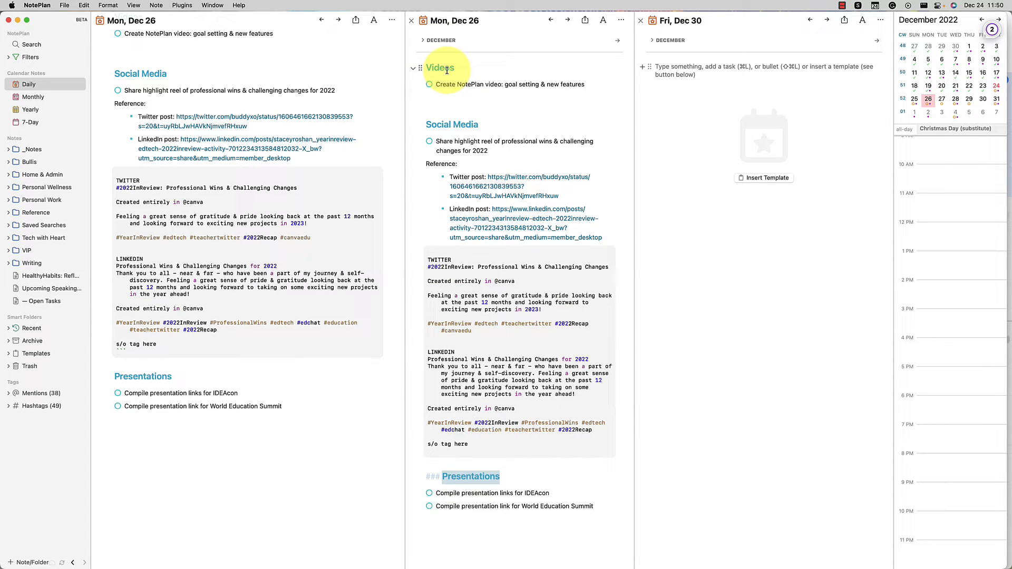
mouse_move(454, 145)
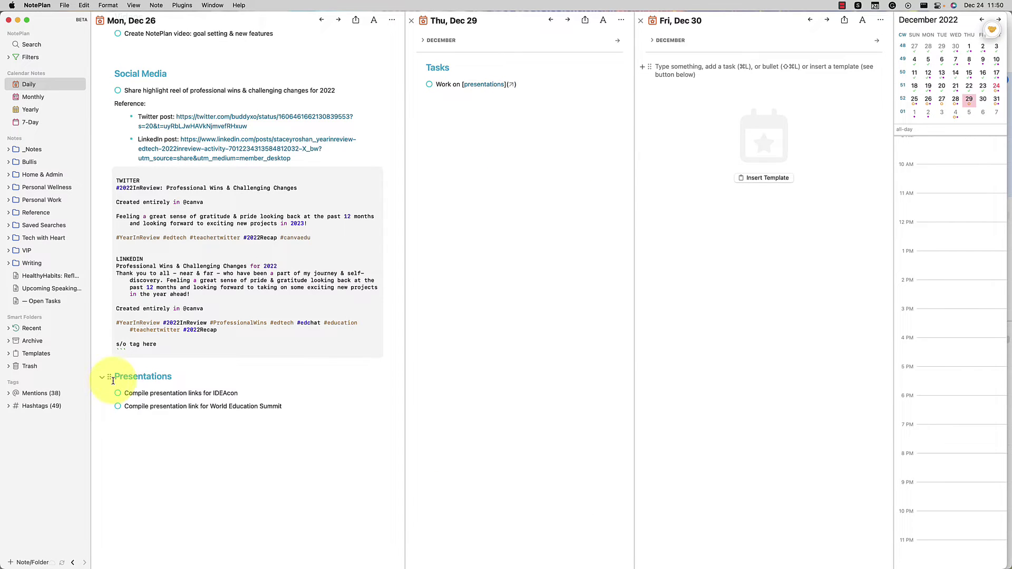
right_click(144, 376)
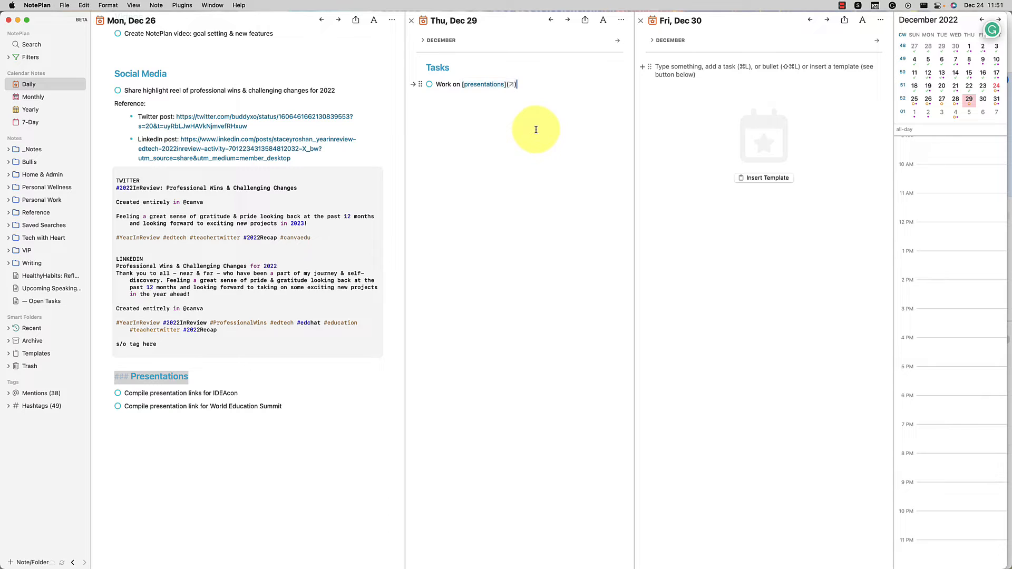
left_click(181, 4)
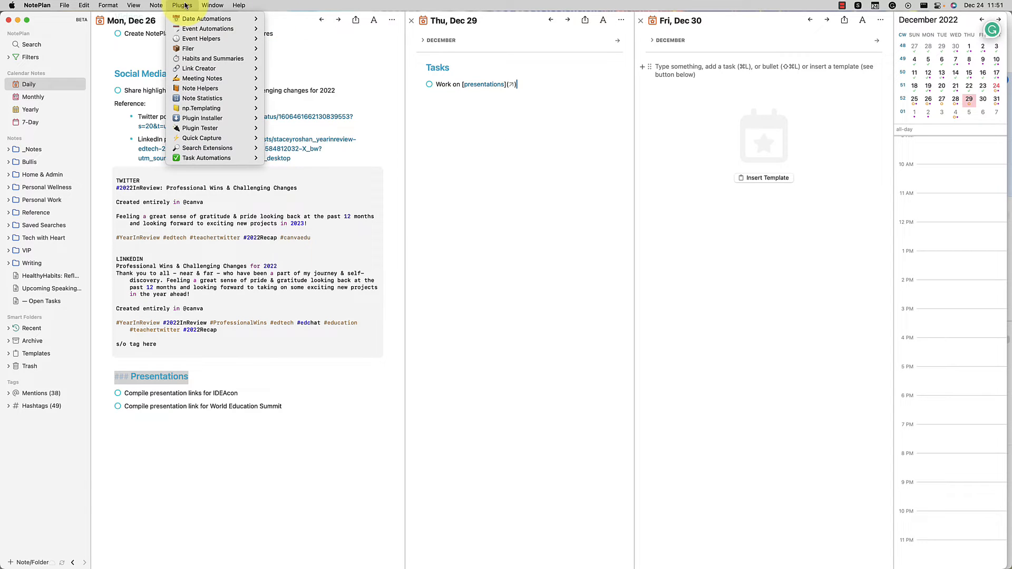
mouse_move(199, 67)
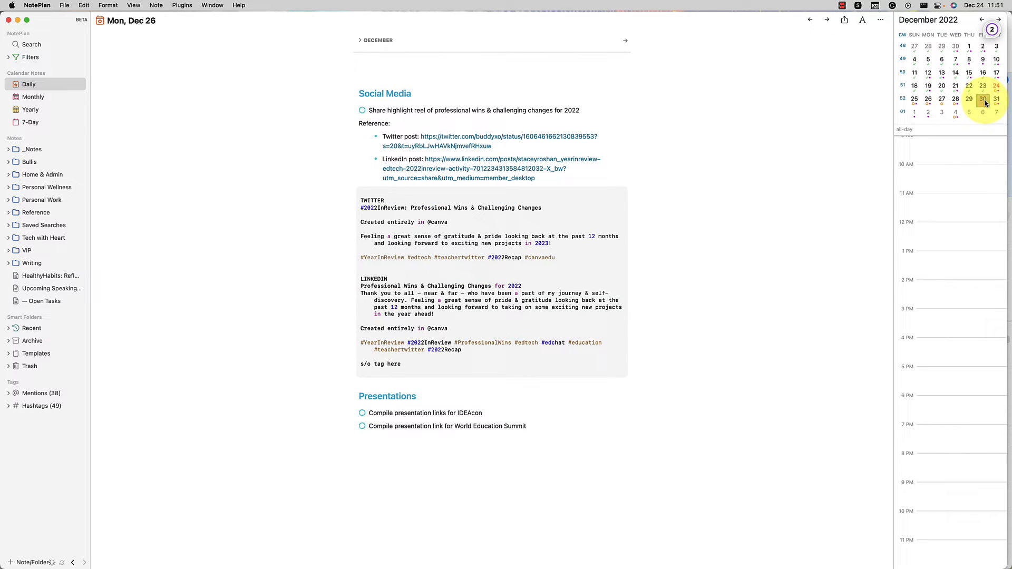
left_click(984, 103)
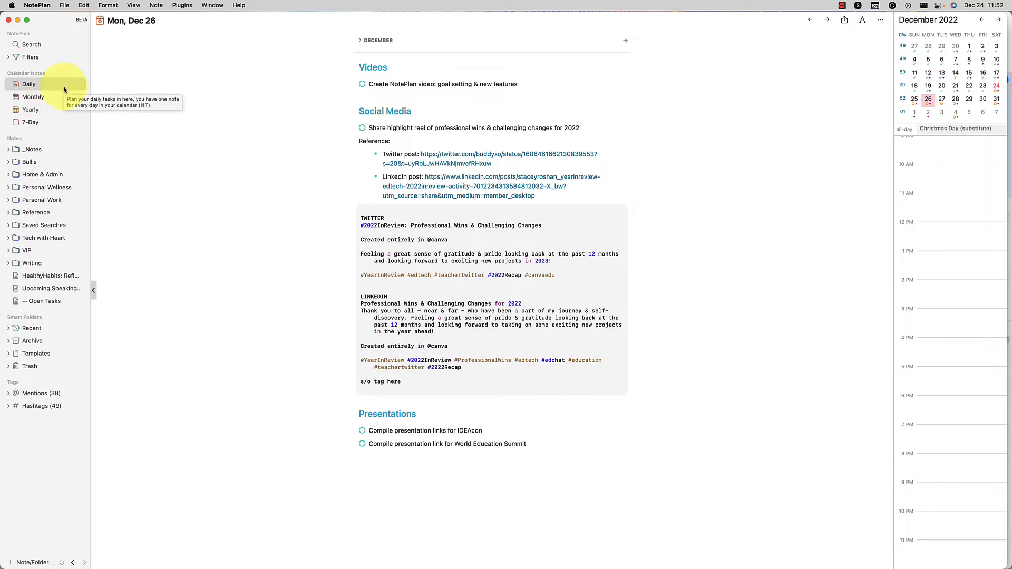
mouse_move(42, 111)
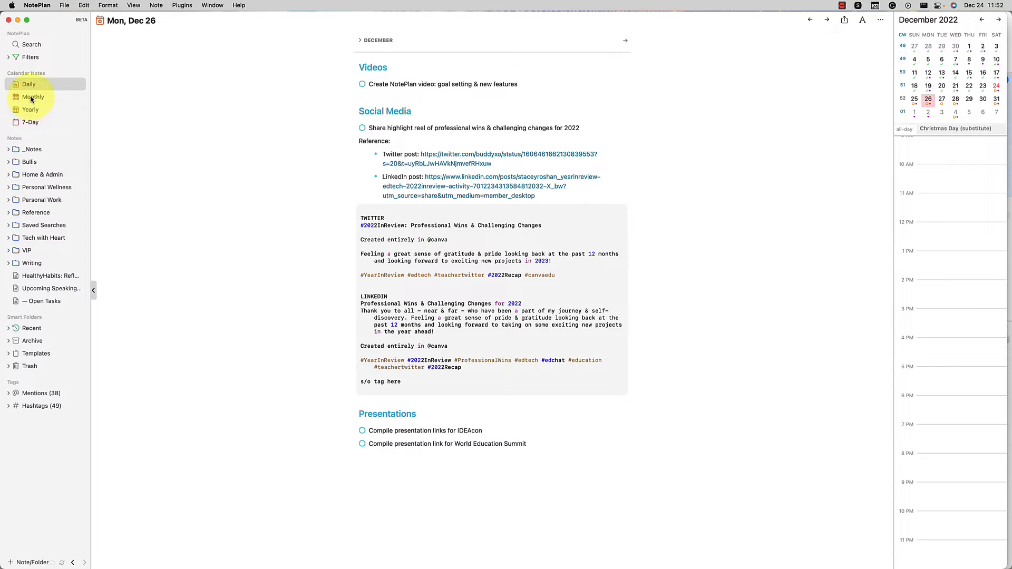
mouse_move(32, 97)
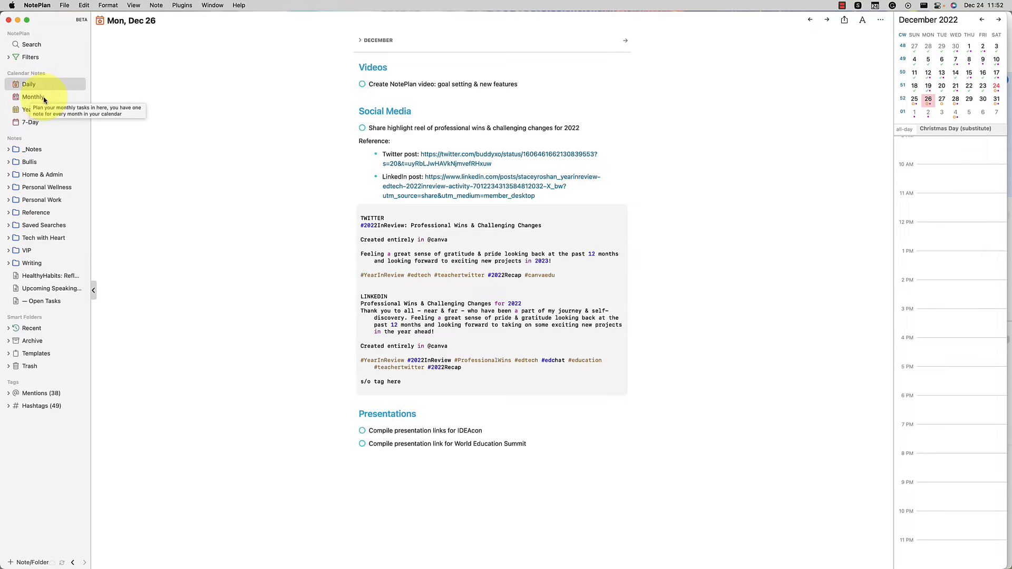
mouse_move(353, 12)
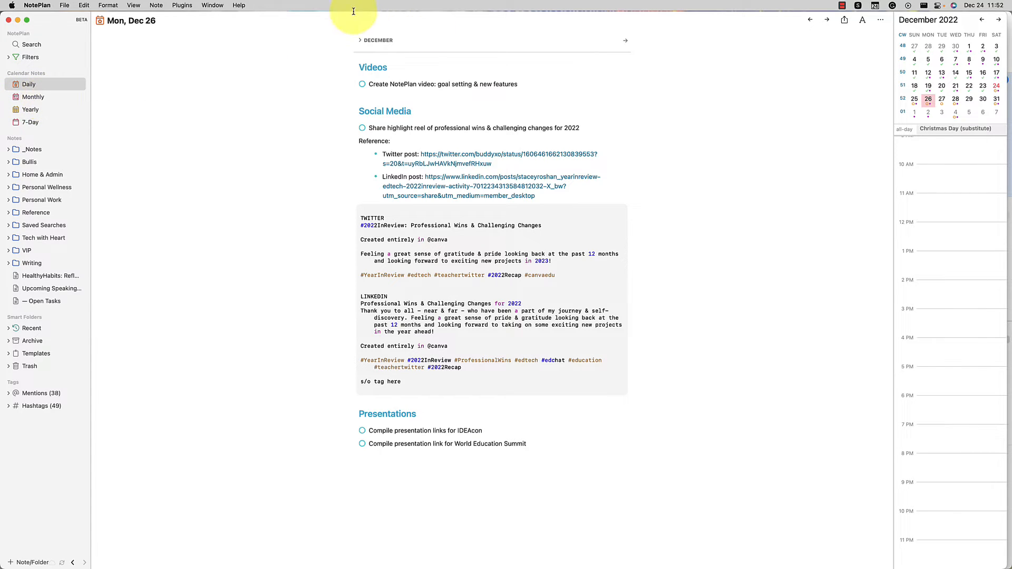
Step: Enable weekly calendar notes in Preferences and view the weekly note with December's referenced tasks
left_click(38, 5)
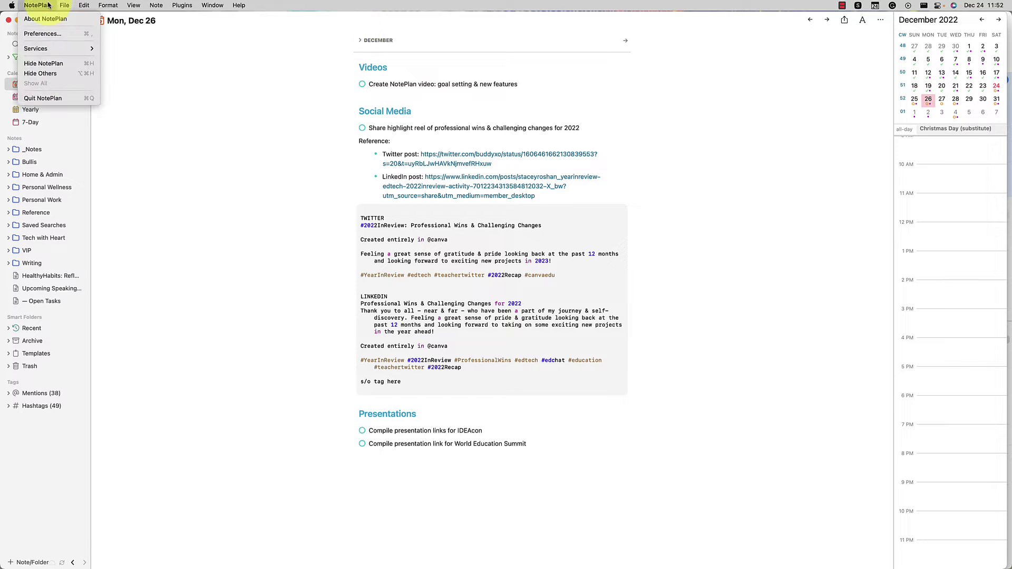
left_click(42, 34)
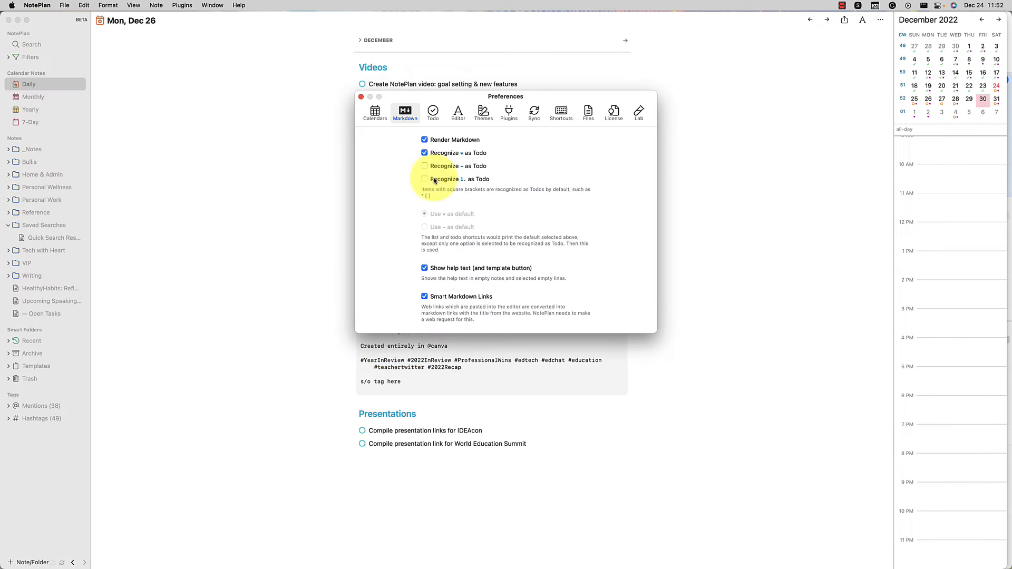
left_click(375, 112)
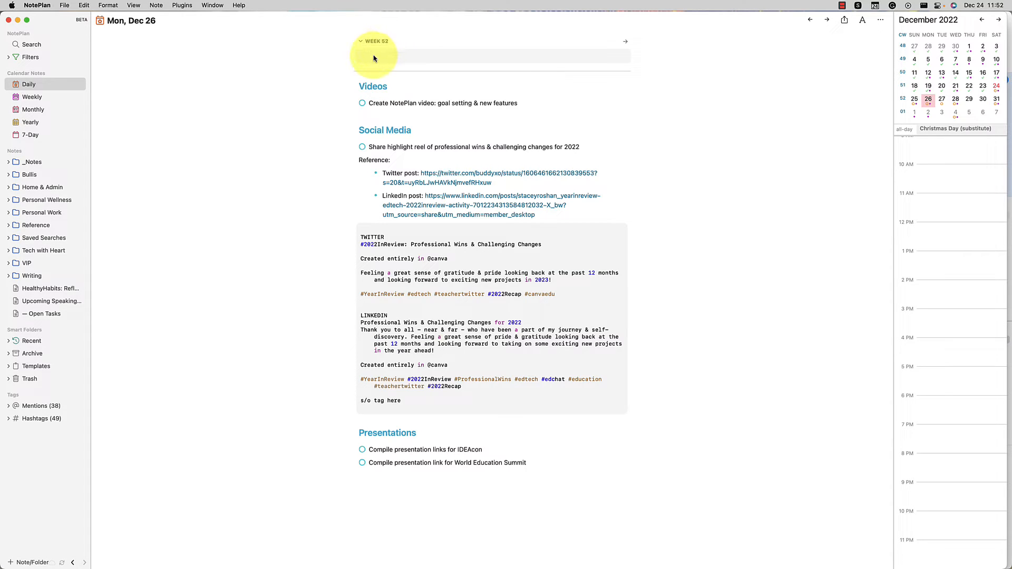
left_click(32, 97)
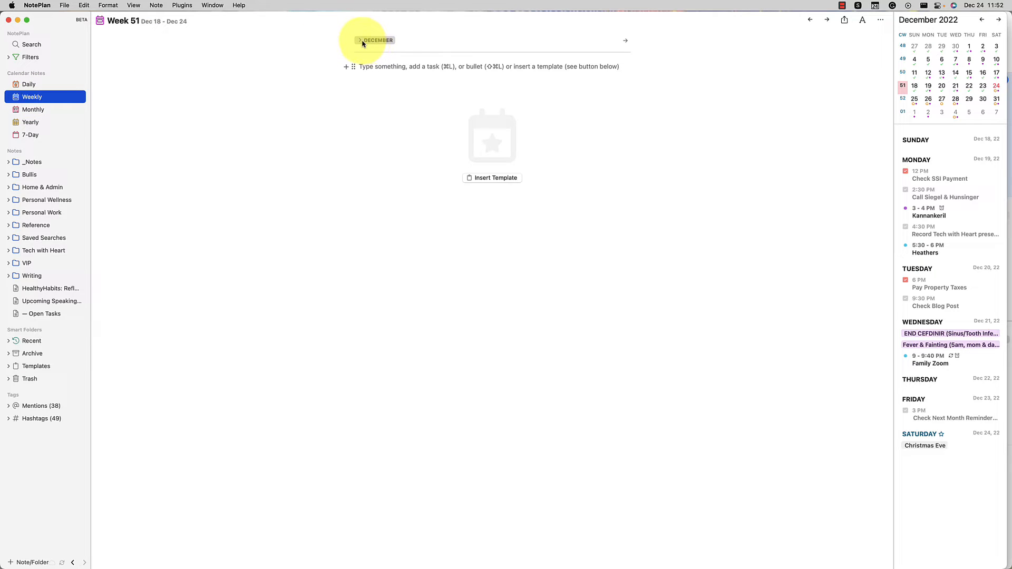
left_click(359, 40)
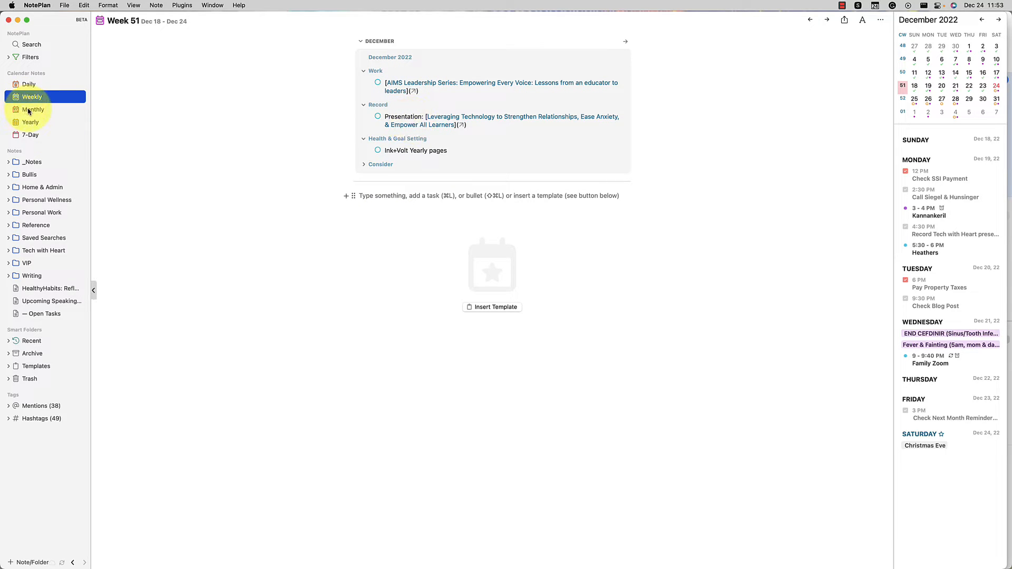
Step: Switch to the monthly note, then hide weekly notes again in the Calendars preferences
left_click(33, 109)
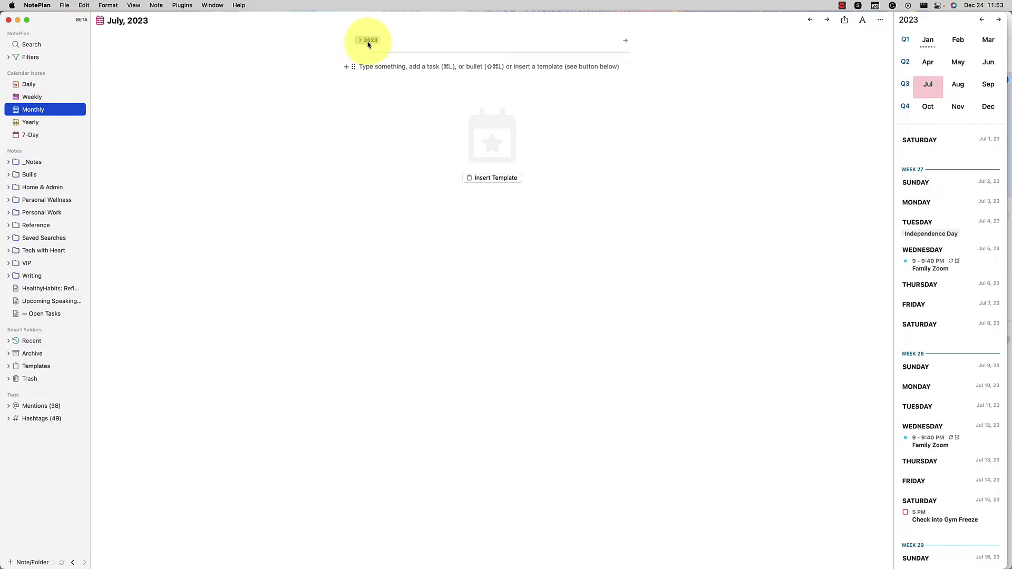
mouse_move(30, 126)
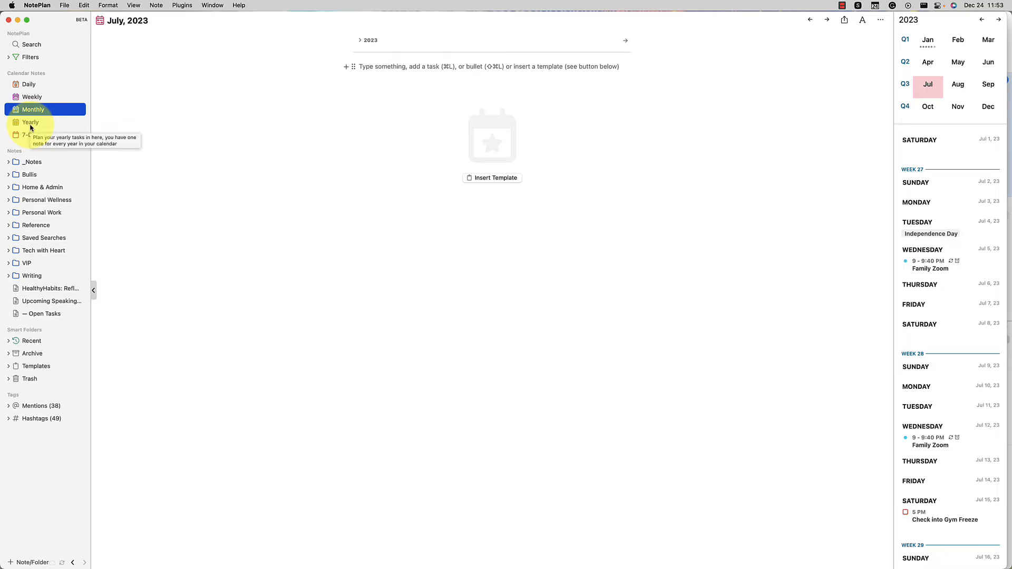
mouse_move(373, 51)
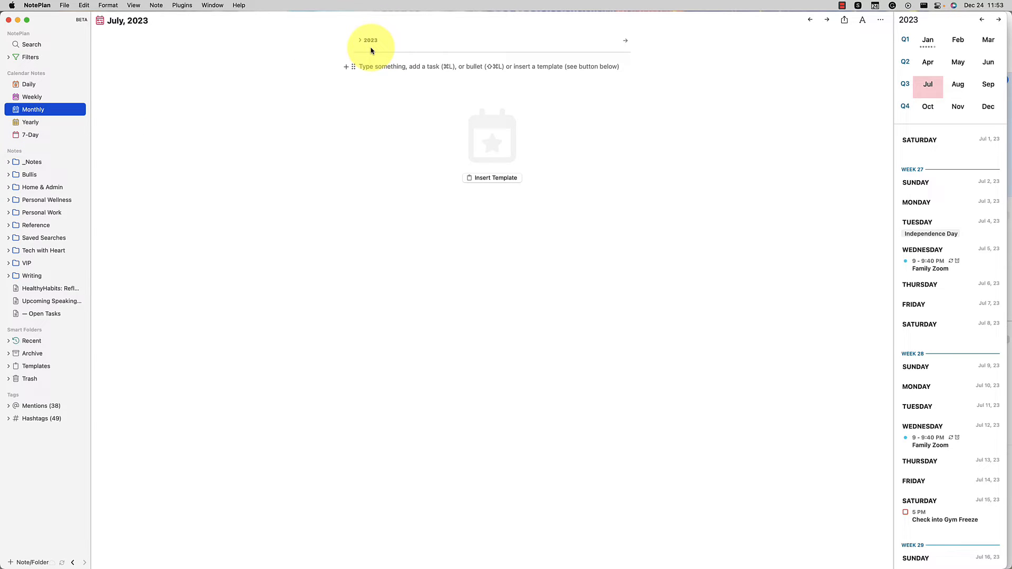
left_click(40, 6)
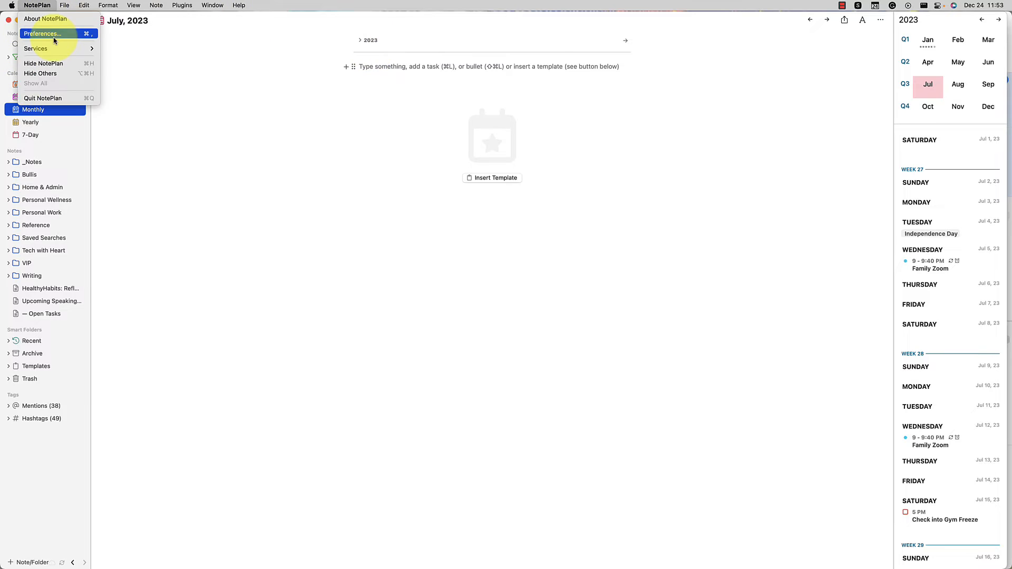
left_click(34, 33)
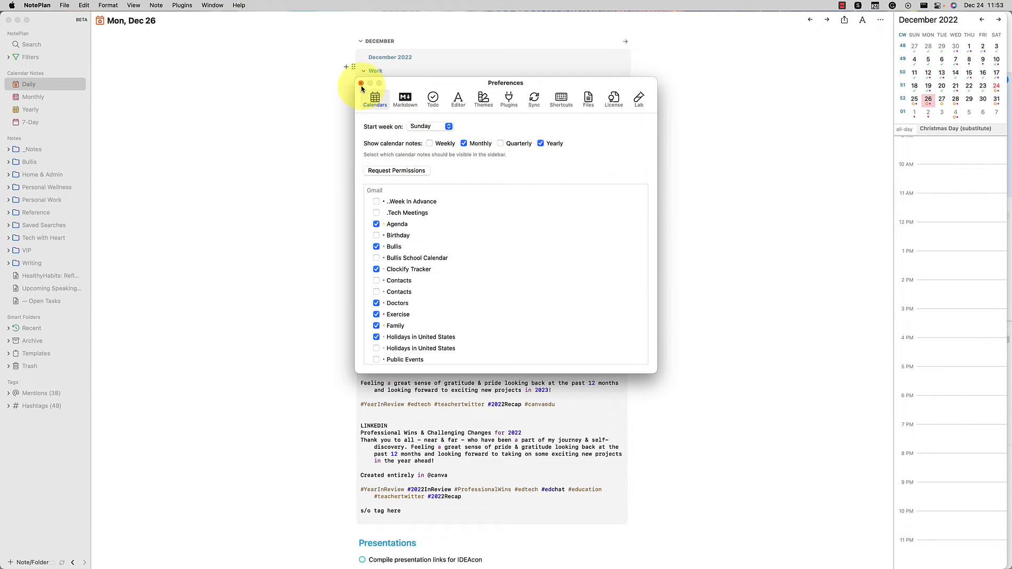
left_click(361, 84)
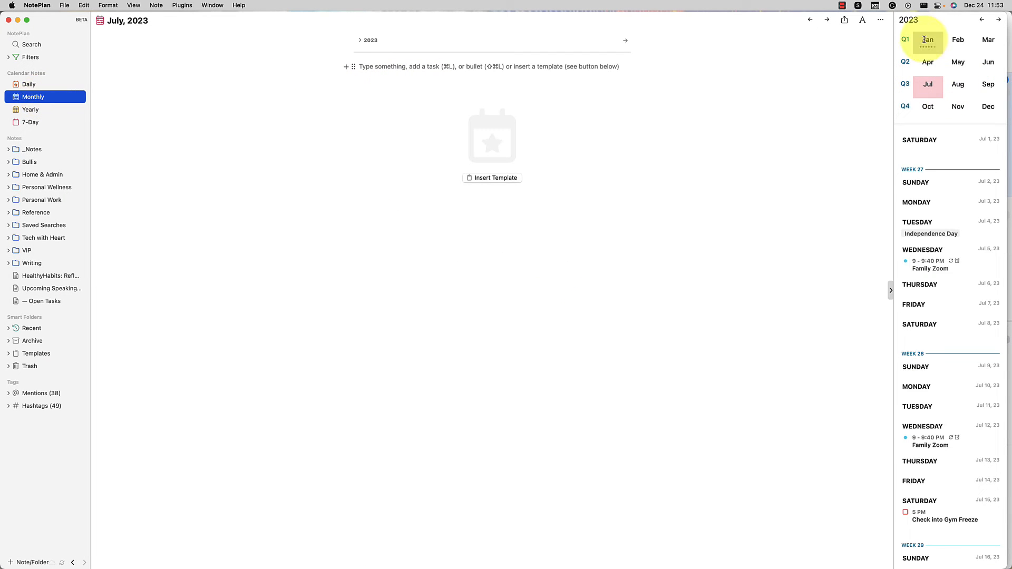
mouse_move(957, 106)
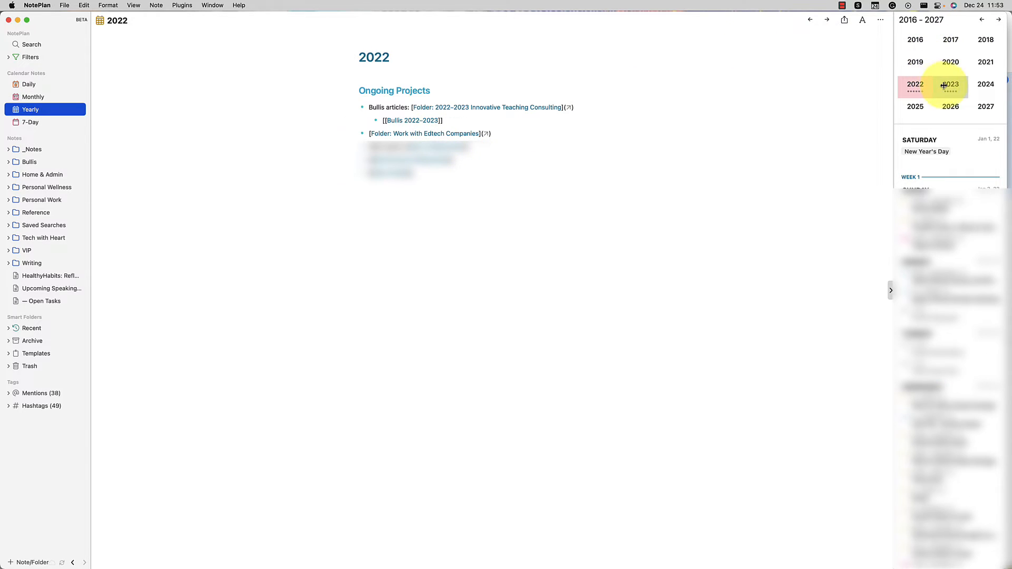
mouse_move(984, 89)
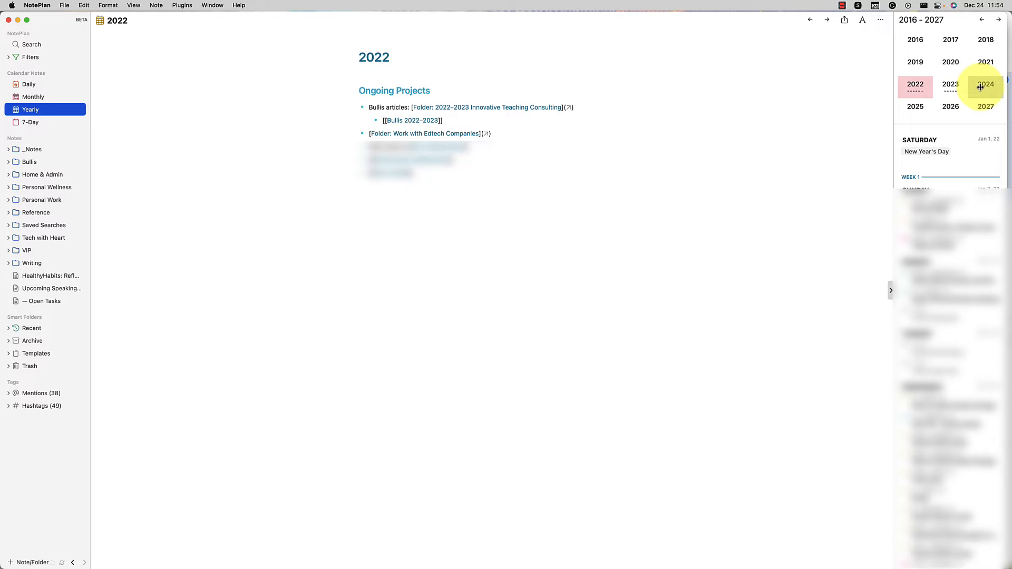
Step: Type ## Major Goals for the Year with ### Work, Health, Family and Relationships Related in the 2024 note
left_click(984, 84)
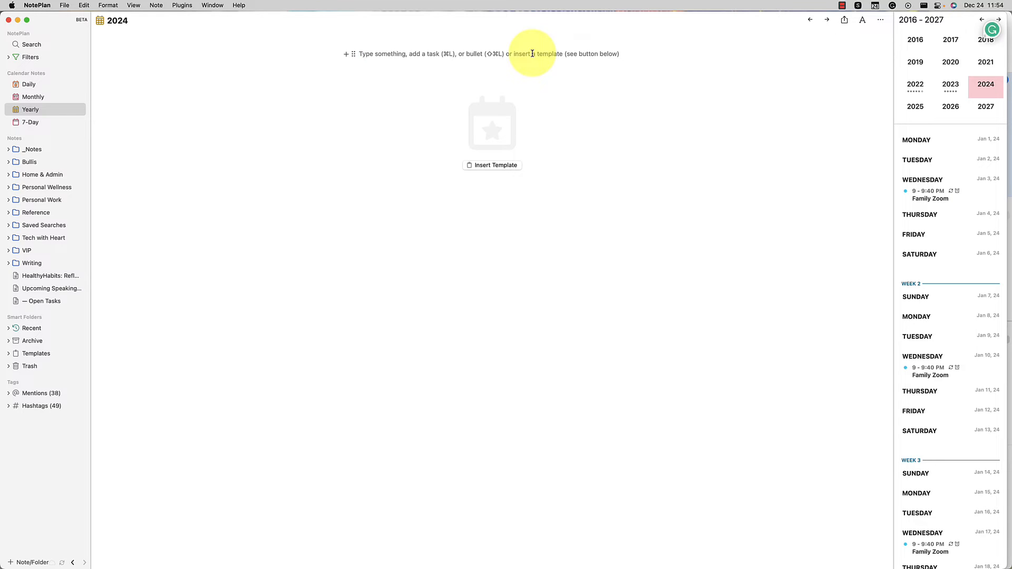
type("# 20")
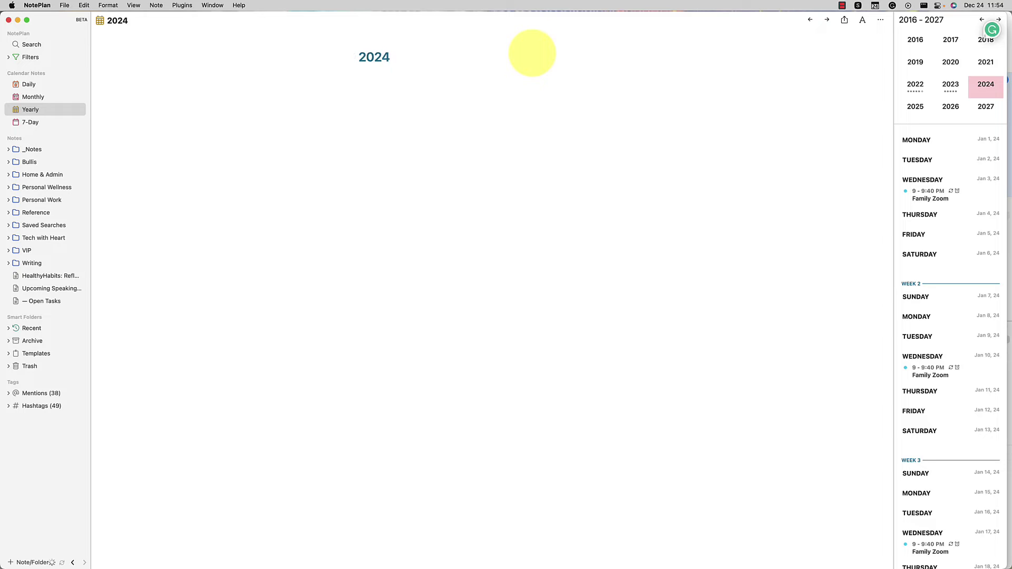
type("#")
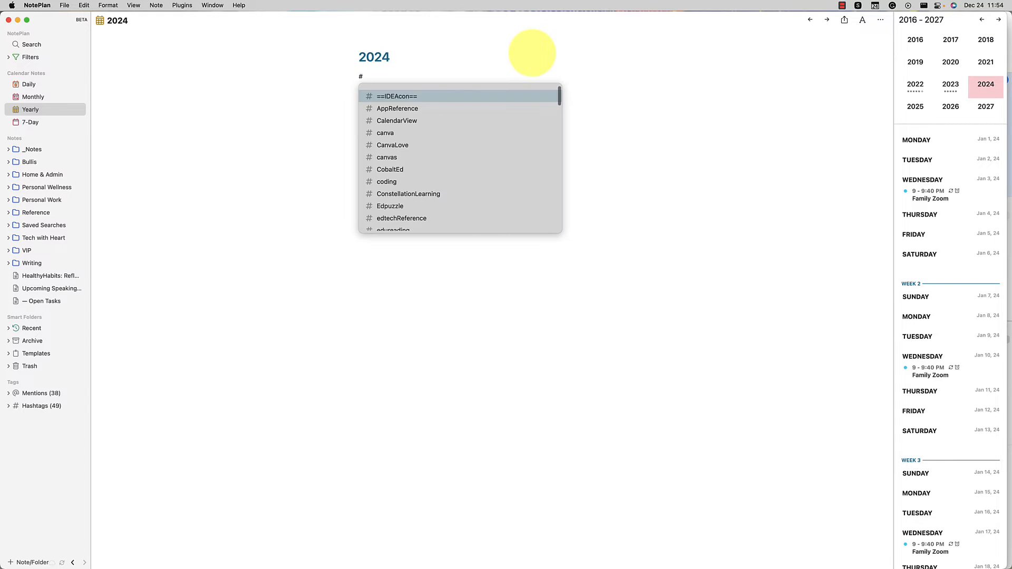
type("## Major Goals for the")
type("### Health Relate")
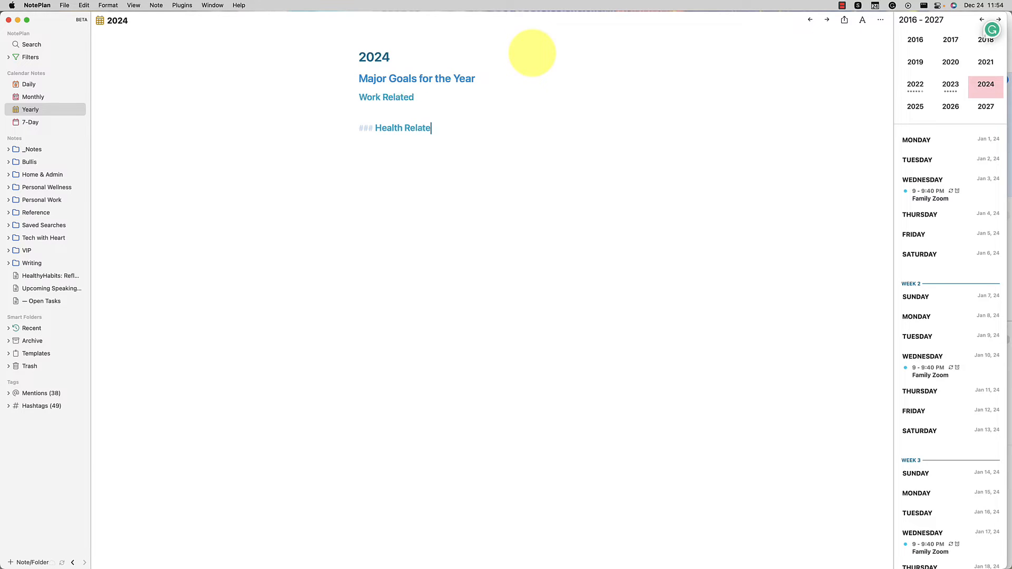
type("Family Related")
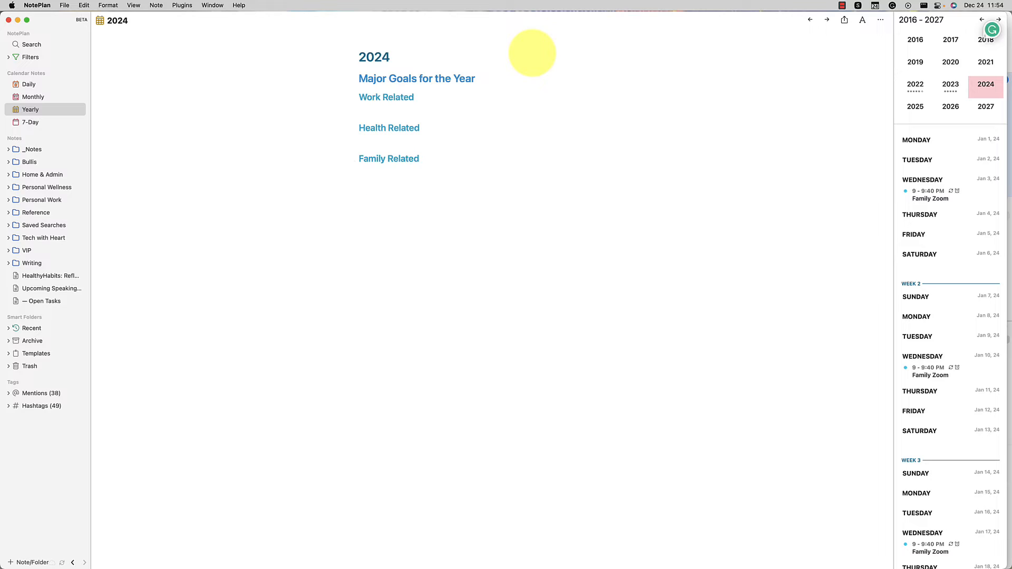
type("### Relationshi")
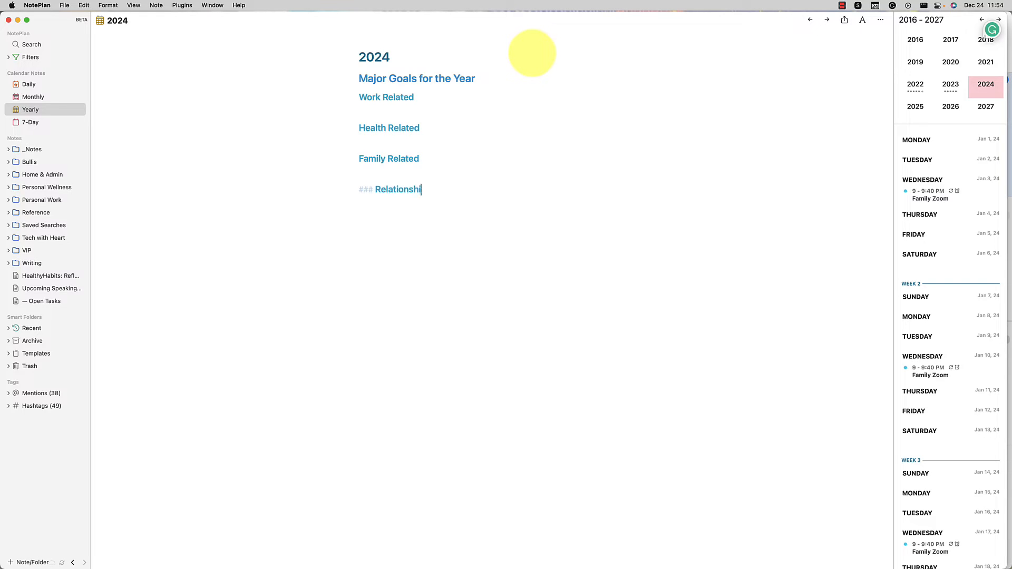
type("ps Related")
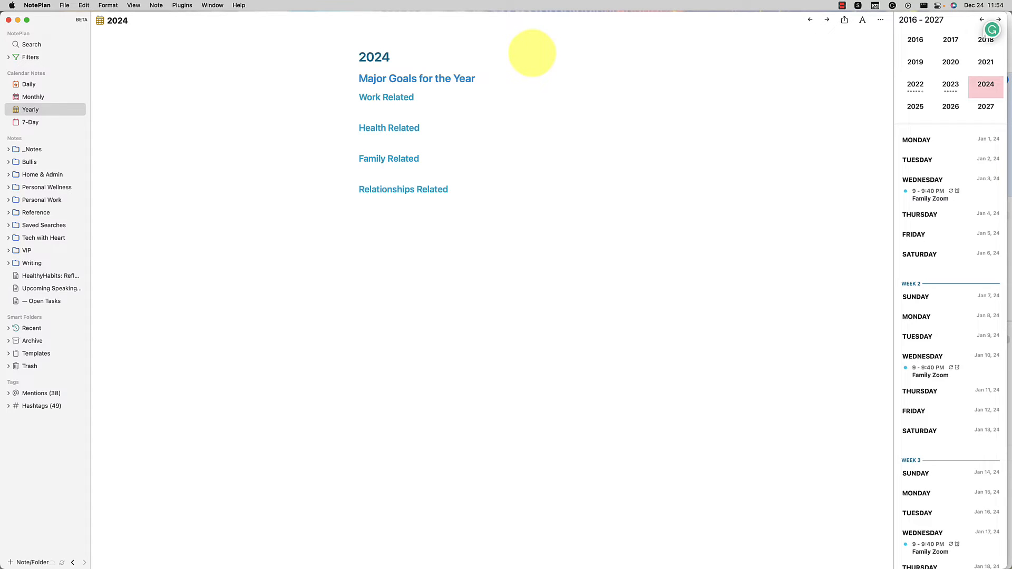
left_click(412, 97)
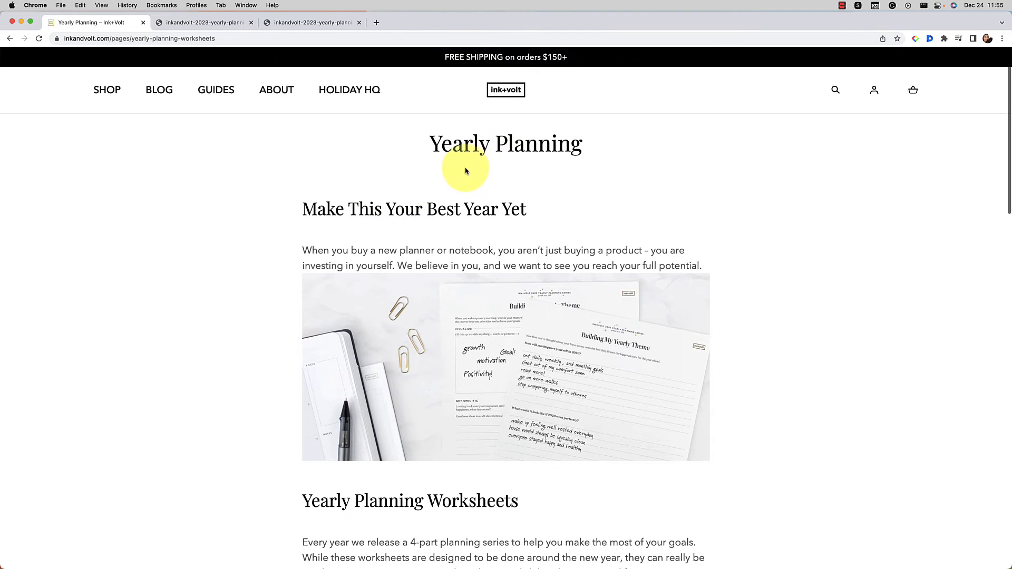
Step: Scroll through the Ink+Volt Yearly Planning page and bring up the Looking Back at 2022 worksheet
scroll("down", 3)
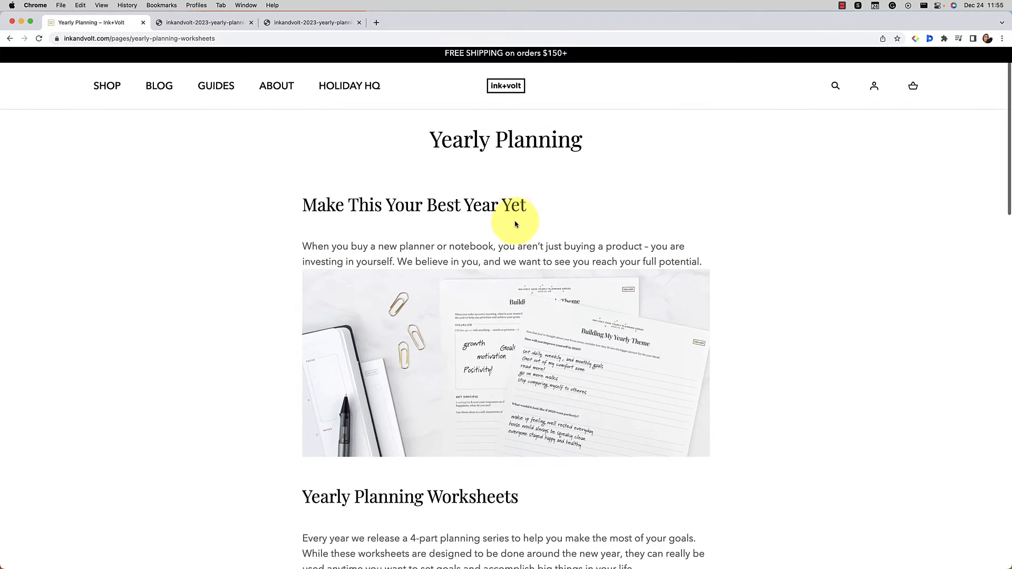
scroll("down", 3)
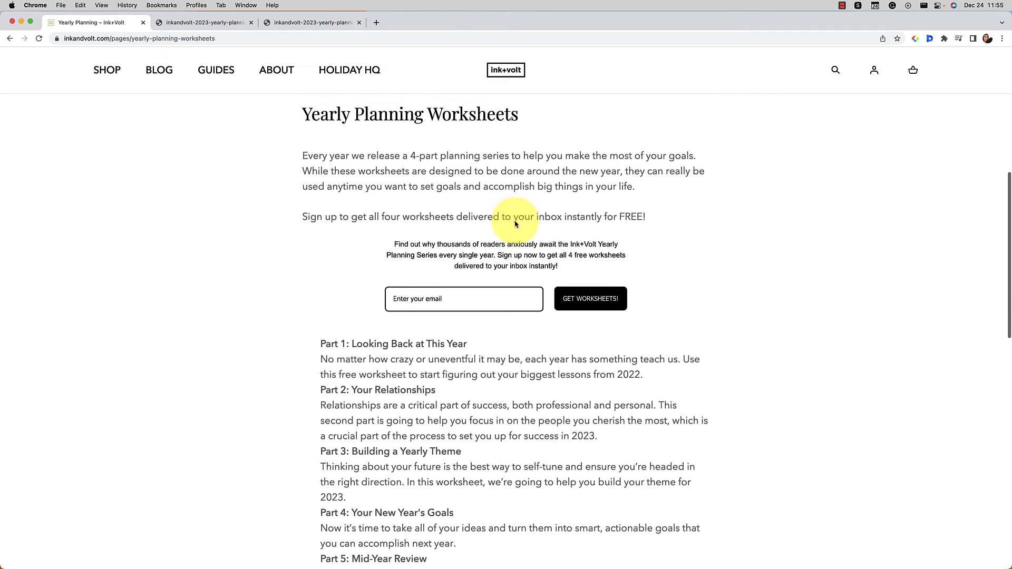
scroll("down", 3)
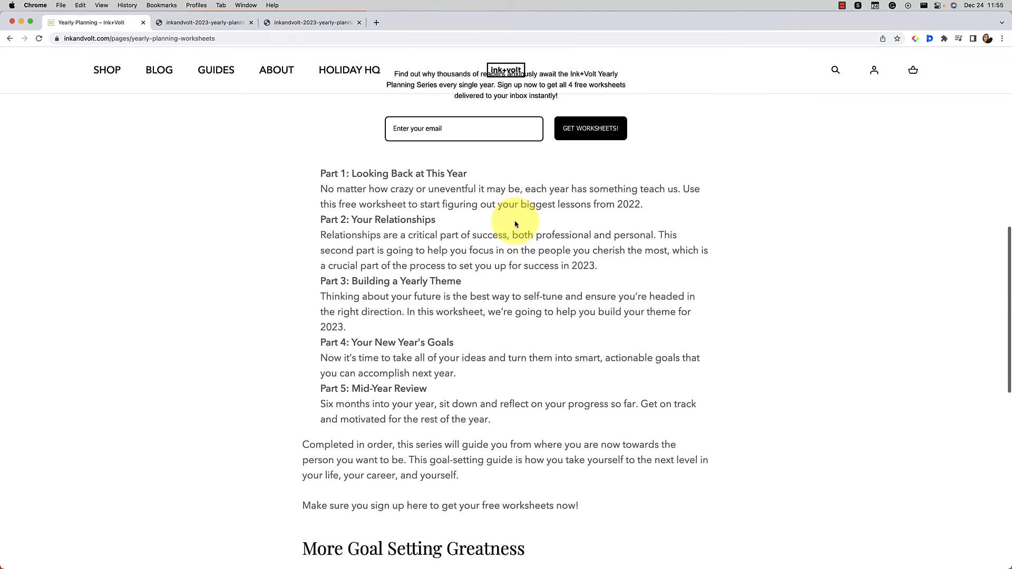
scroll("down", 3)
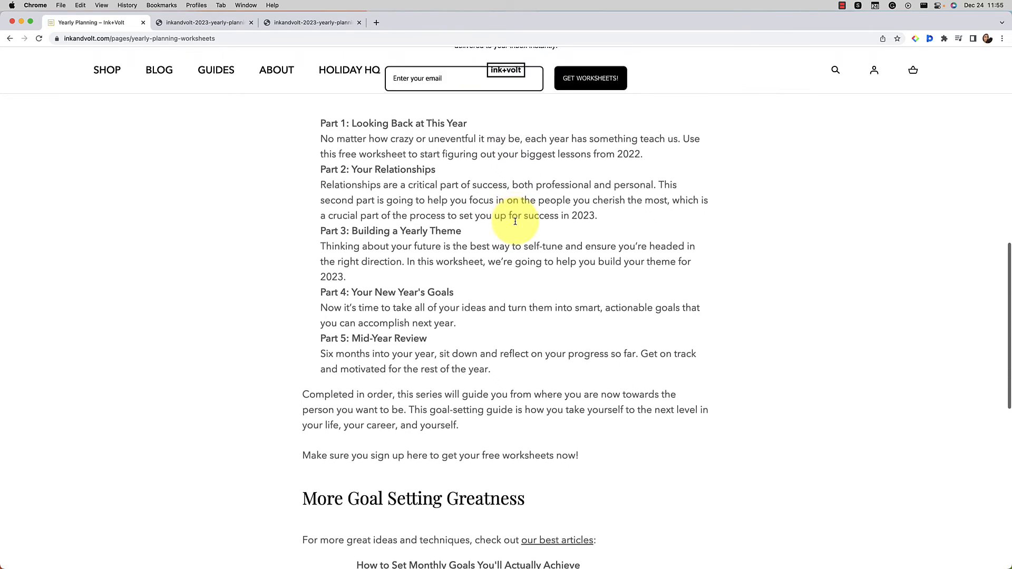
scroll("down", 3)
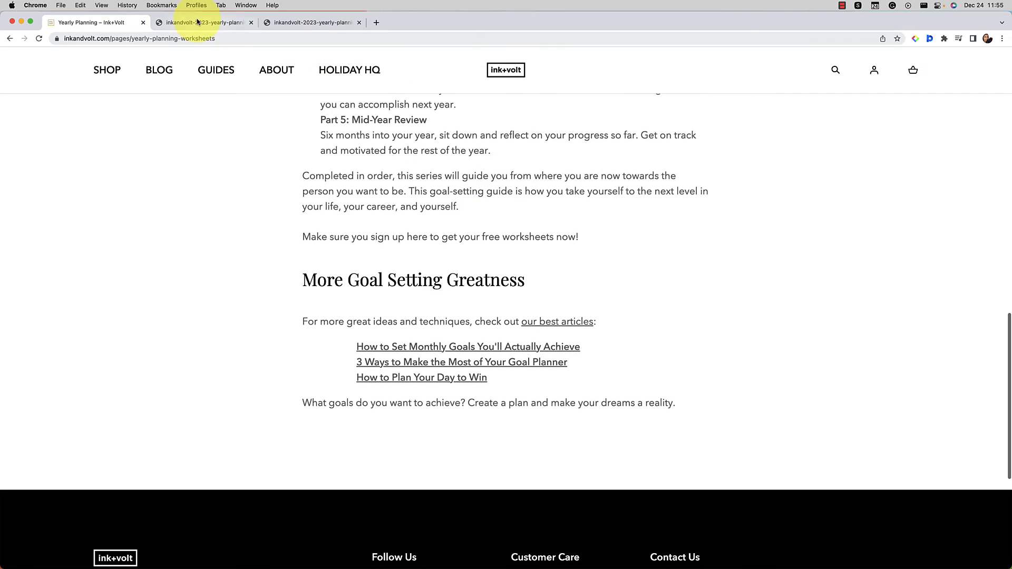
left_click(202, 22)
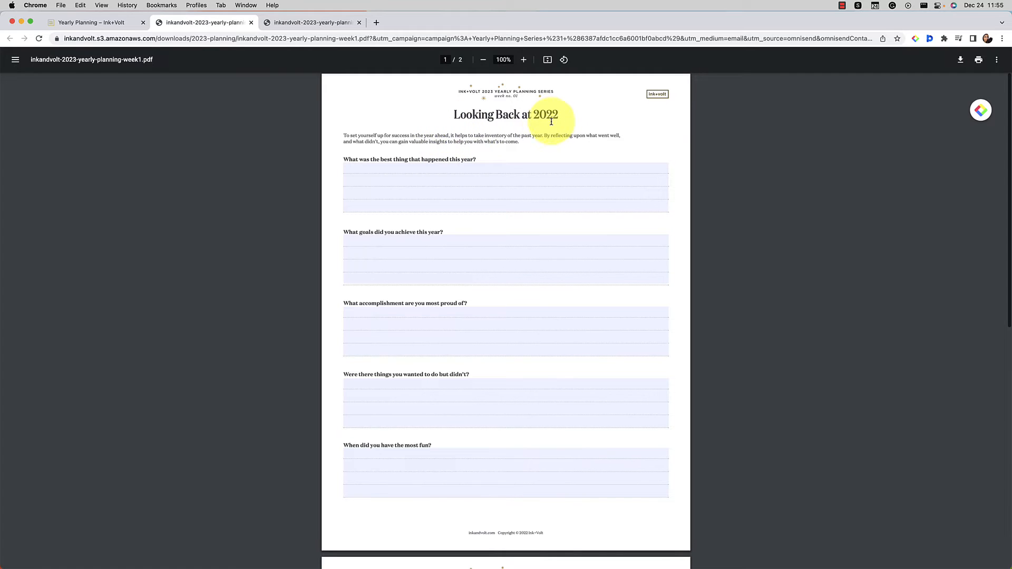
Step: Review the Looking Back worksheet, then bring up the Building My Yearly Theme worksheet
scroll("down", 3)
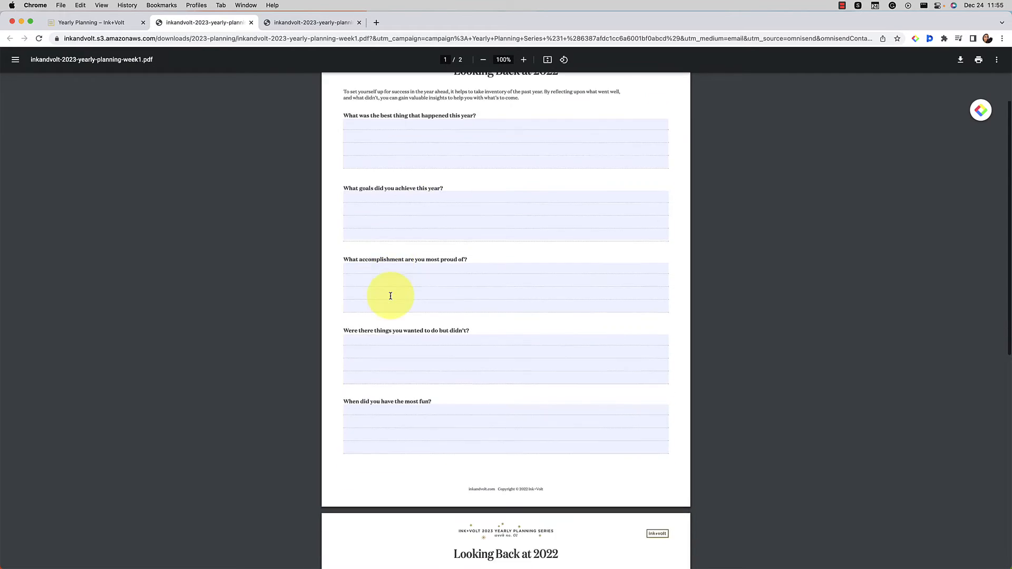
scroll("down", 3)
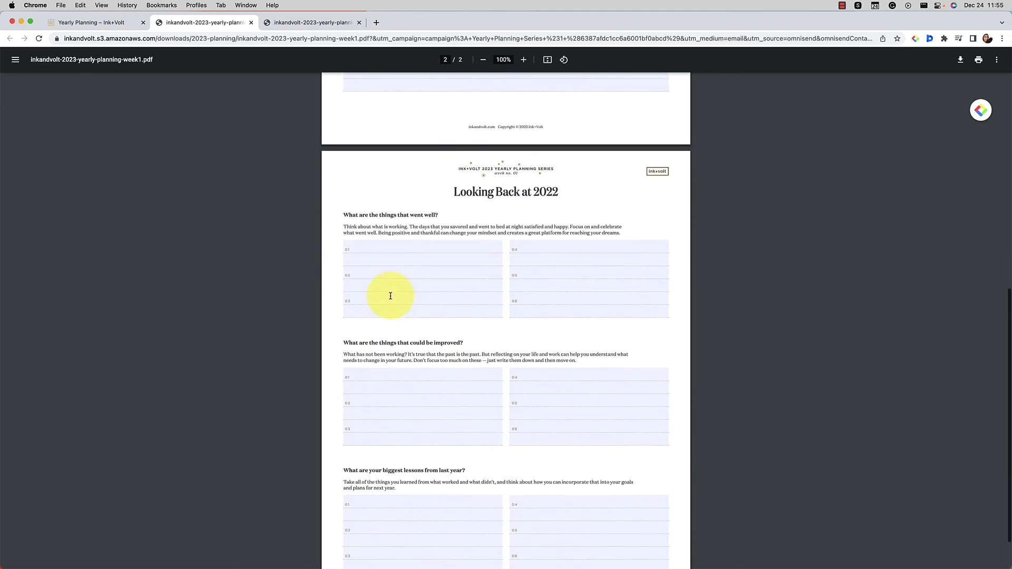
scroll("down", 3)
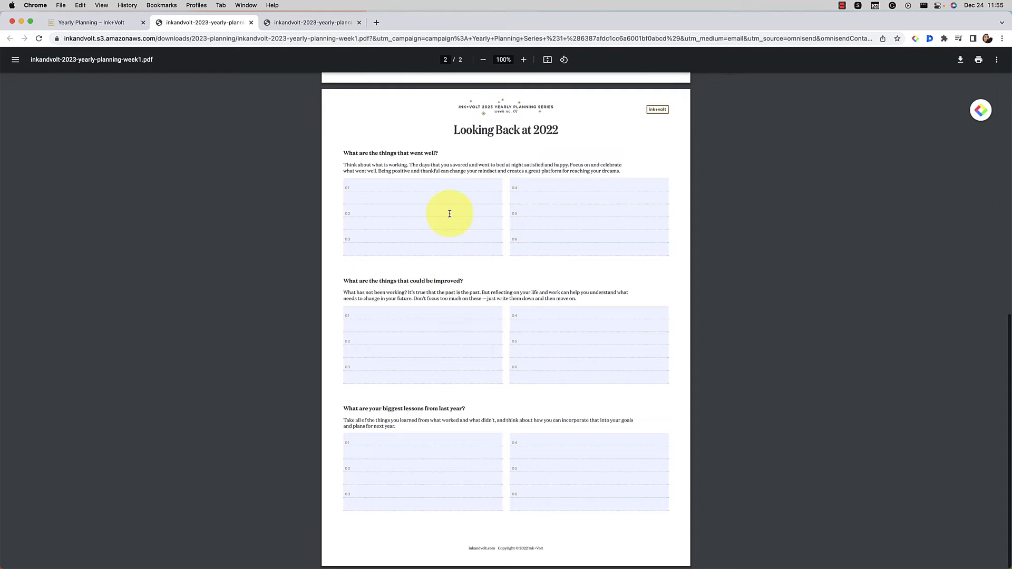
left_click(312, 22)
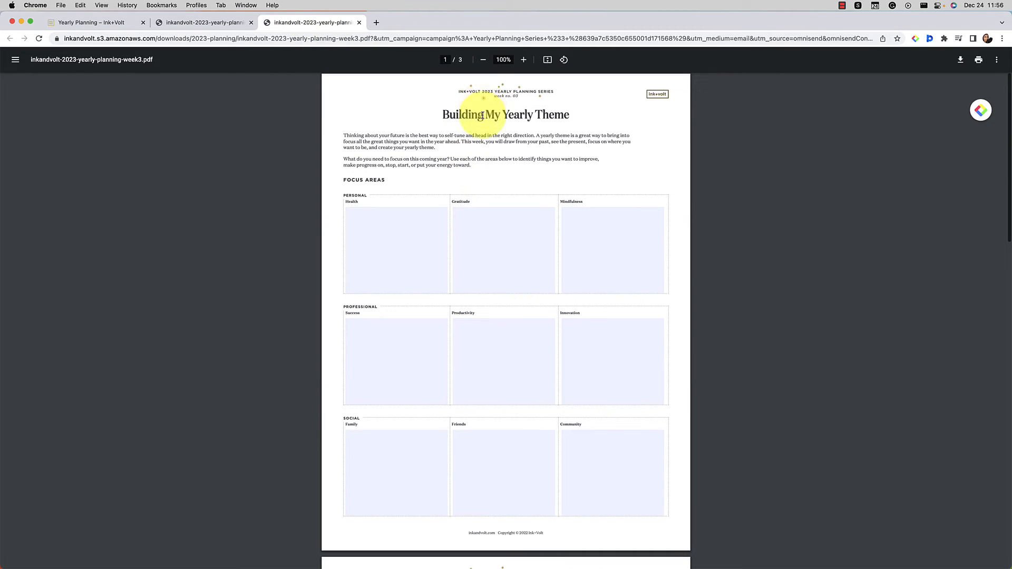
scroll("down", 3)
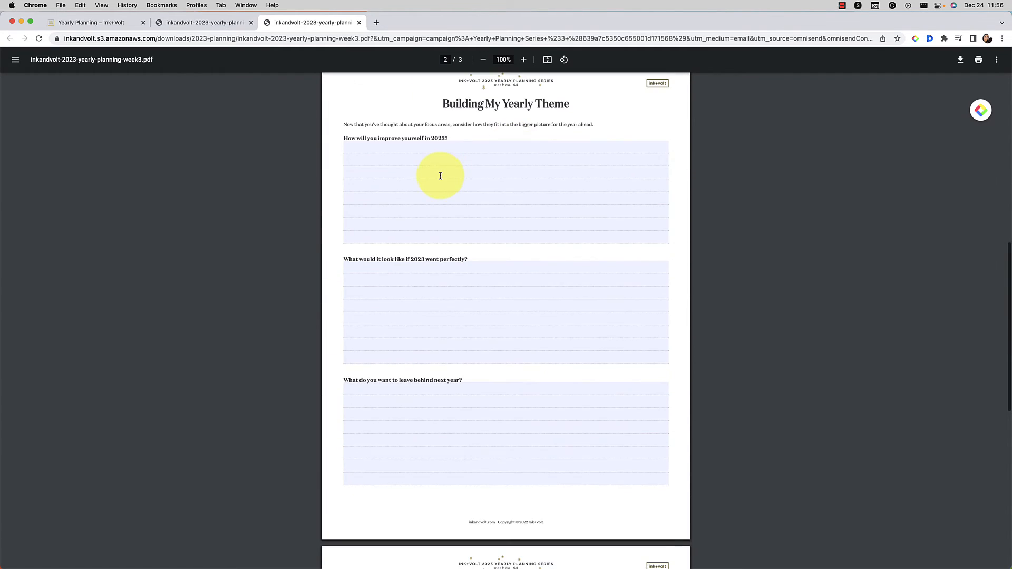
scroll("down", 3)
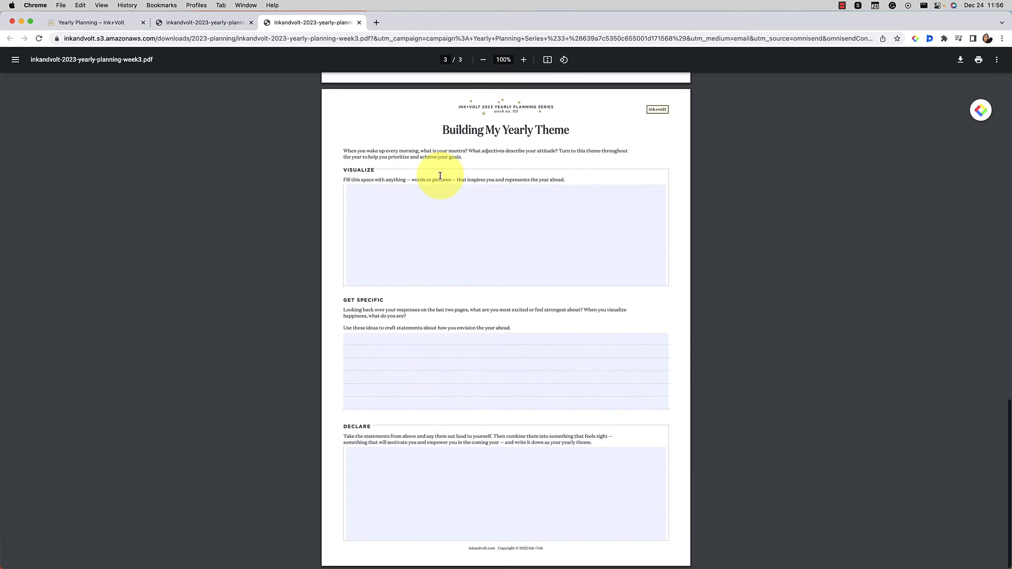
mouse_move(489, 304)
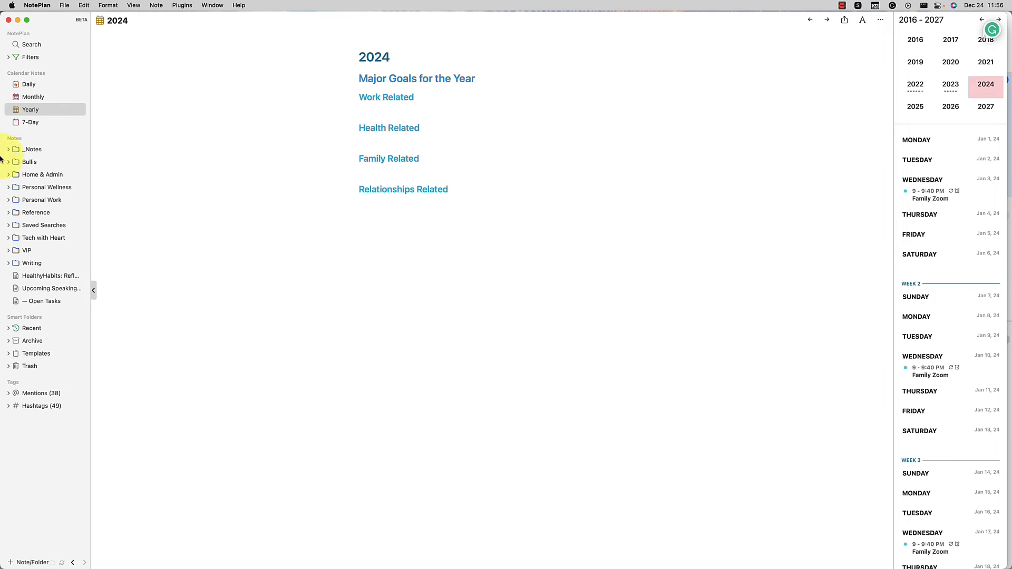
Step: Add 'Connect with 5 people on xyz' under Work Related scheduled >march2024, then follow its March 2024 link
left_click(417, 288)
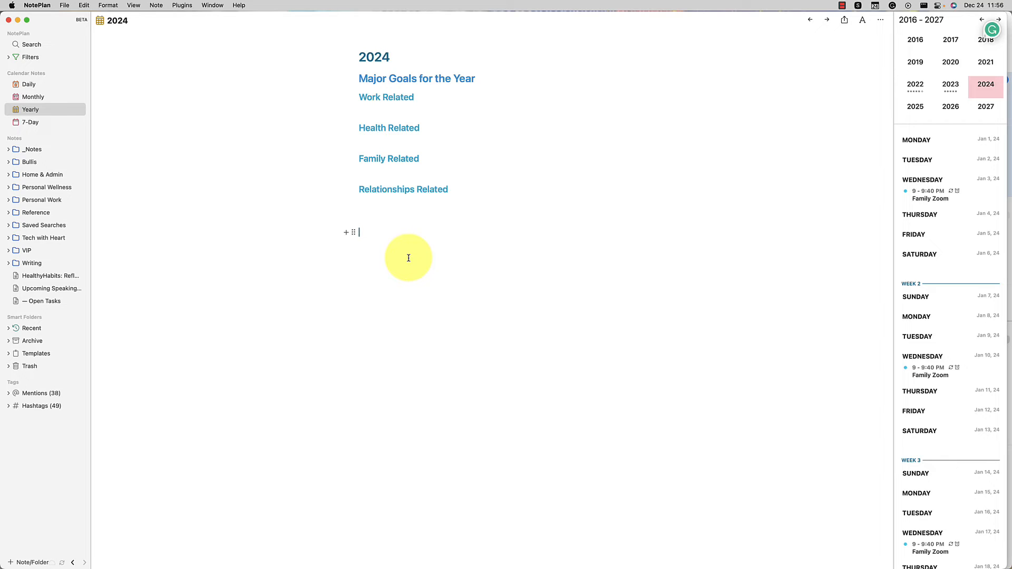
mouse_move(420, 114)
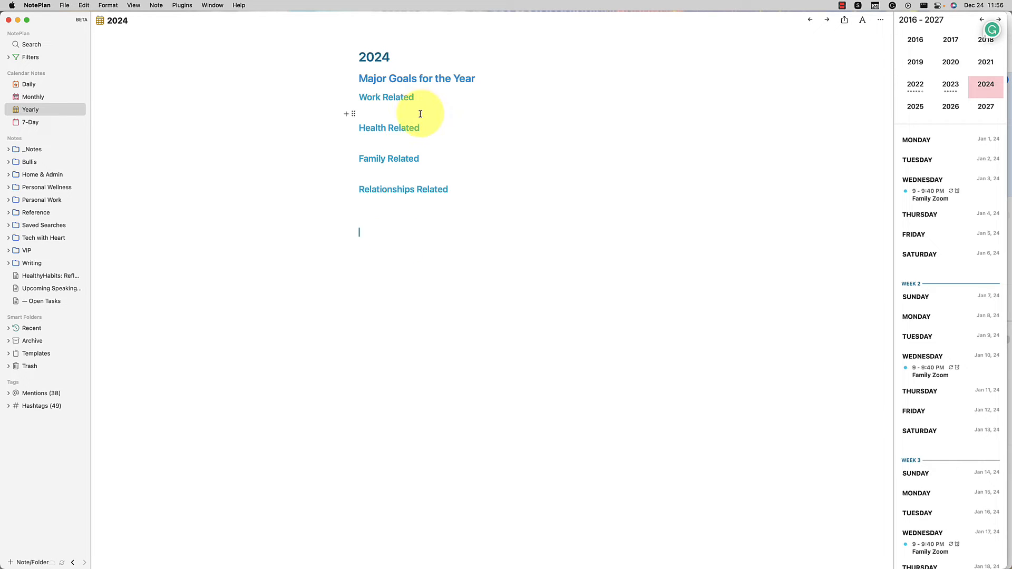
type("Connect with 5 people on xyz")
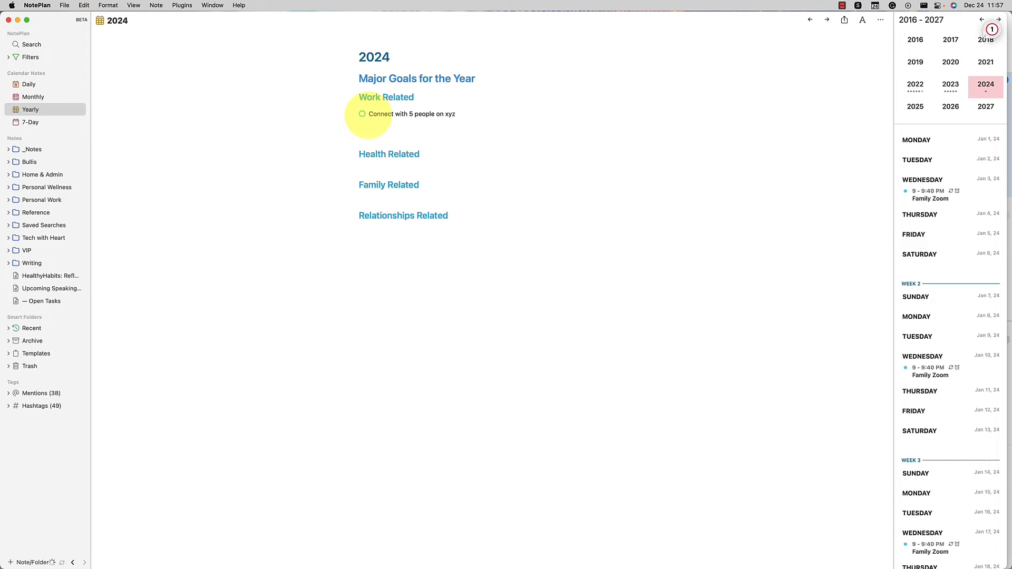
type(">")
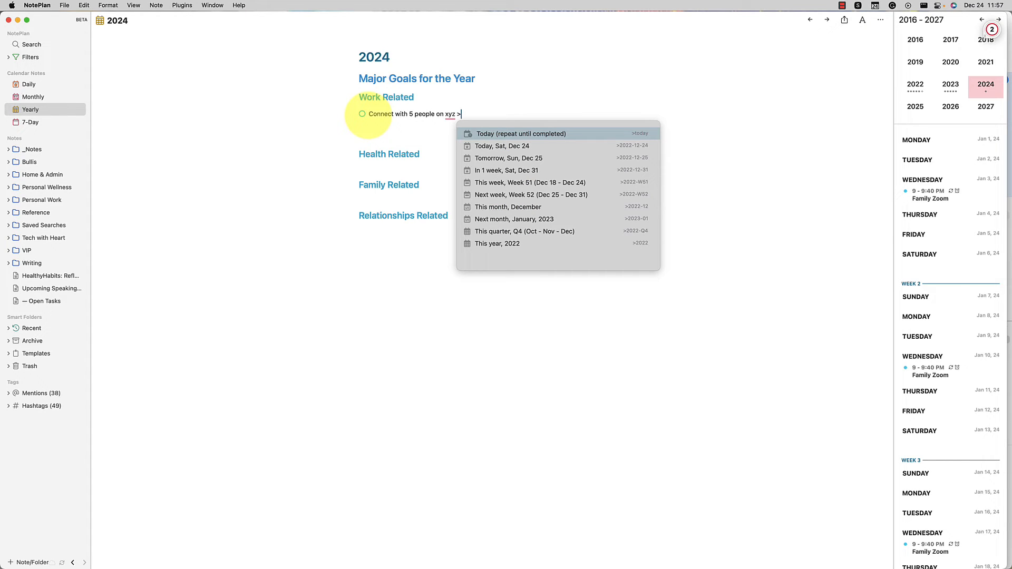
type("march")
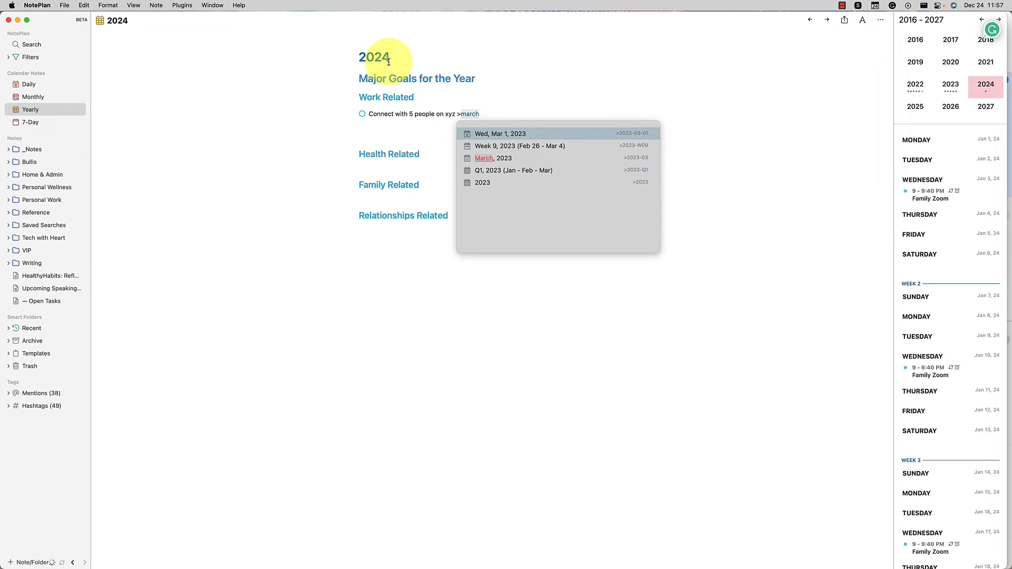
type("2024")
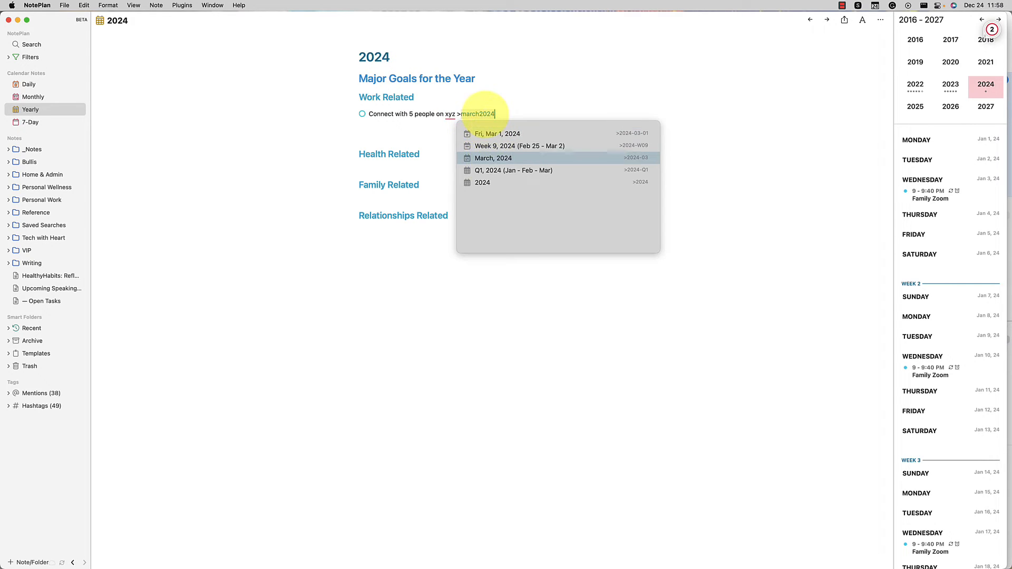
left_click(493, 158)
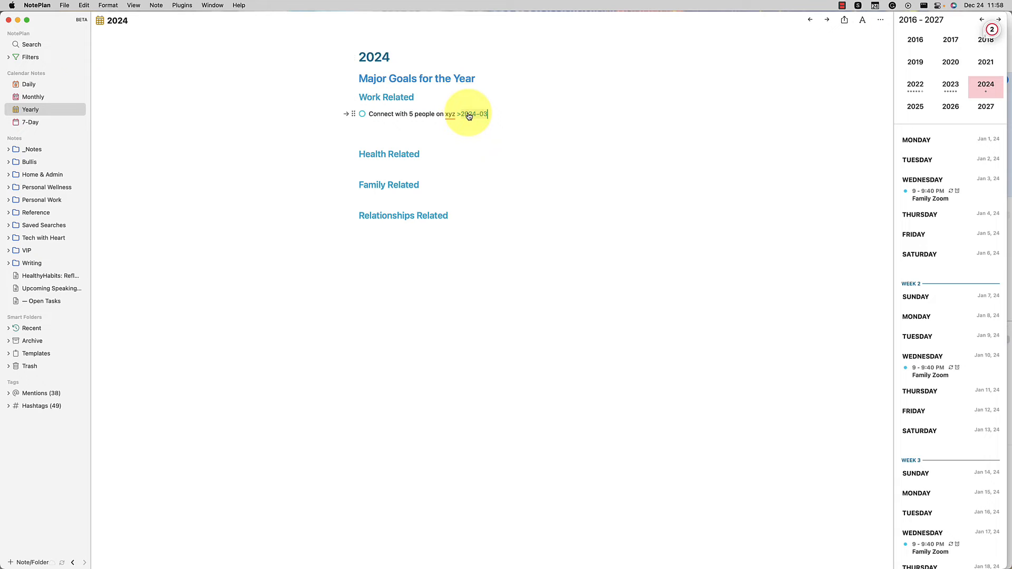
left_click(33, 96)
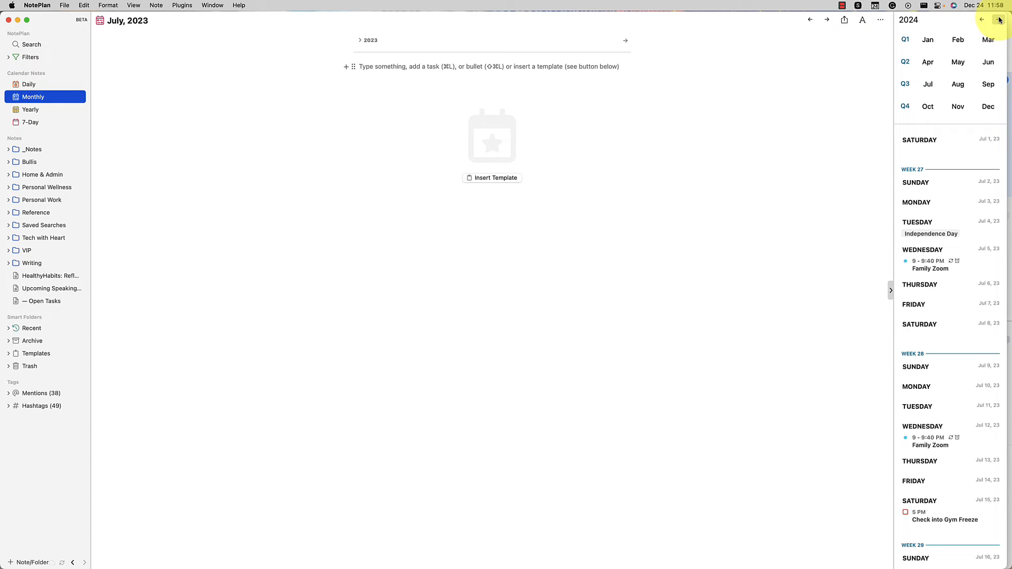
Step: Move the calendar to 2024 and open the March 2024 daily notes referencing the xyz task
left_click(987, 40)
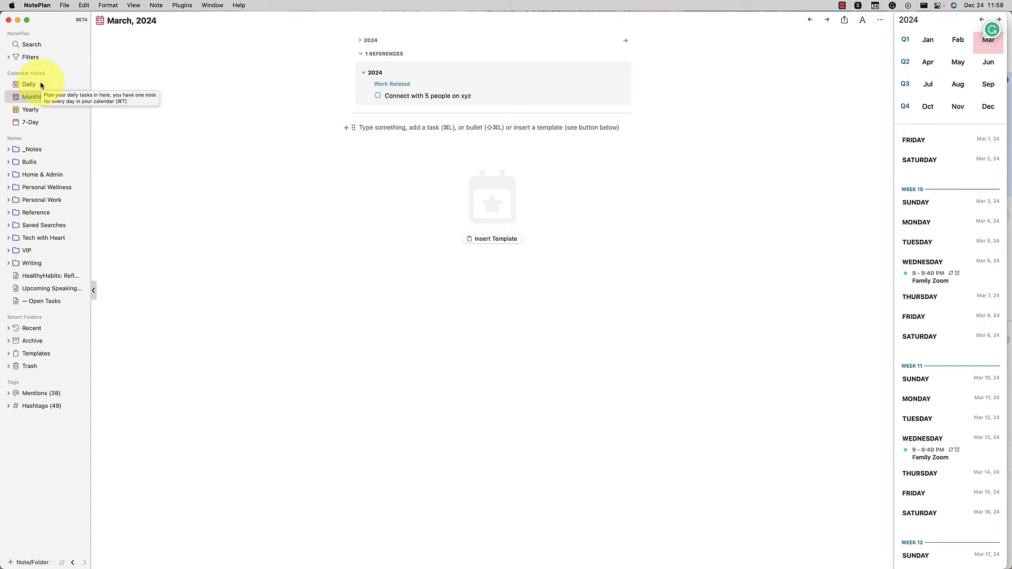
left_click(29, 85)
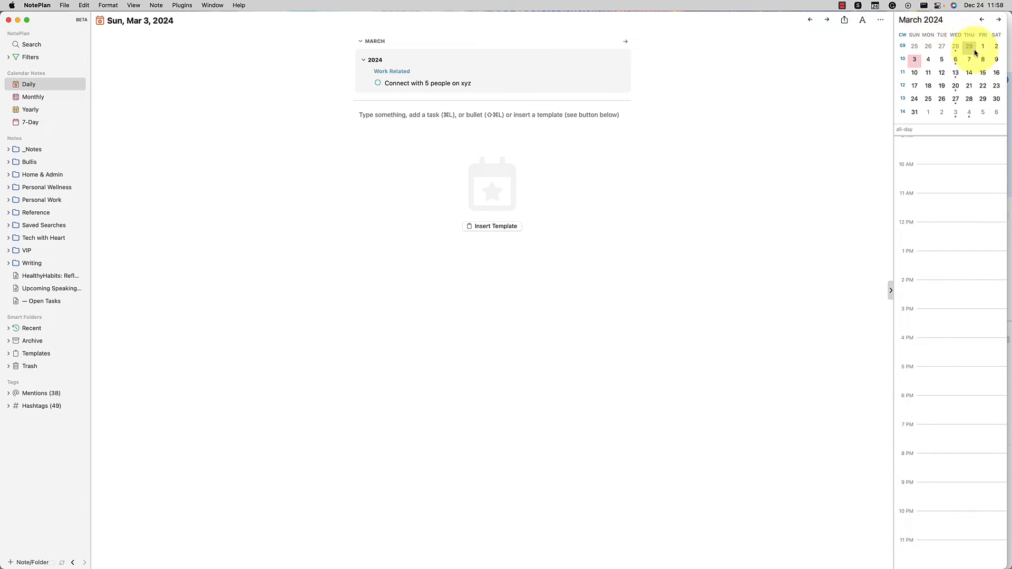
left_click(928, 71)
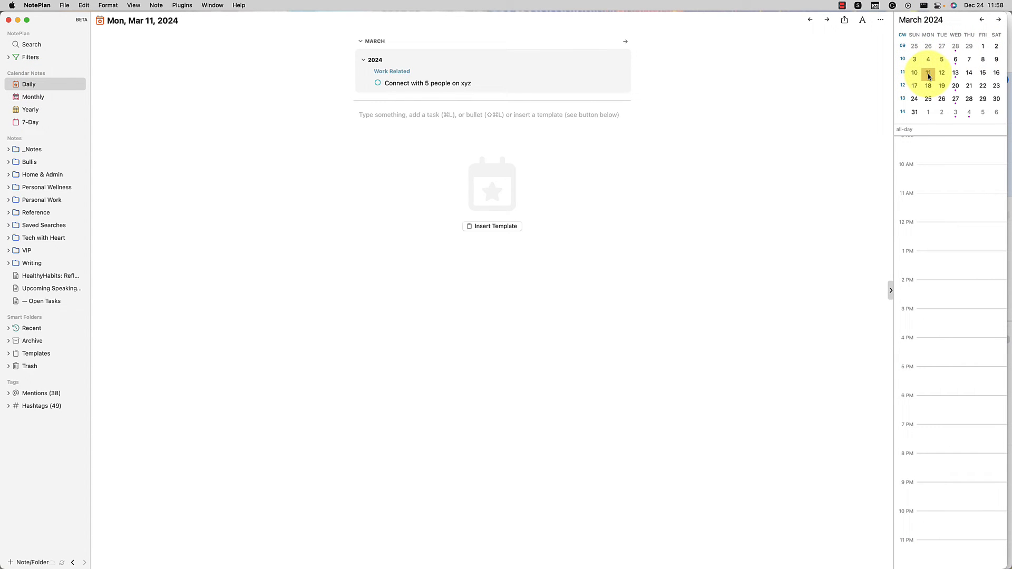
left_click(928, 85)
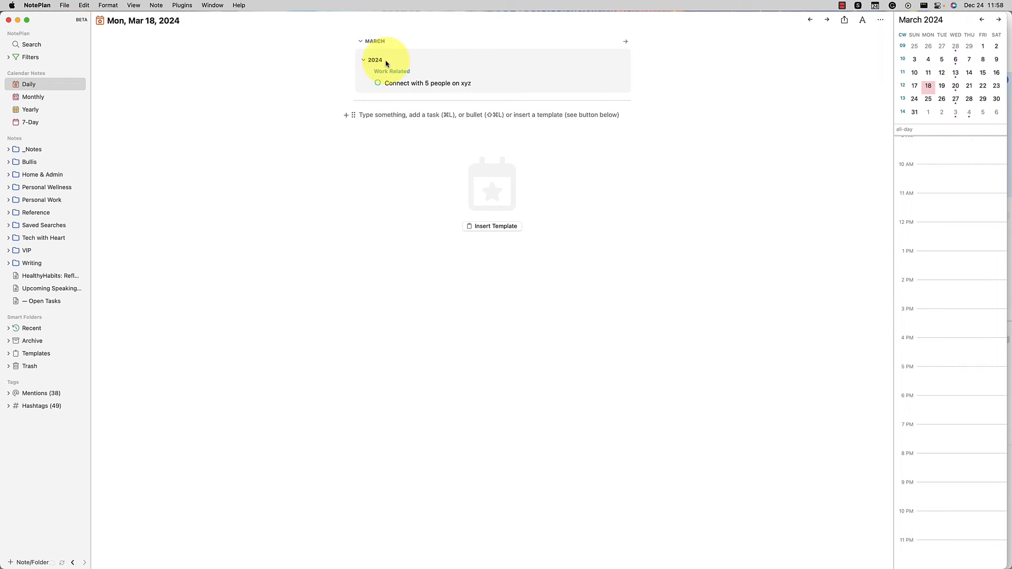
Step: Collapse and expand the 2024 and March reference groups, then return to the 2024 yearly note
left_click(363, 59)
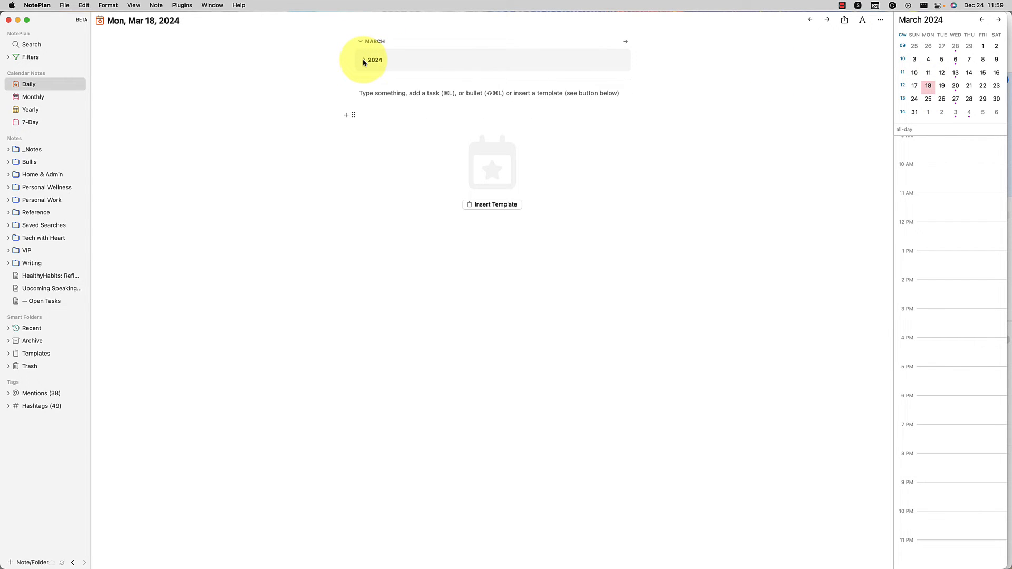
left_click(359, 41)
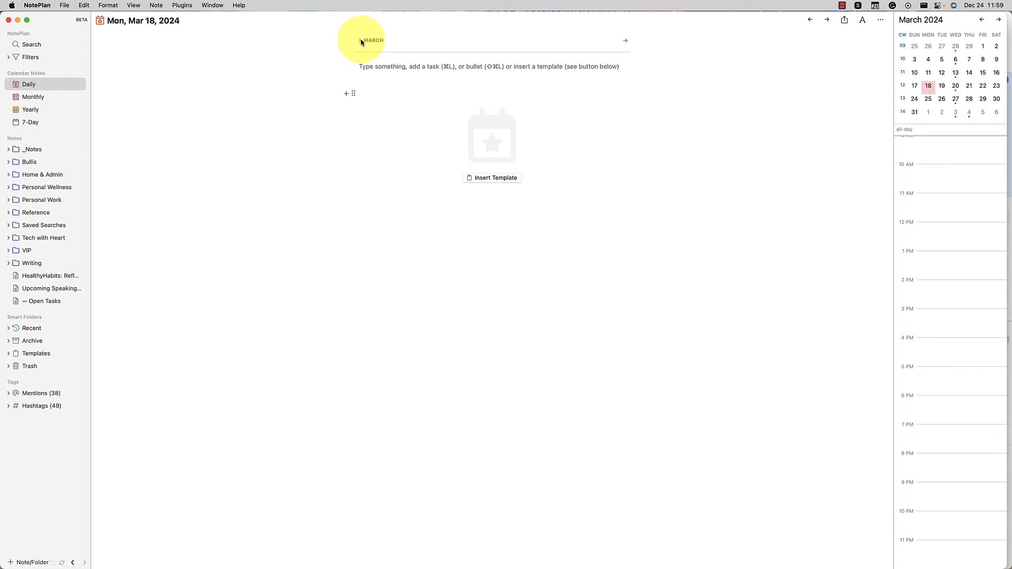
left_click(360, 41)
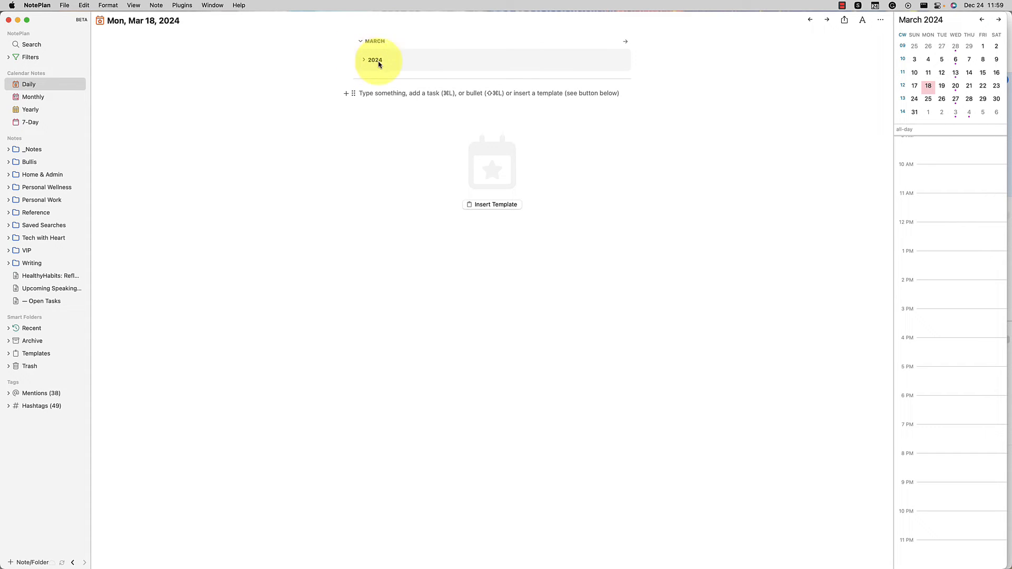
left_click(33, 96)
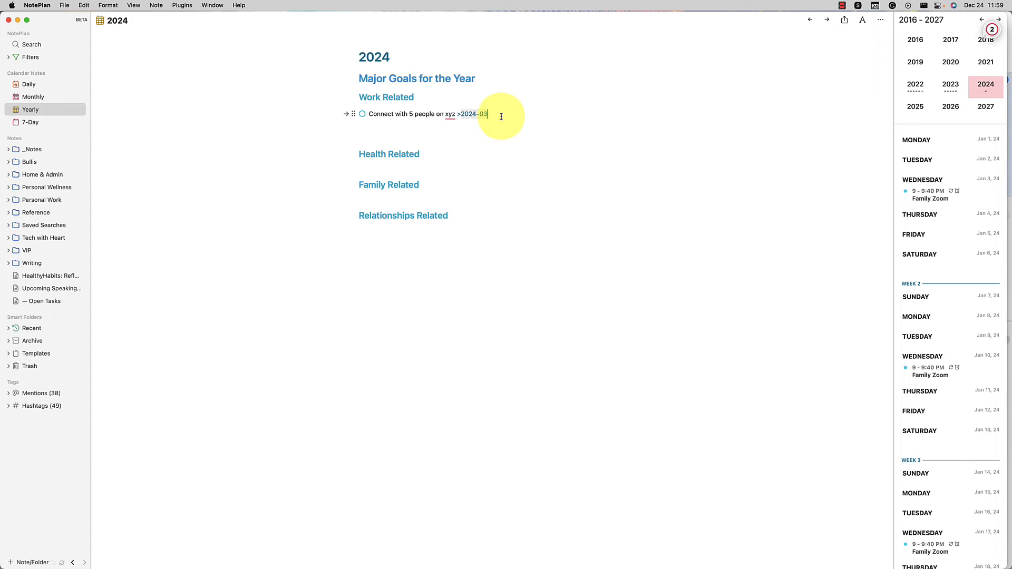
key("backspace")
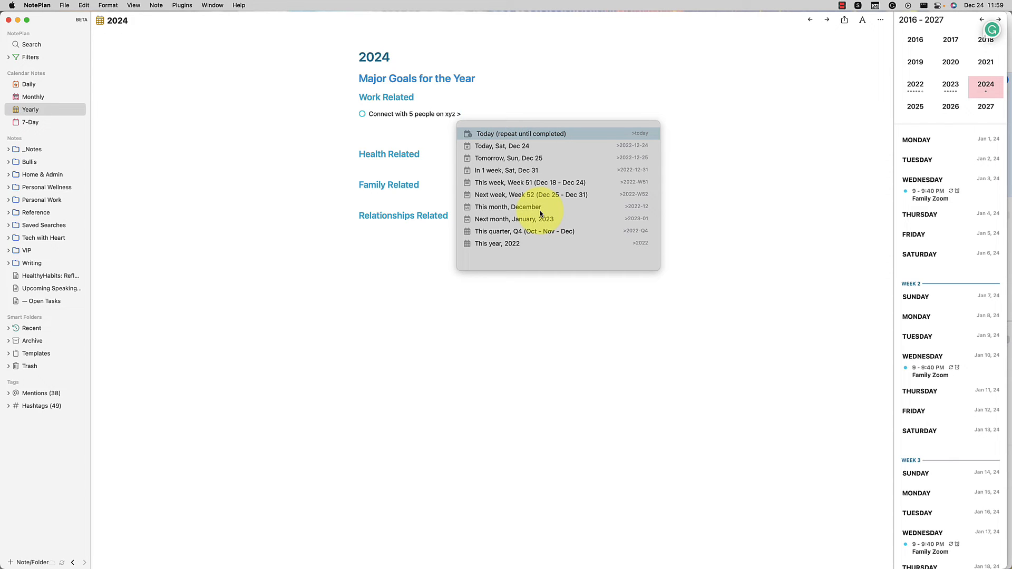
type("march2")
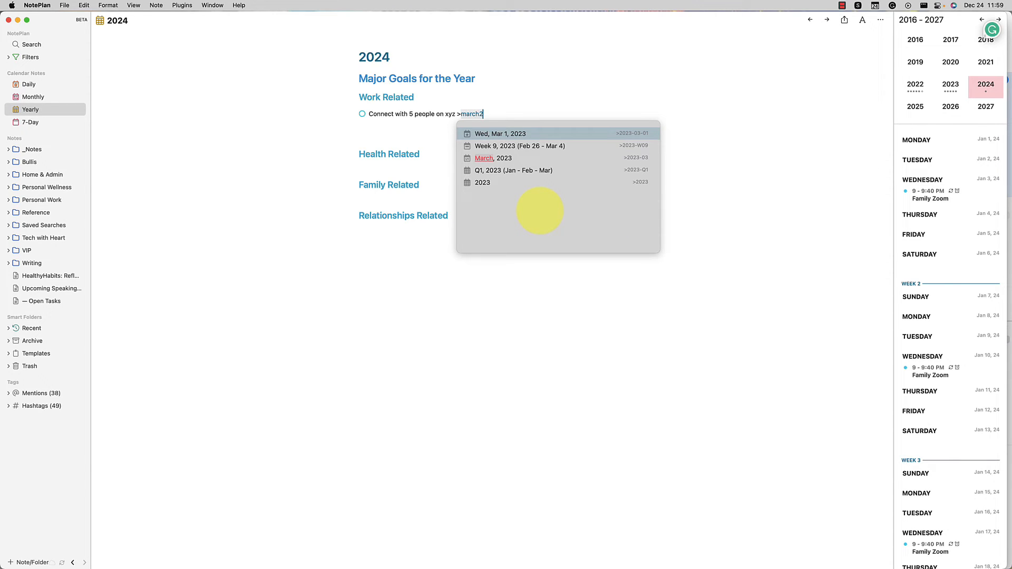
type("024")
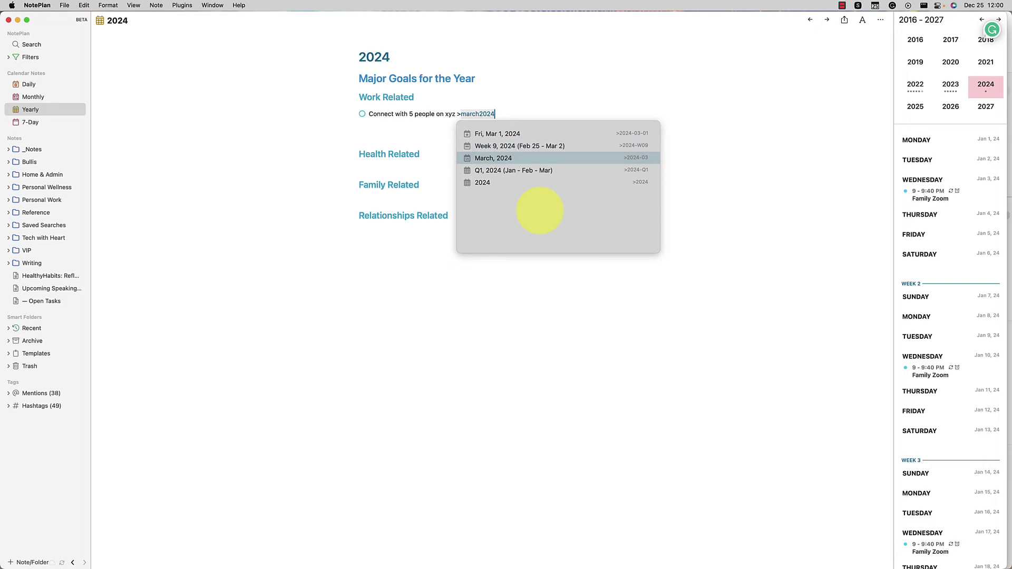
left_click(493, 158)
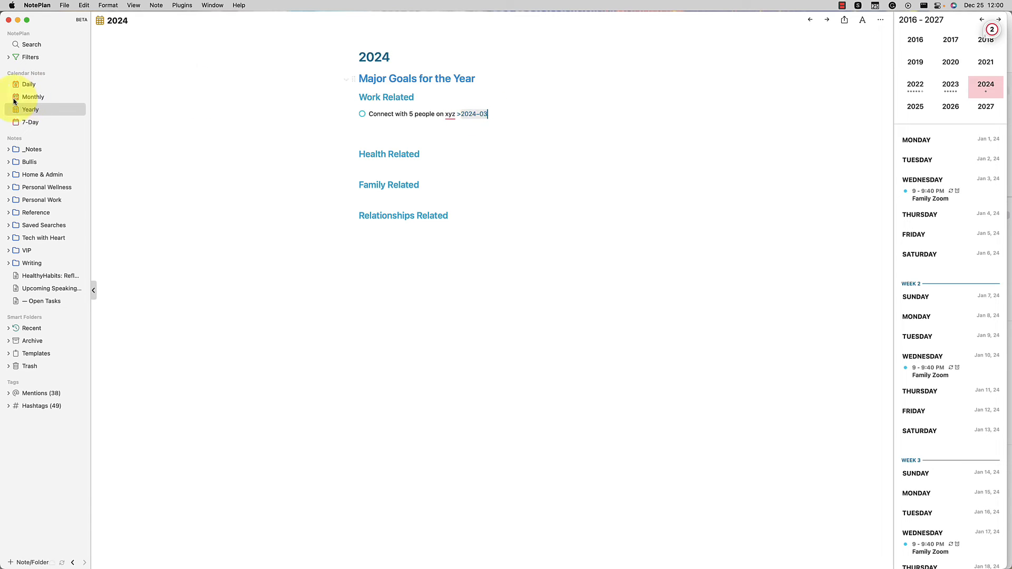
mouse_move(32, 101)
type("##")
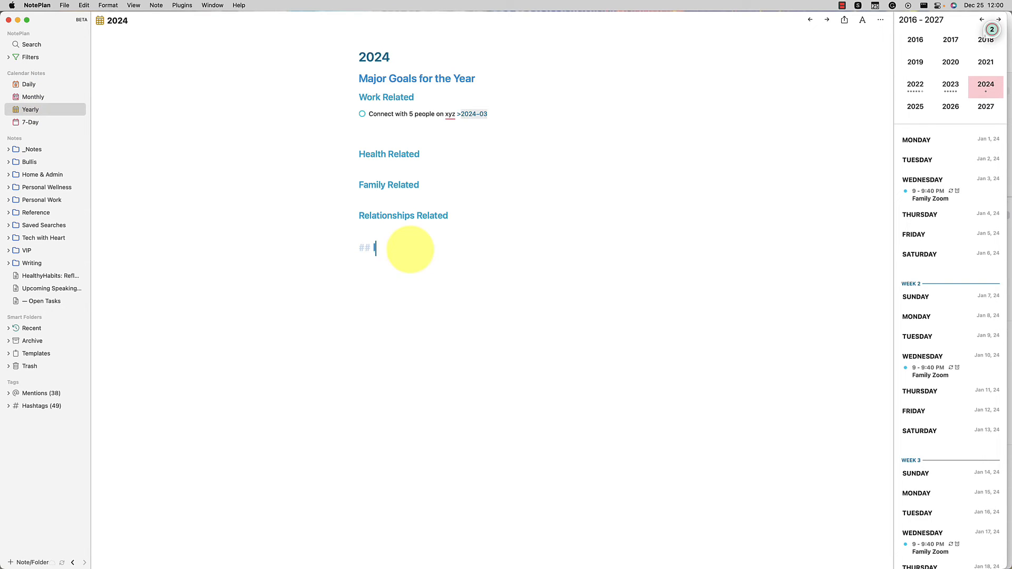
Step: Add a '## In 5 Years' heading to the 2024 note linked via >jan2029 to the year 2029
type("In 5 Years")
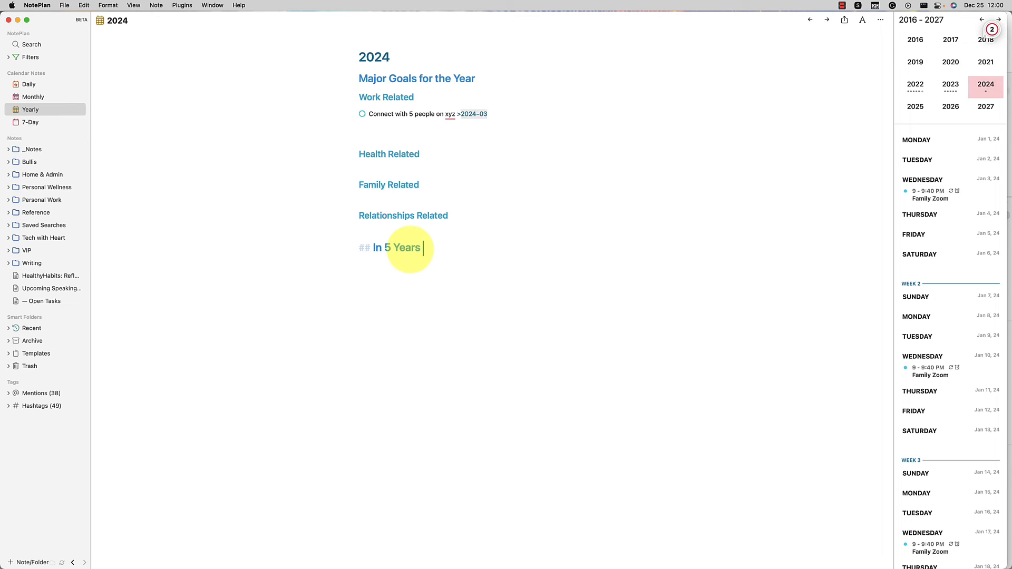
type(">2029")
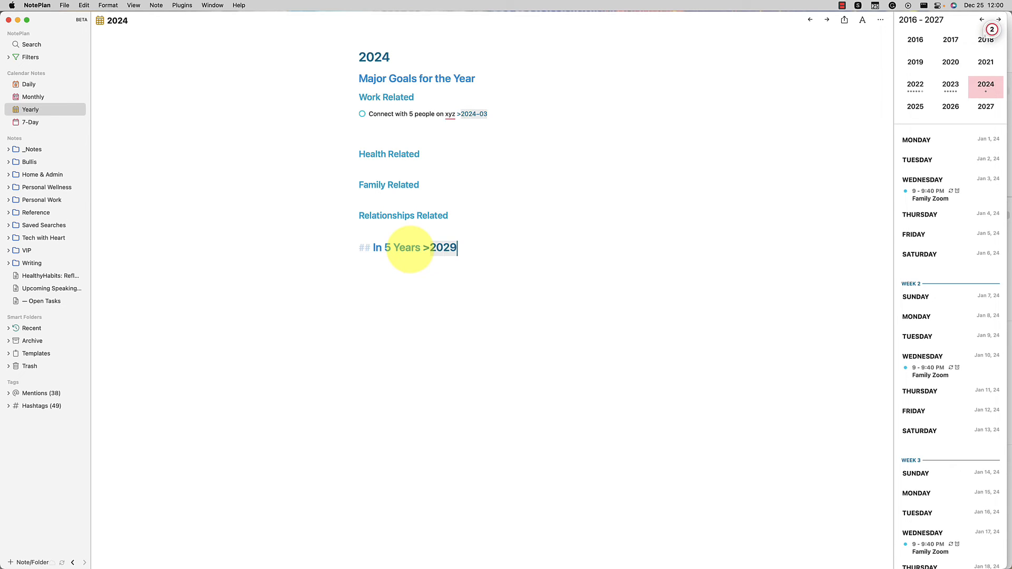
type("jan")
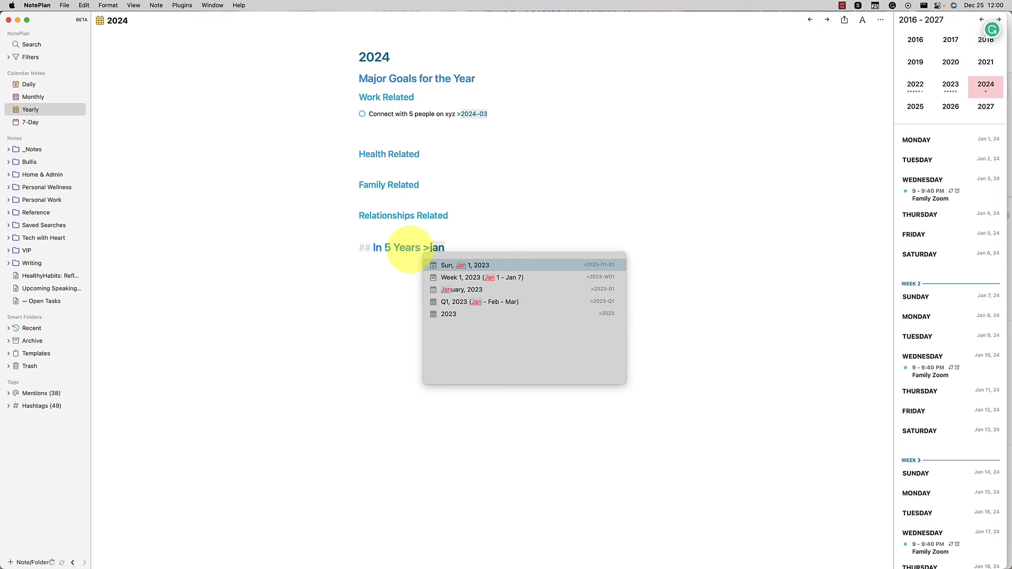
type("2029")
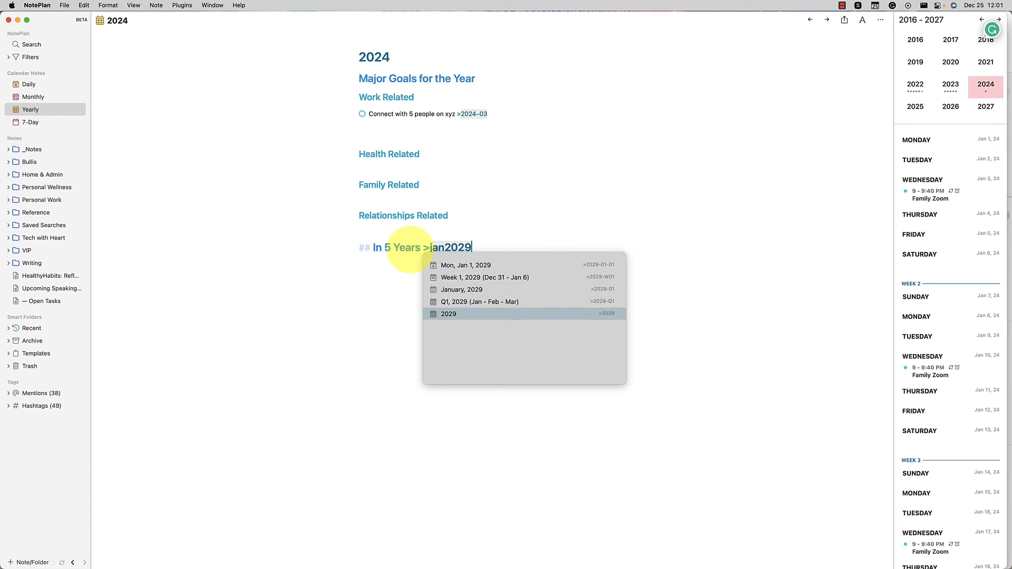
left_click(449, 315)
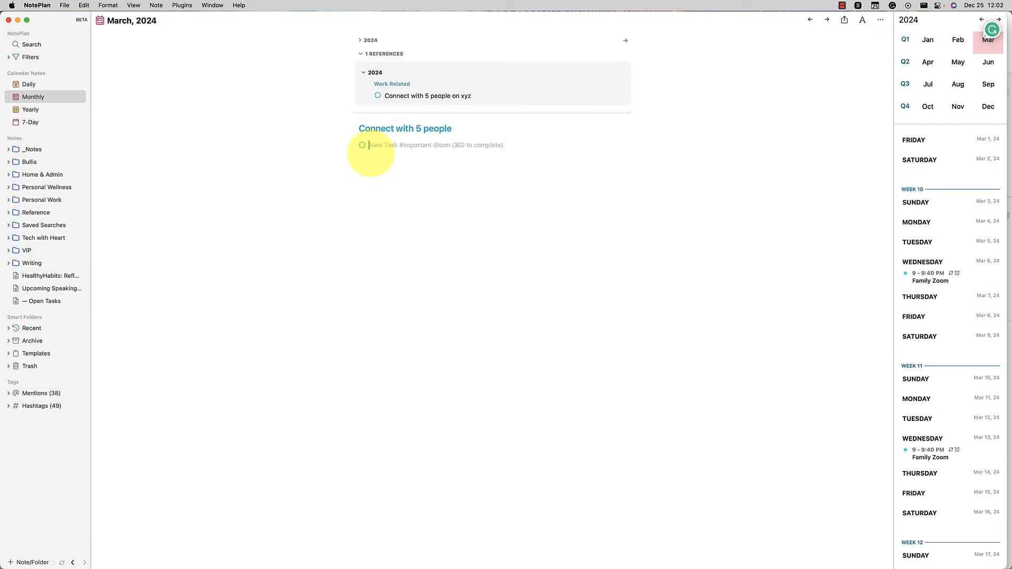
Step: Add tasks 'Do this' and 'And that' under 'Connect with 5 people', then bring up March 5 beside it
type("Do this")
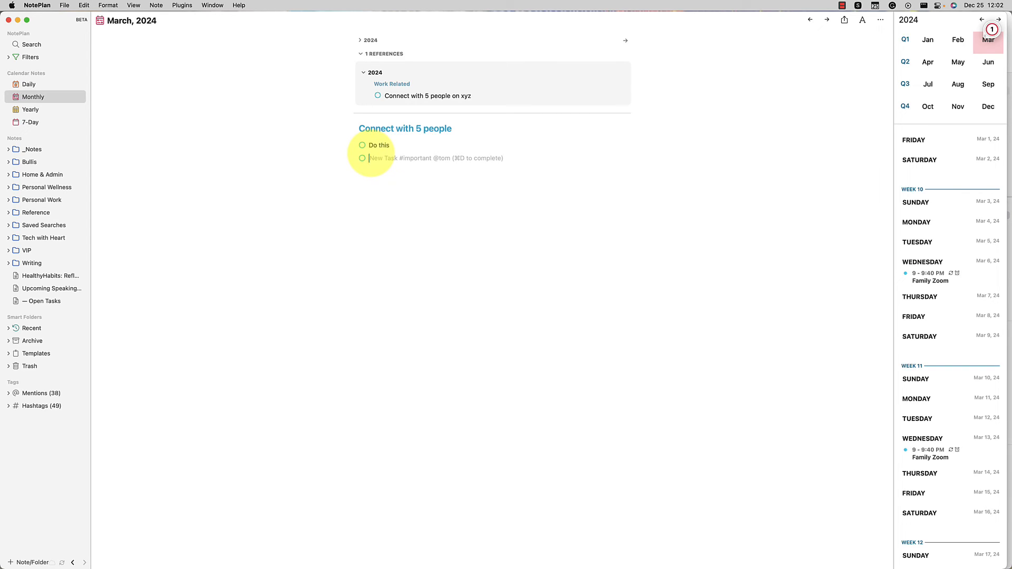
type("And that")
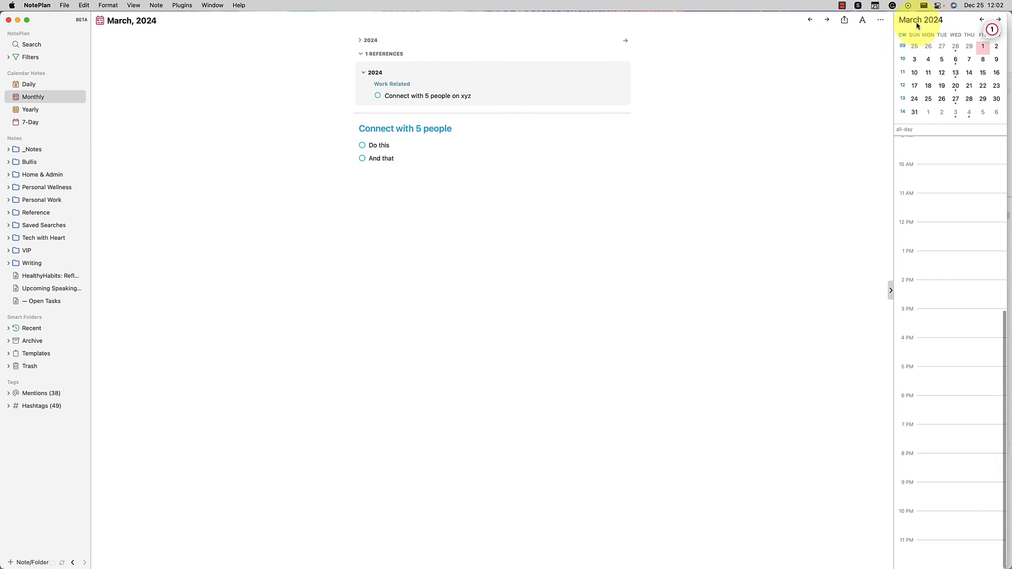
mouse_move(915, 28)
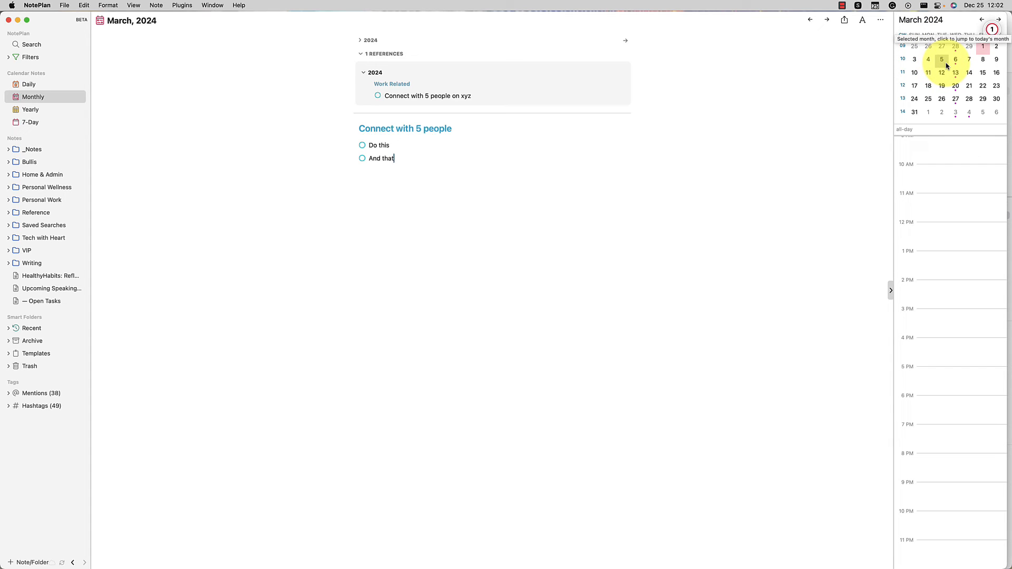
left_click(942, 59)
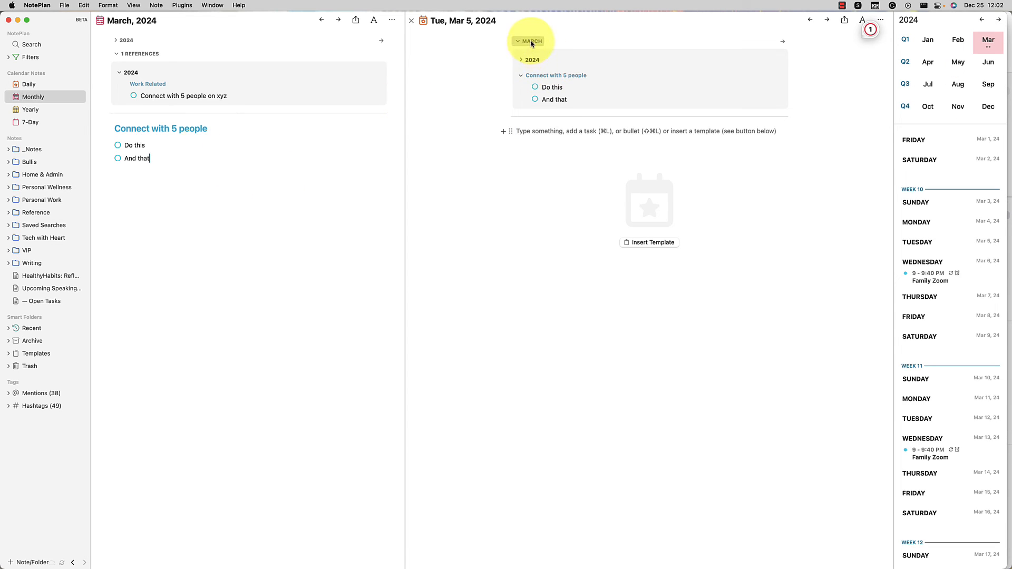
Step: Collapse the references and add the task 'Make better plans to accomplish "do this"' under Today's tasks
left_click(519, 41)
type("Today's tasks")
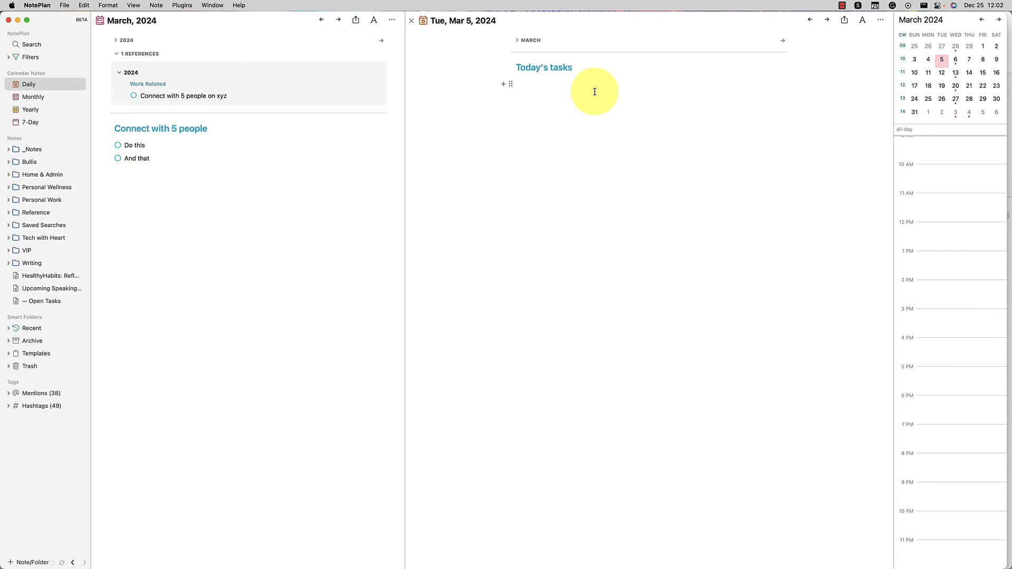
type("Make bett")
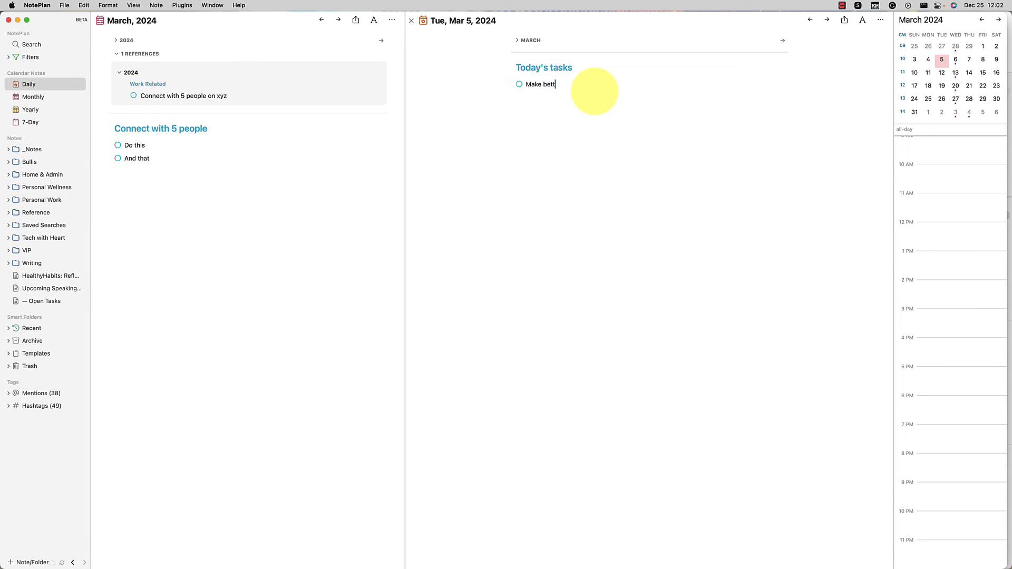
type("er plans to a")
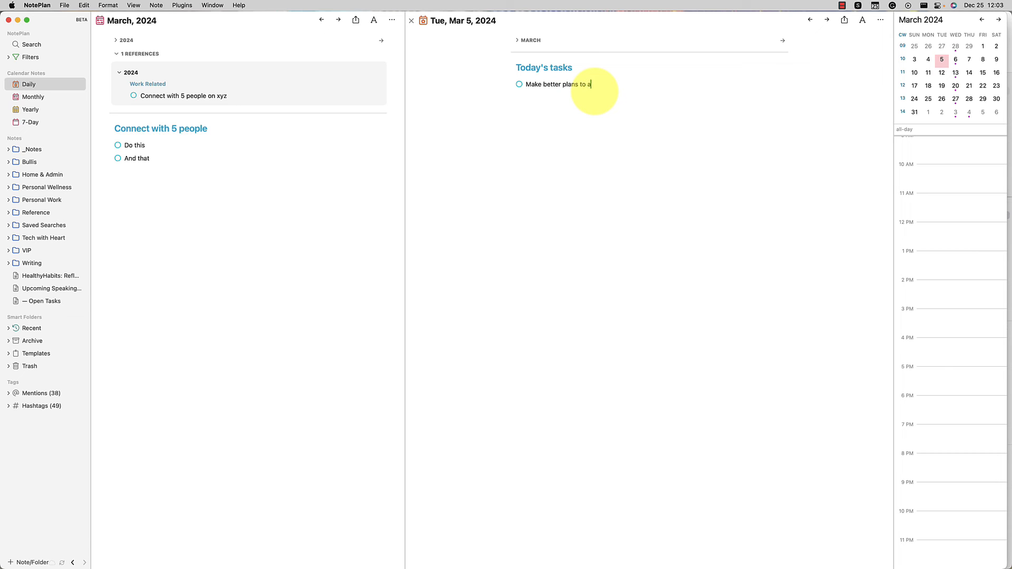
type("ccomplish \"do this\"")
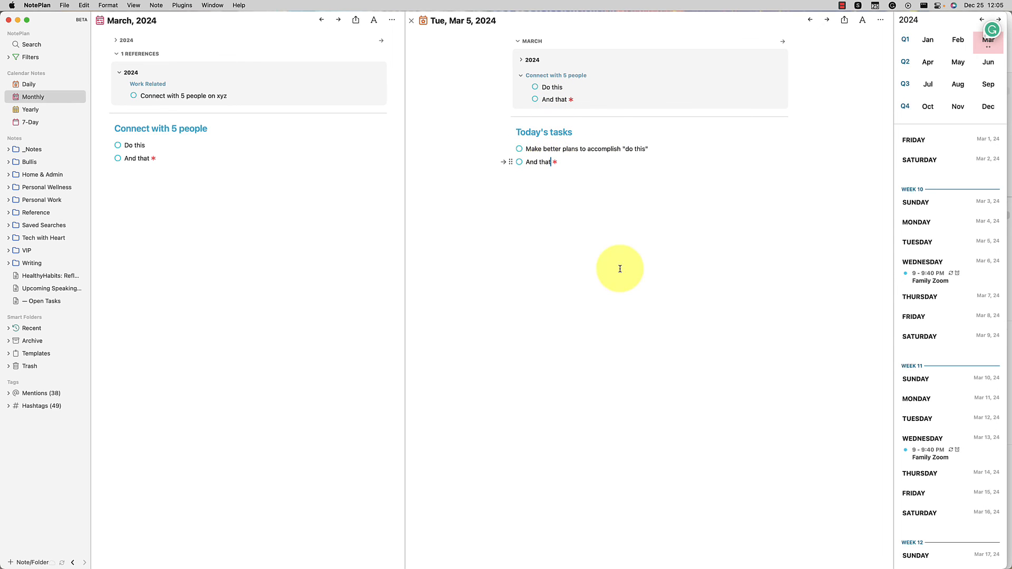
Step: Extend the synced 'And that' task with '... and add extra context' and start a 'Last thing' task
type("... and add extra context")
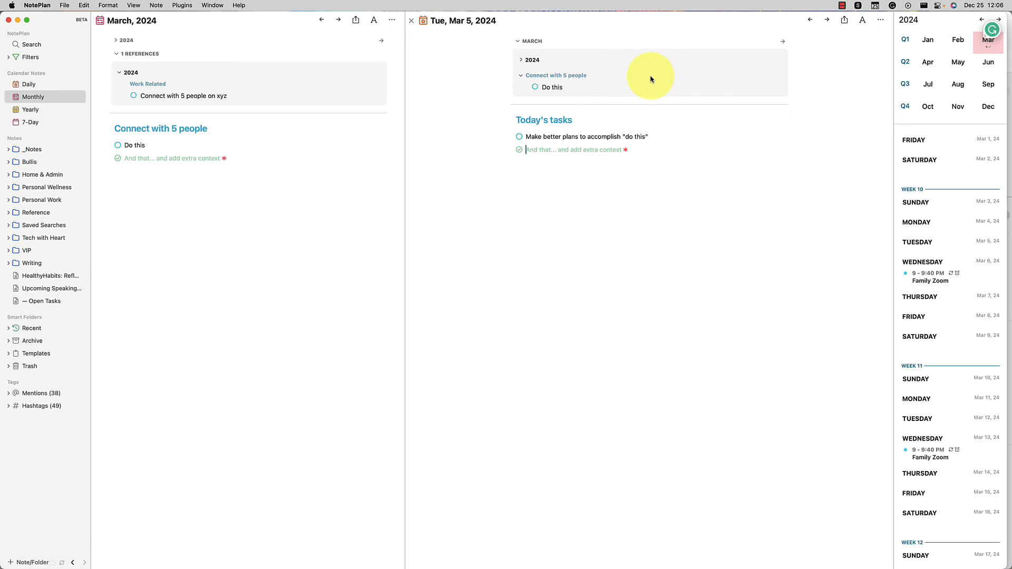
type("Last thing...")
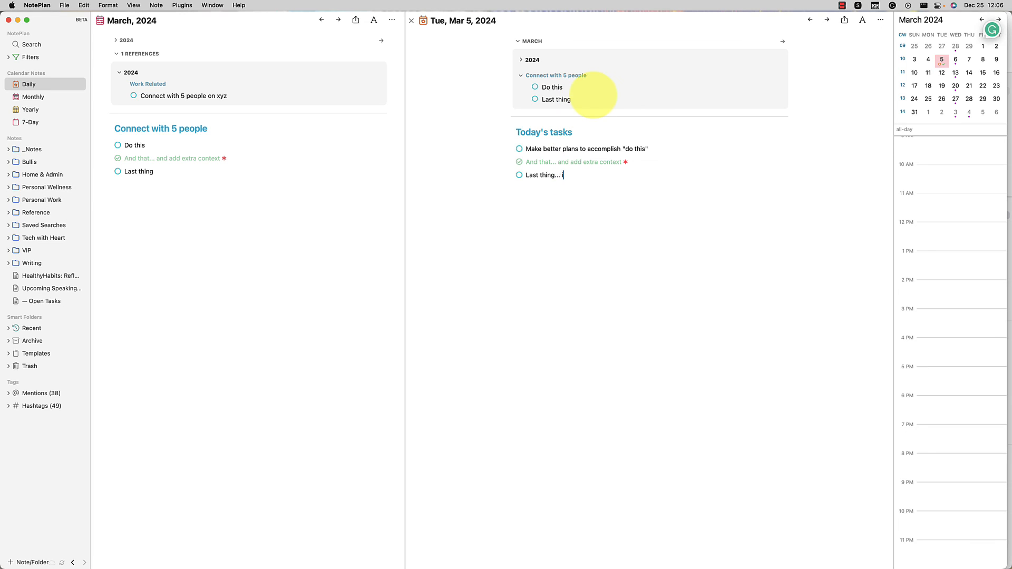
Step: Edit the copied 'Last thing' task's text and check off the copies in the March 5 note
type("is strictly a copy")
left_click(558, 98)
type(" – command + drag synced line is amazing")
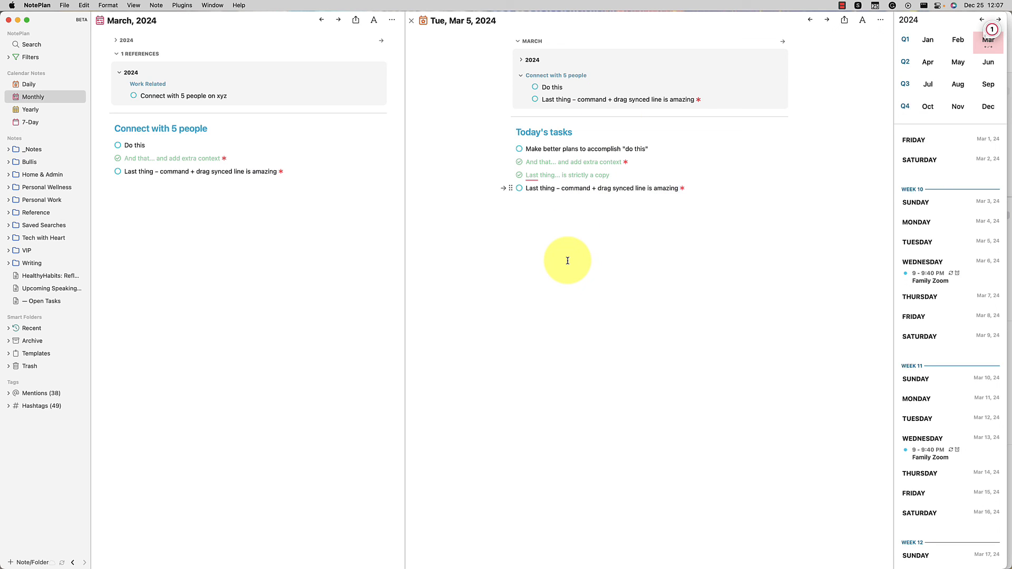
left_click(677, 188)
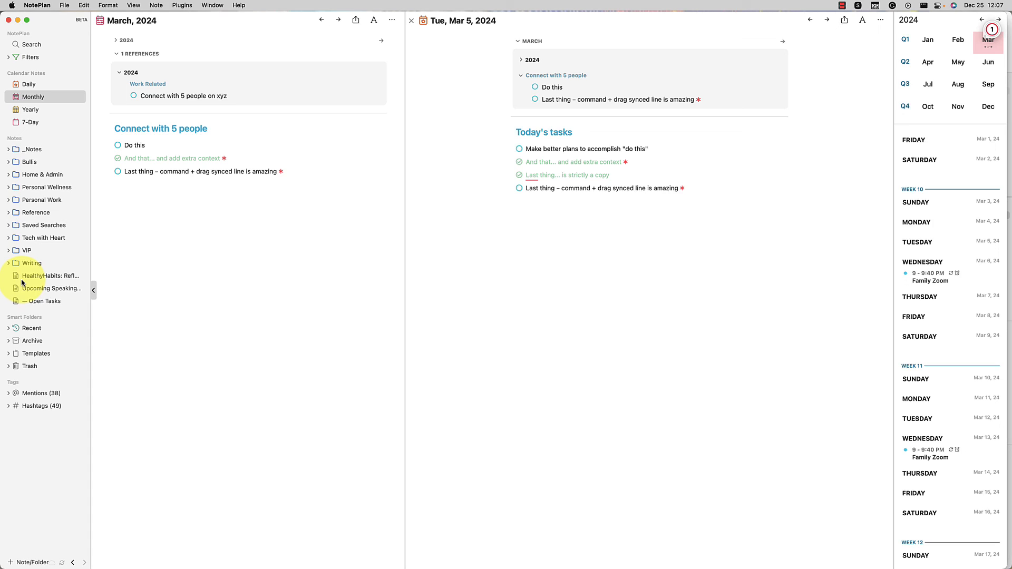
left_click(684, 187)
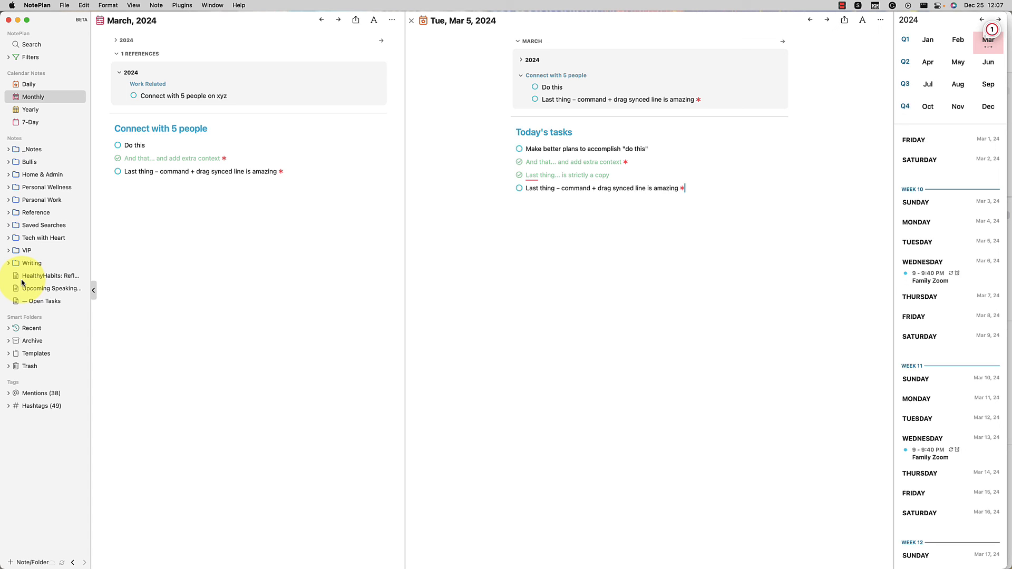